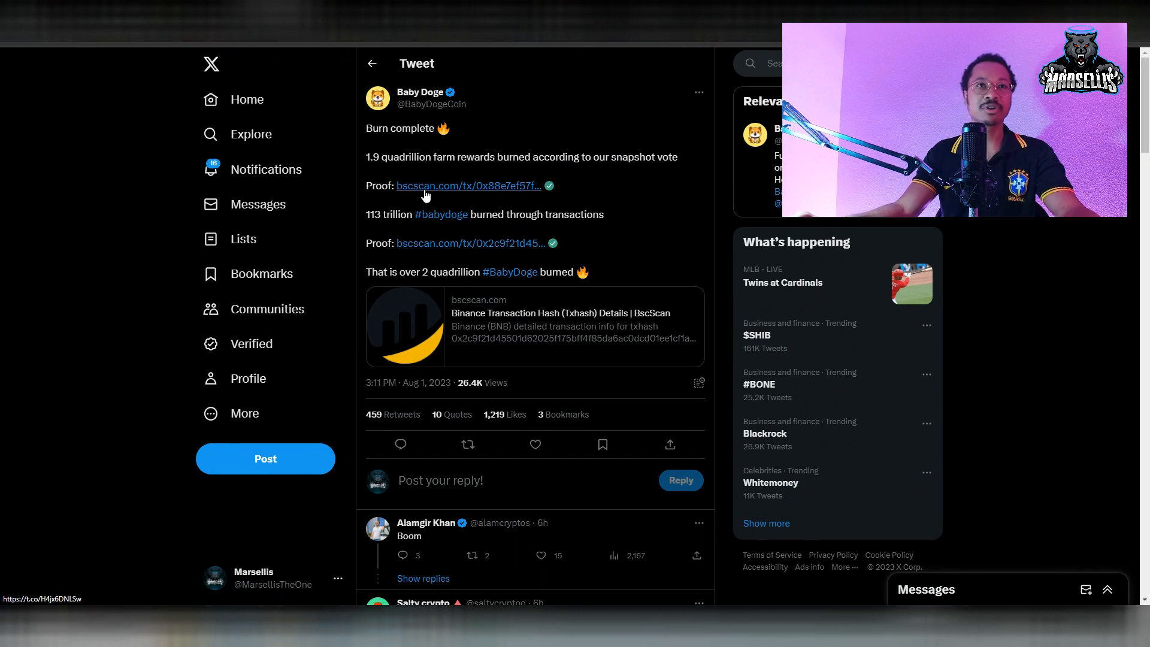
# - Open the first bscscan.com/tx proof link from the Baby Doge burn tweet
pyautogui.click(466, 185)
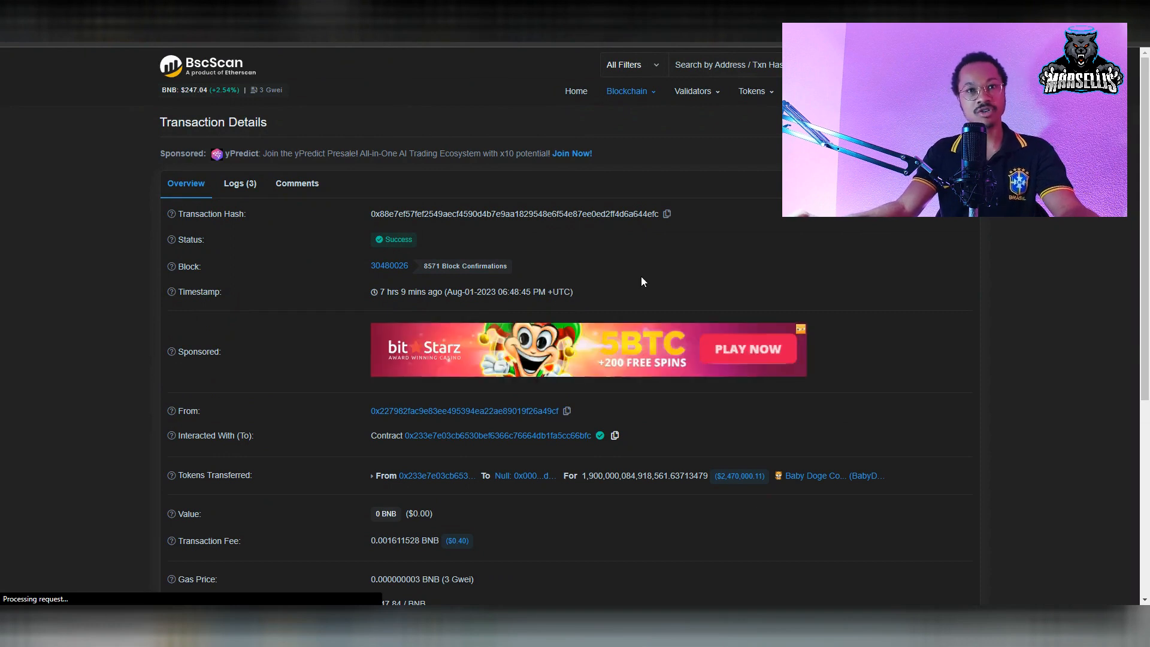
pyautogui.moveTo(692, 475)
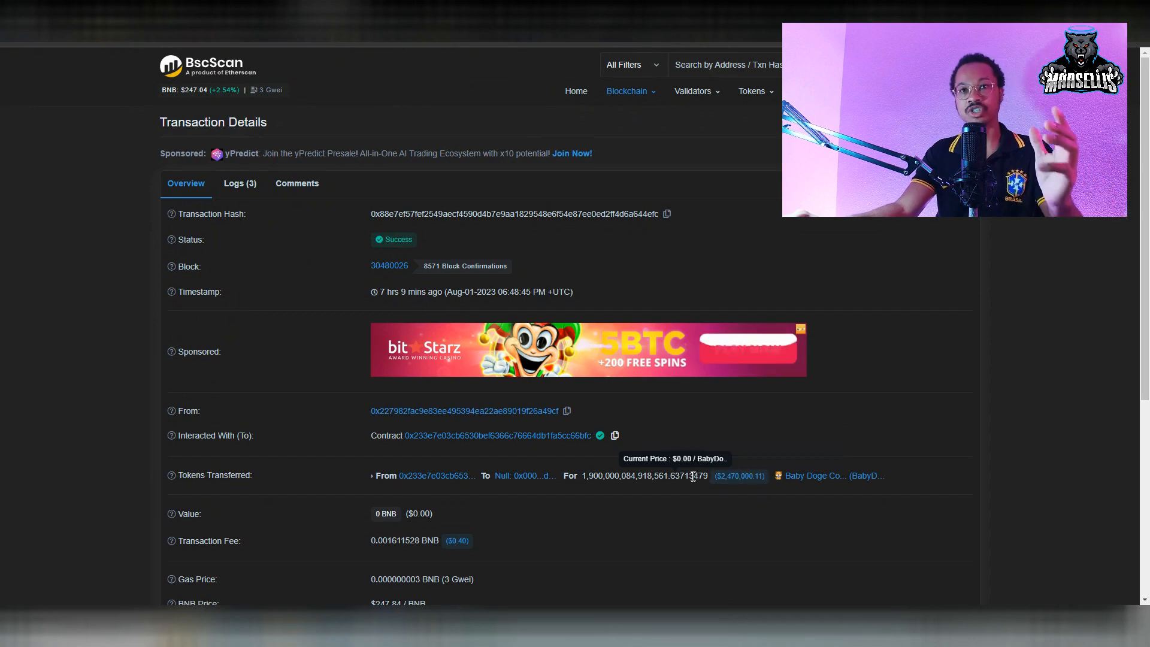
pyautogui.scroll(-3)
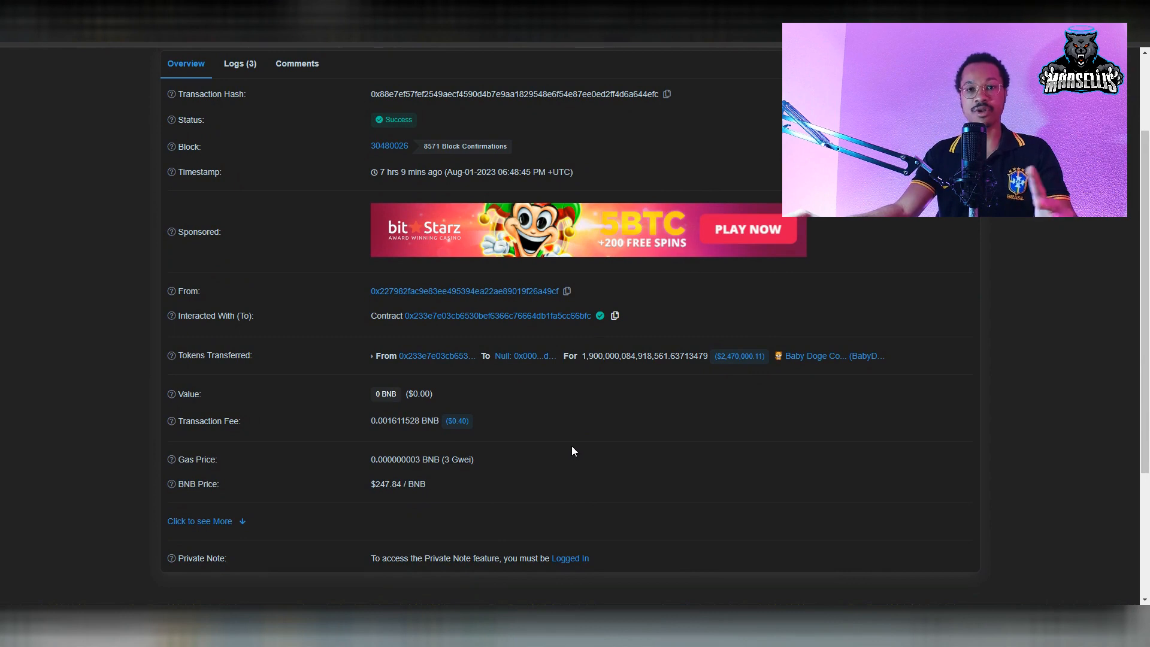
pyautogui.moveTo(531, 427)
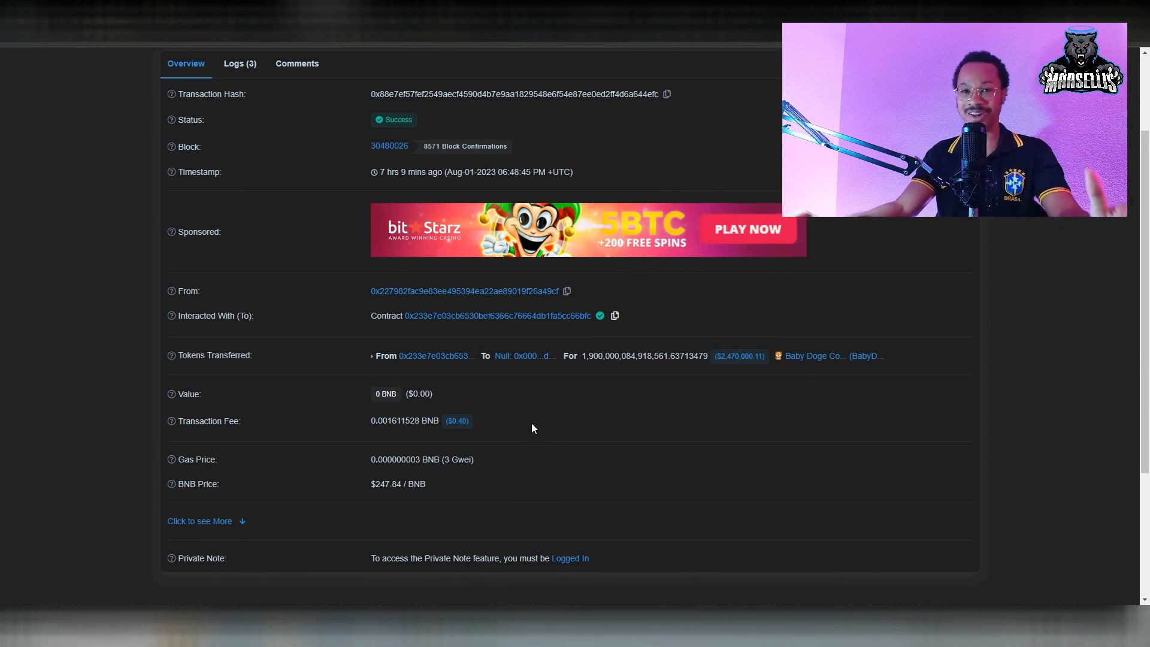
pyautogui.moveTo(296, 63)
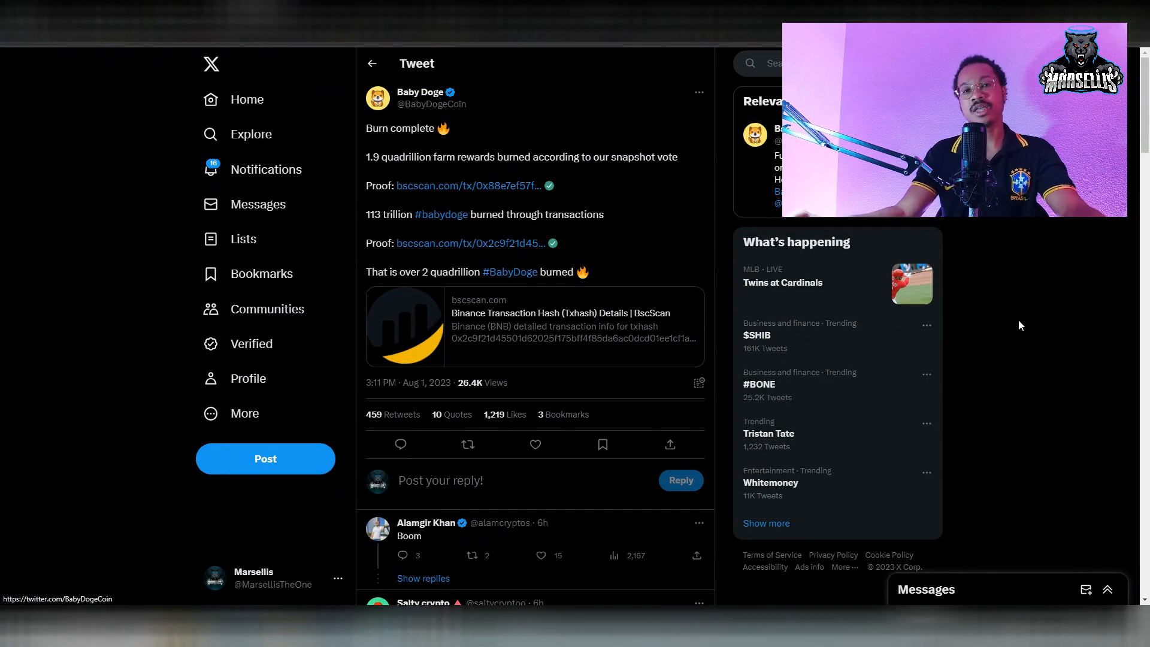
pyautogui.moveTo(925, 319)
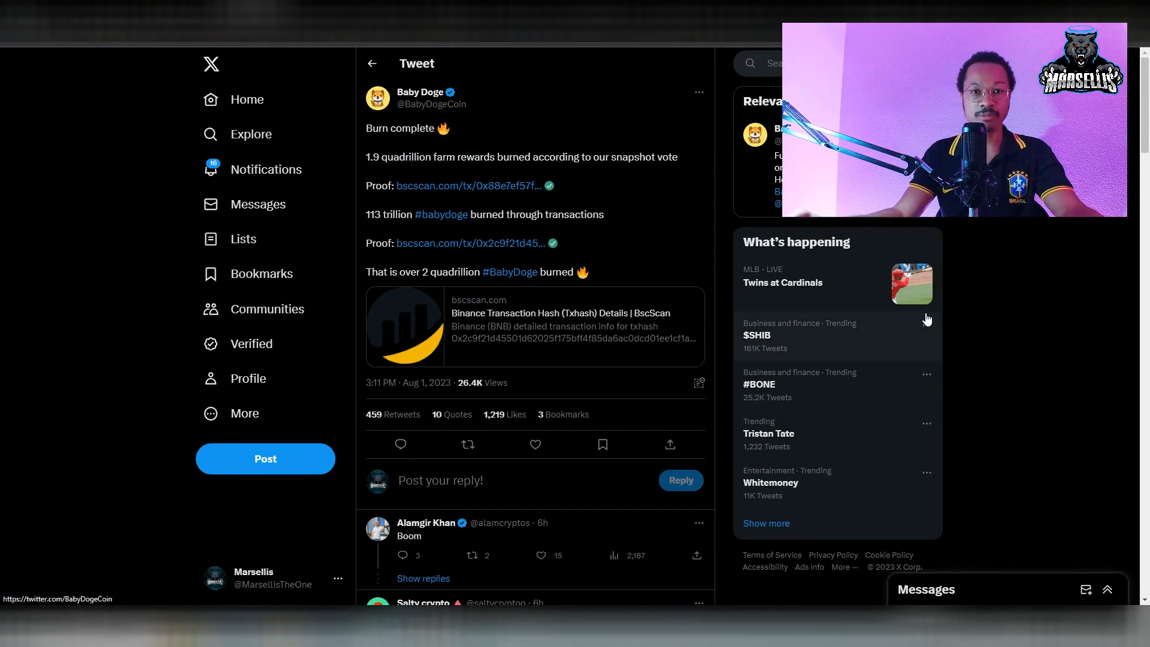
pyautogui.moveTo(901, 314)
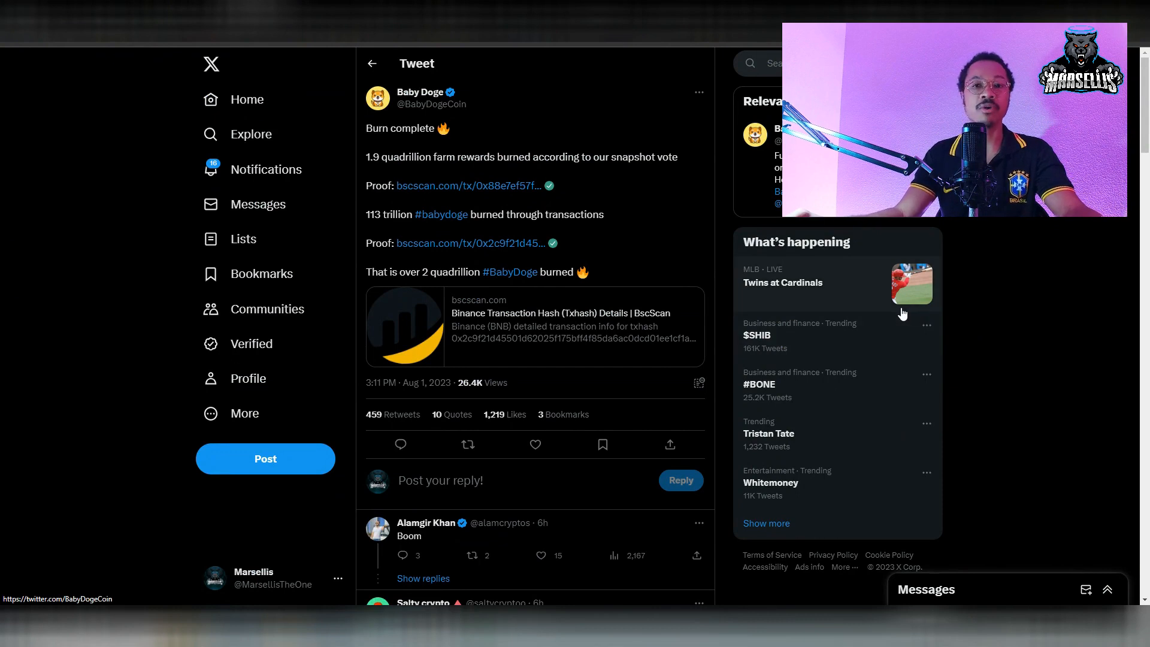
pyautogui.moveTo(487, 97)
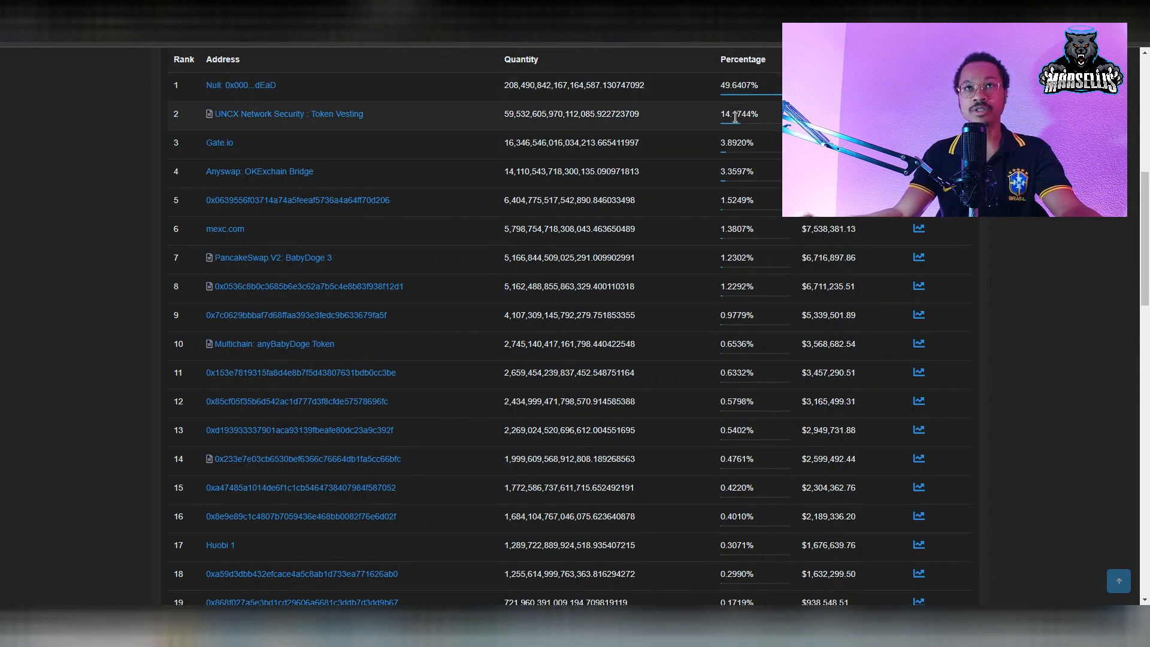
pyautogui.moveTo(730, 134)
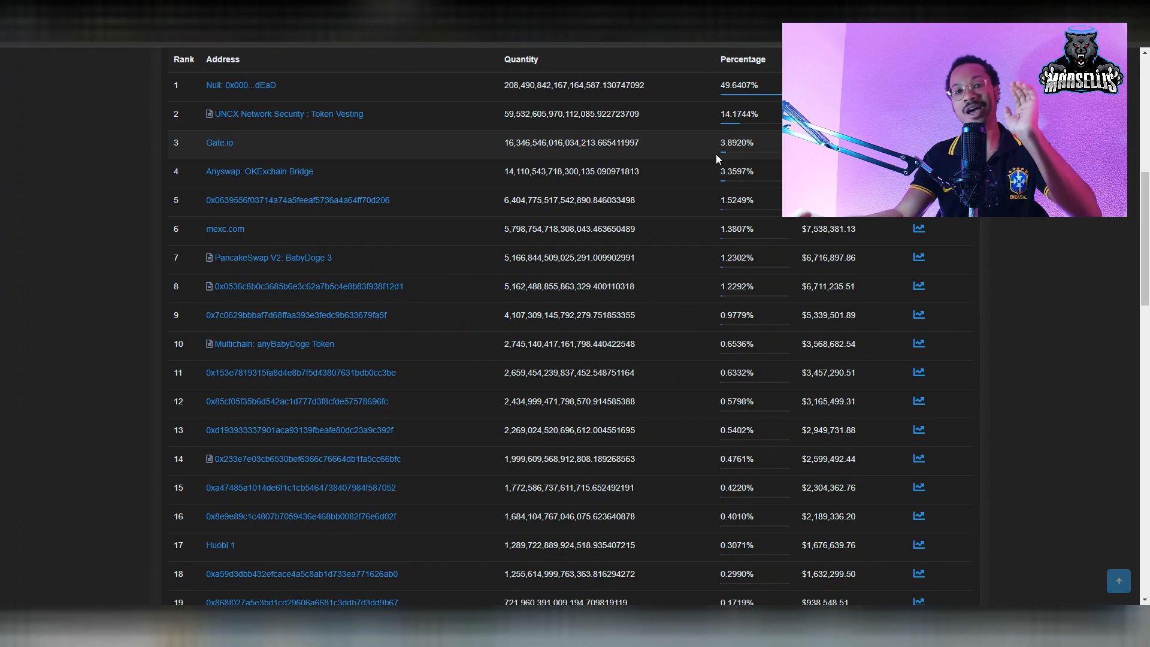
pyautogui.moveTo(715, 162)
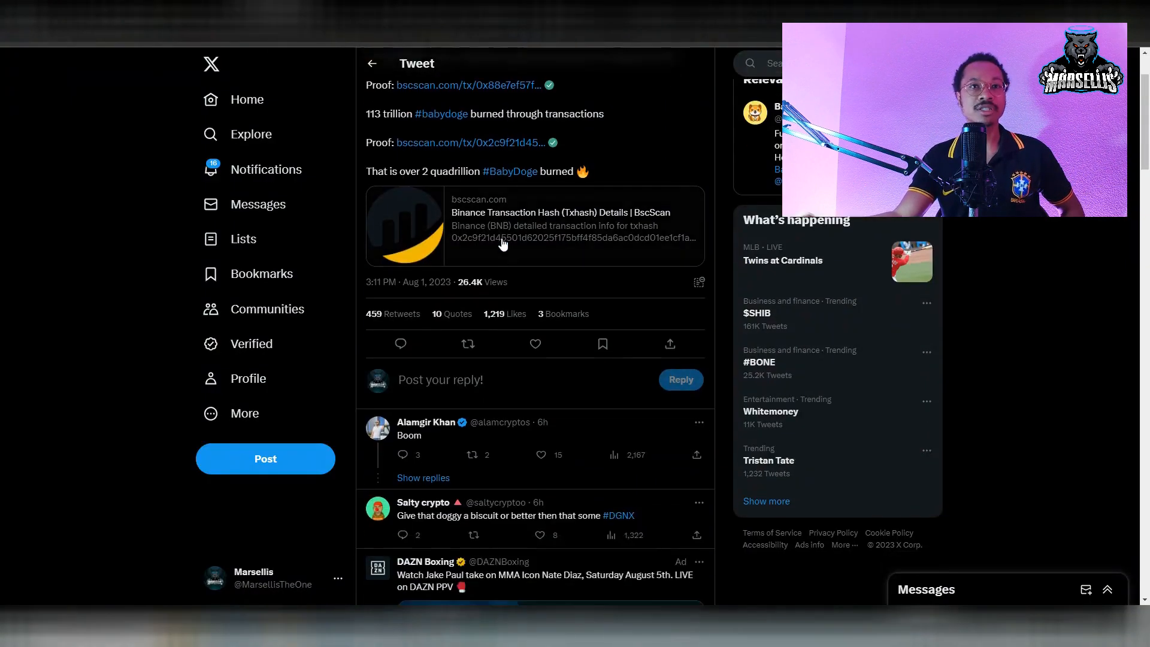
pyautogui.scroll(-3)
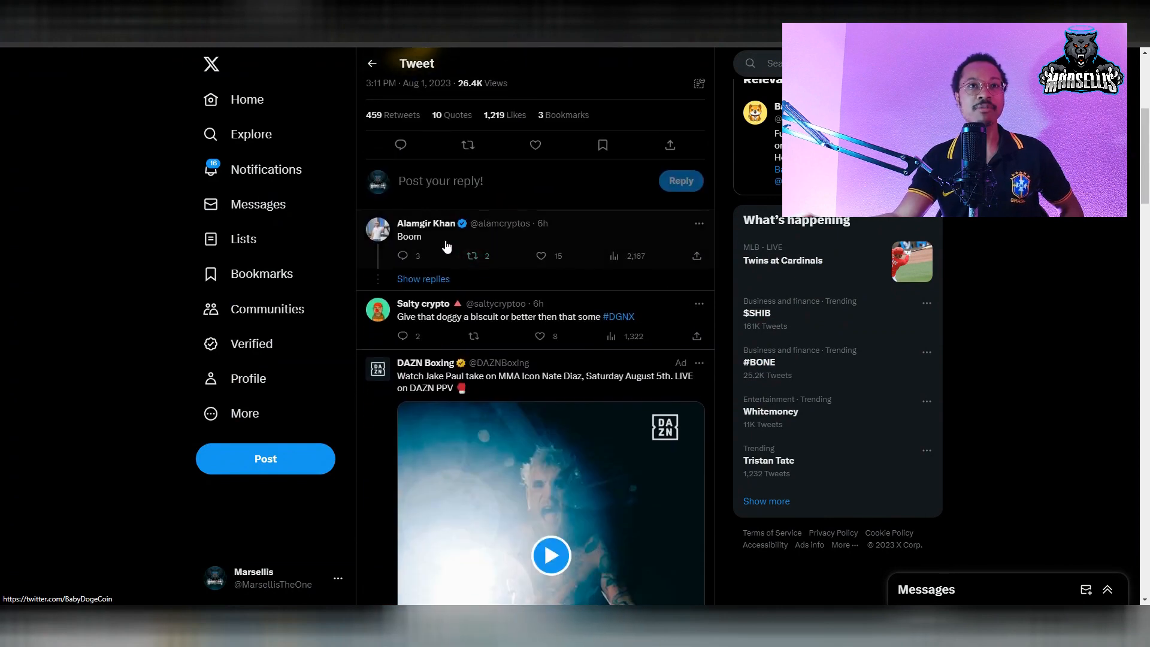
pyautogui.moveTo(427, 222)
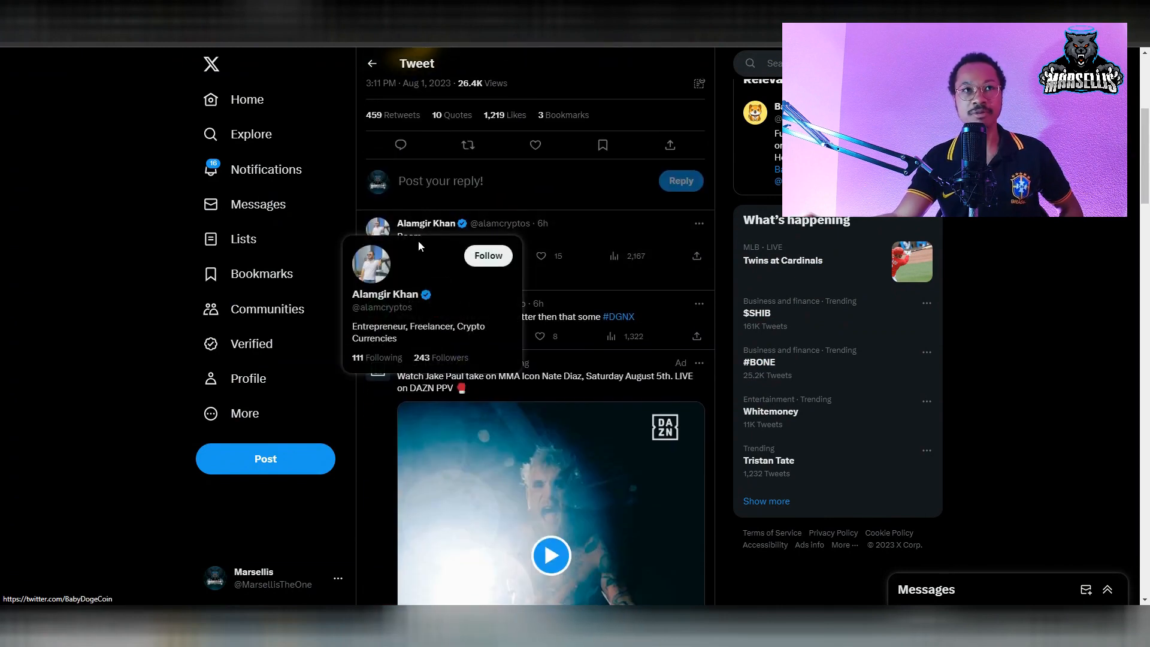
pyautogui.moveTo(577, 269)
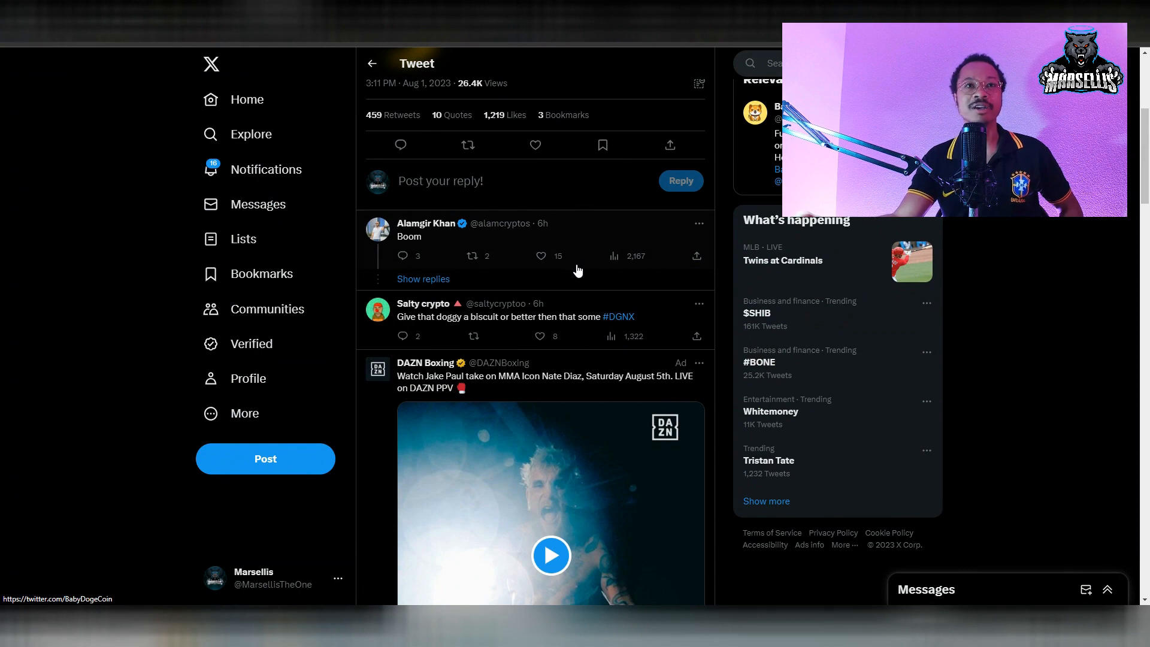
pyautogui.scroll(-3)
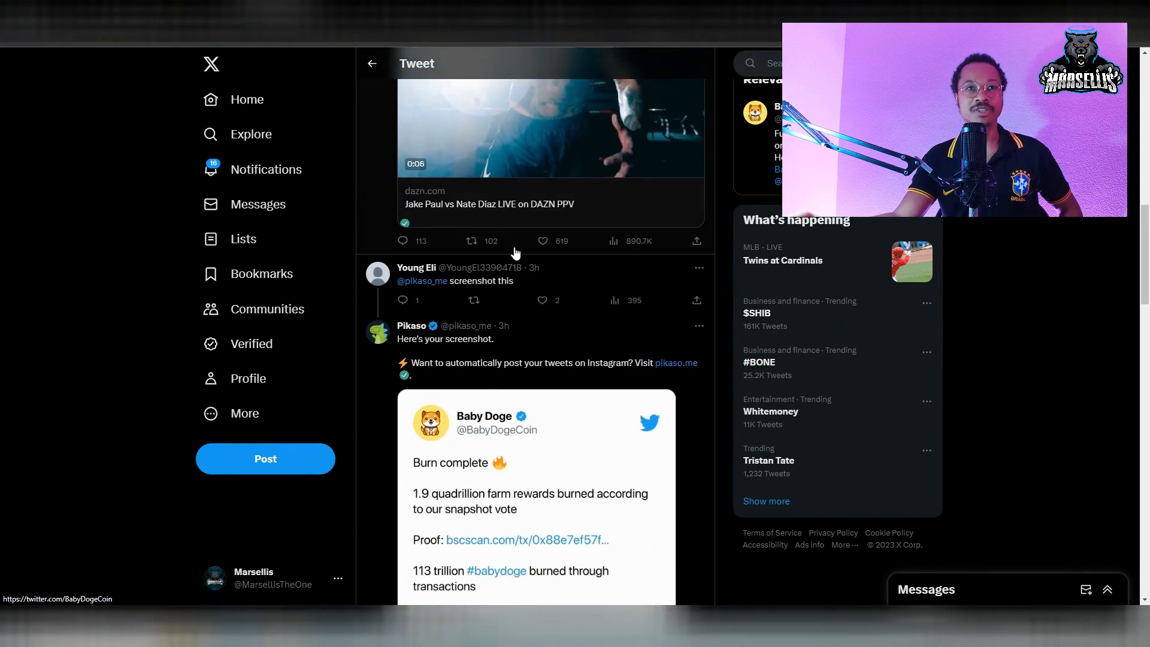
pyautogui.scroll(-3)
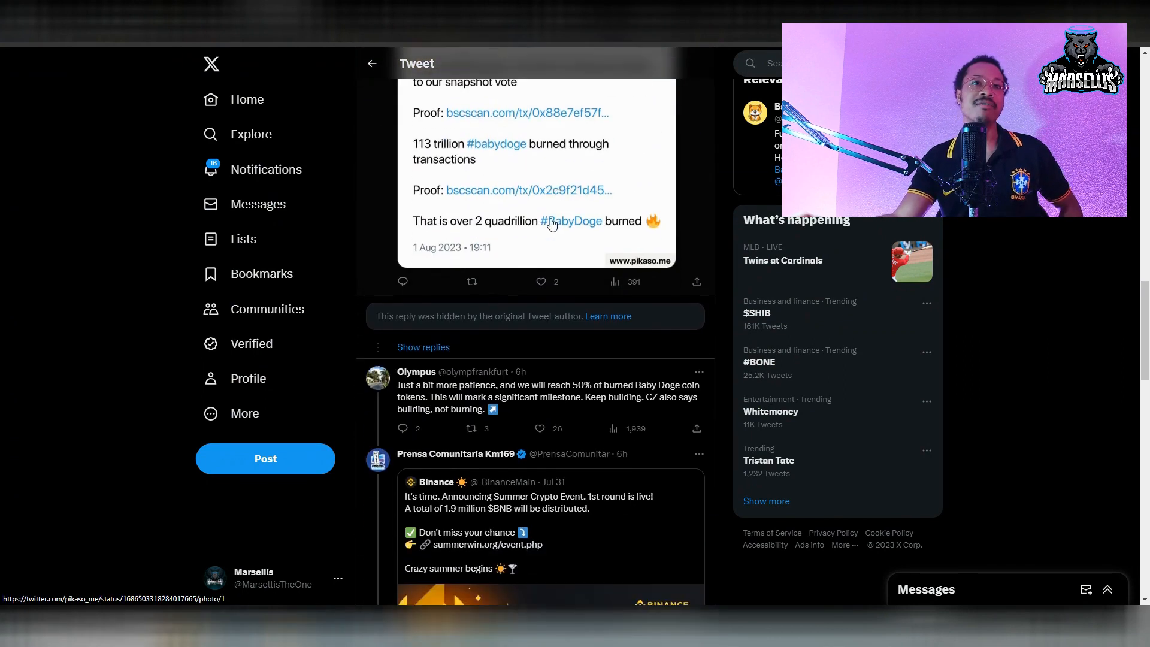
pyautogui.scroll(-3)
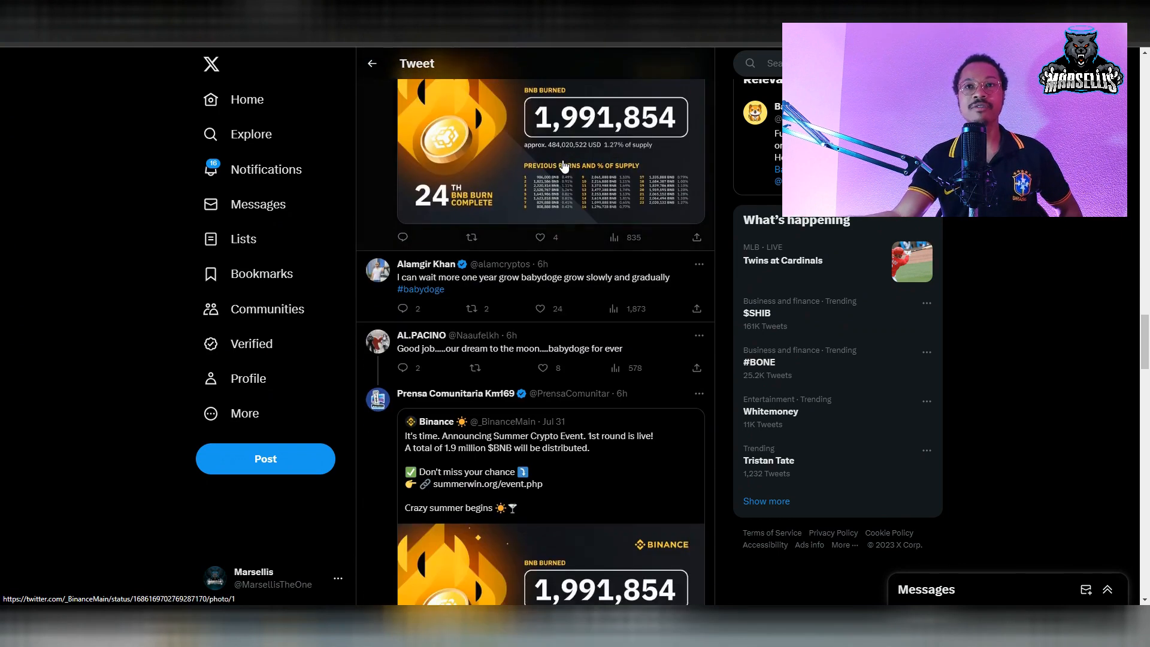
pyautogui.scroll(-3)
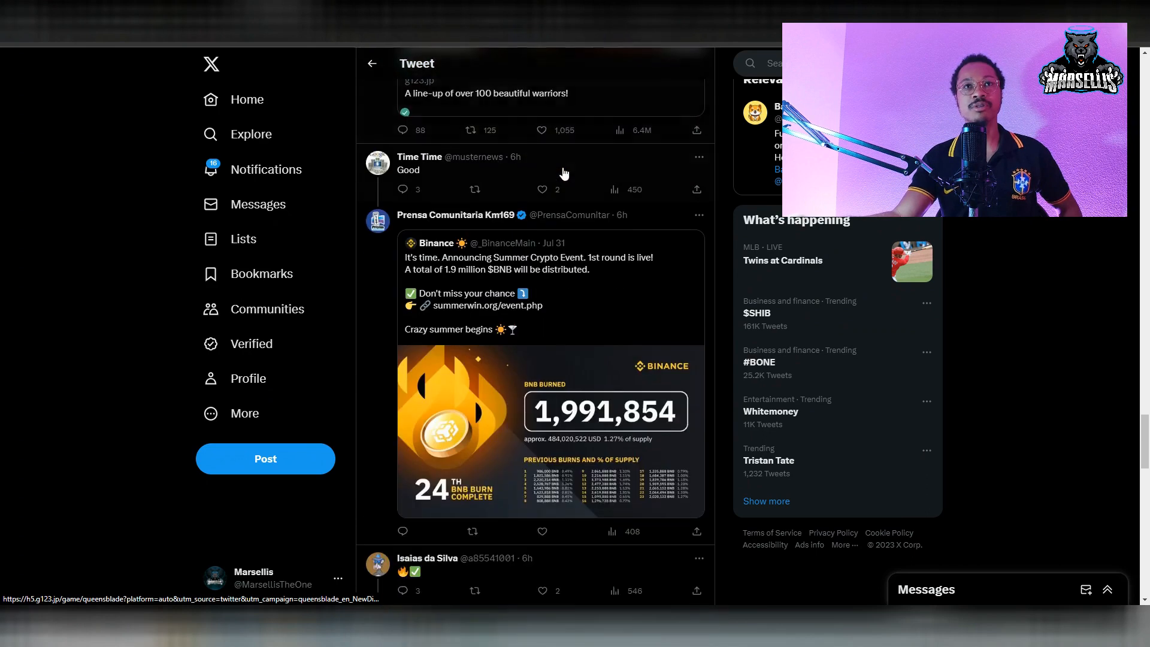
pyautogui.scroll(-3)
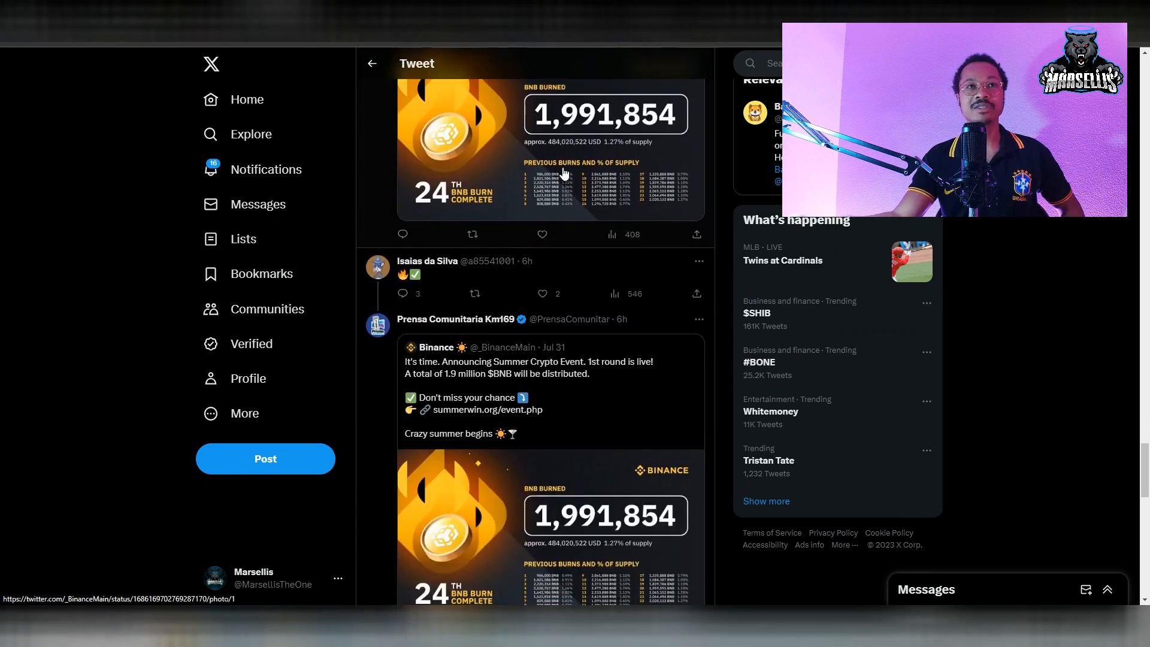
pyautogui.scroll(-3)
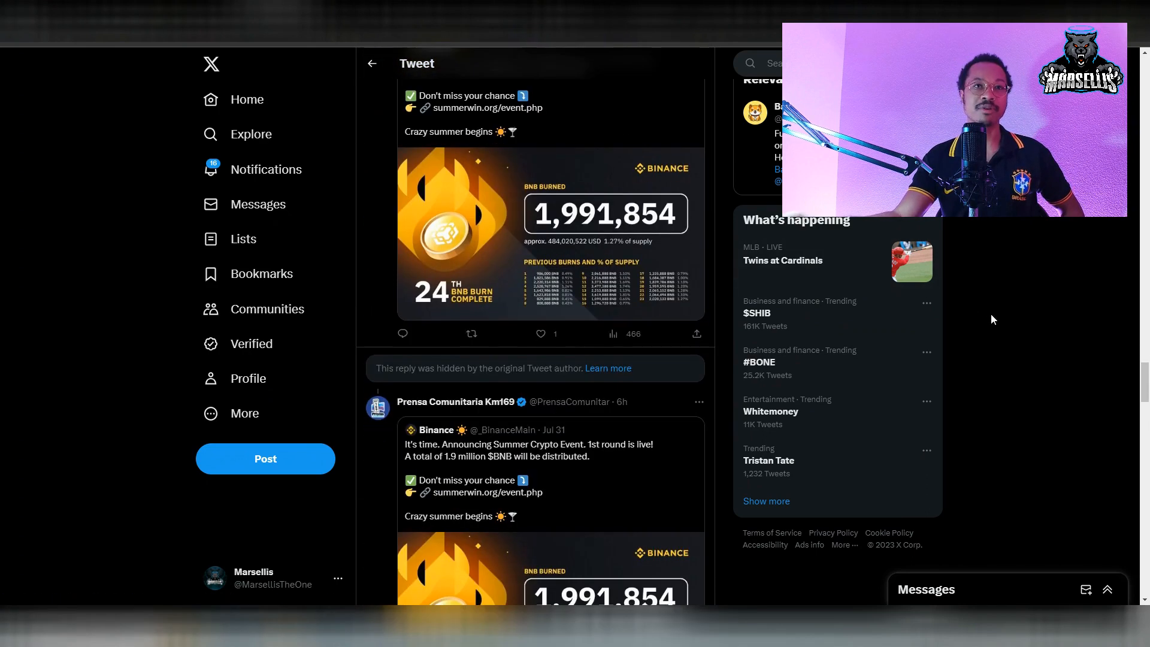
pyautogui.scroll(-3)
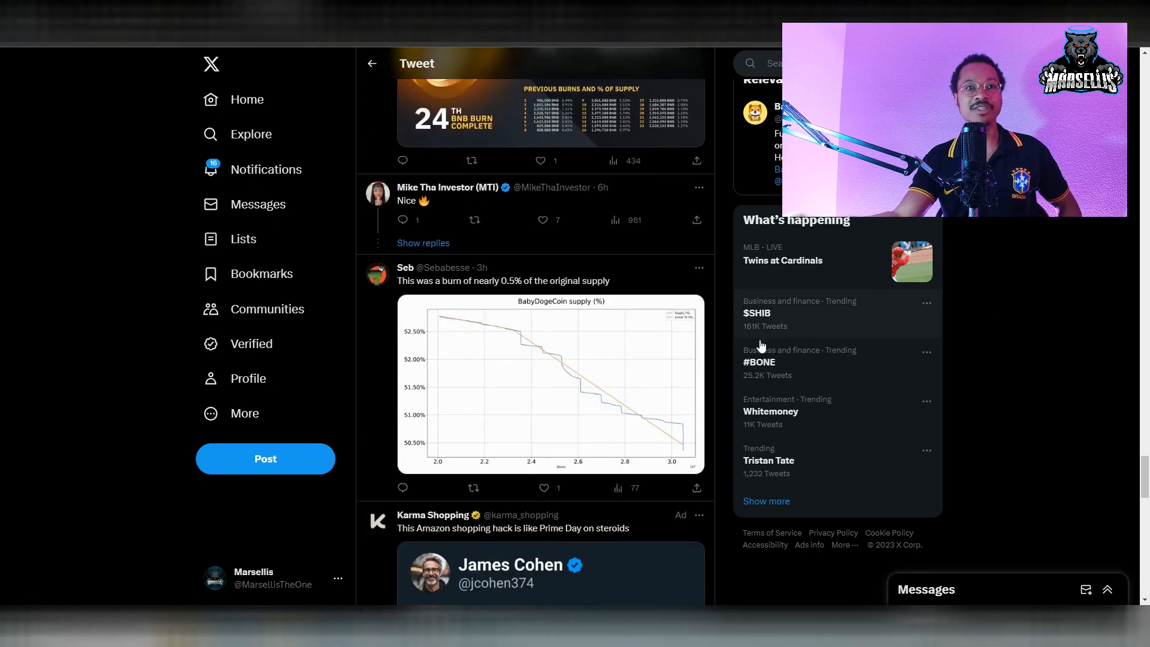
pyautogui.scroll(-3)
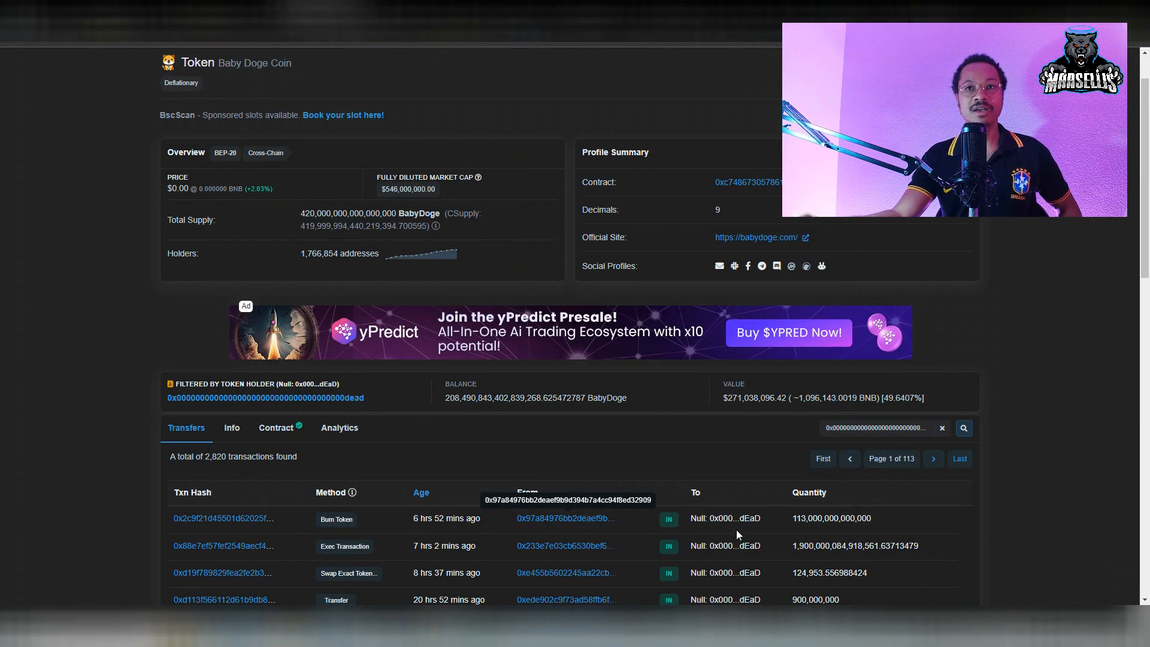
# - Mark the 1.9 quadrillion burn quantity, then open the 0x97a8…2909 burn sender's contract overview
pyautogui.doubleClick(854, 546)
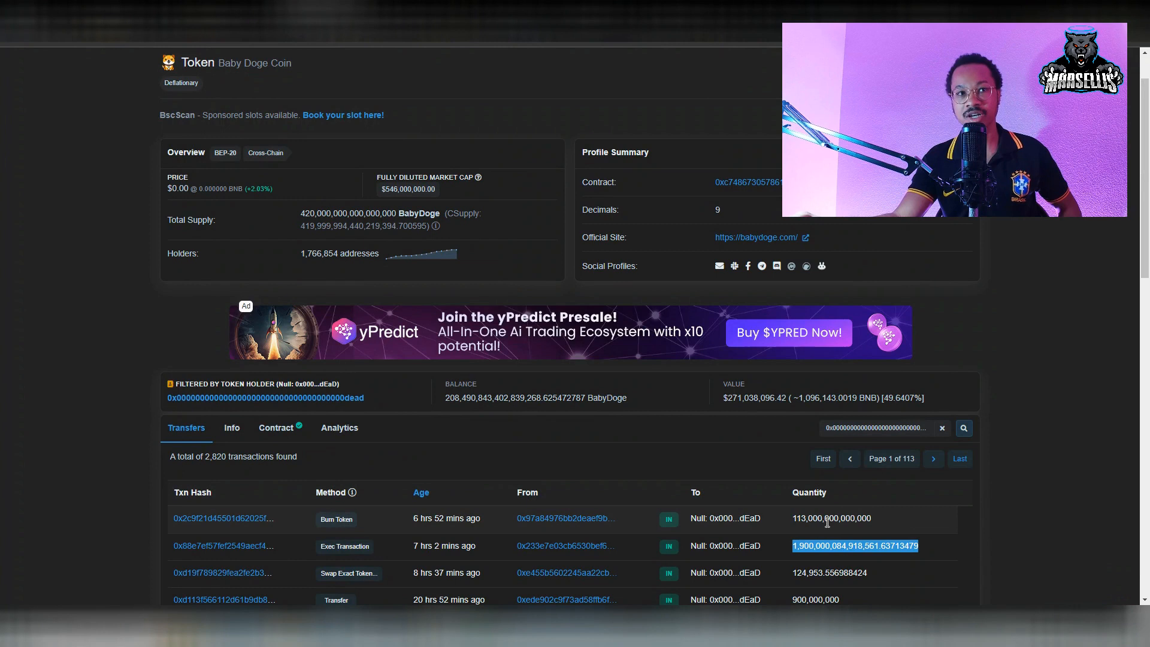
pyautogui.moveTo(816, 532)
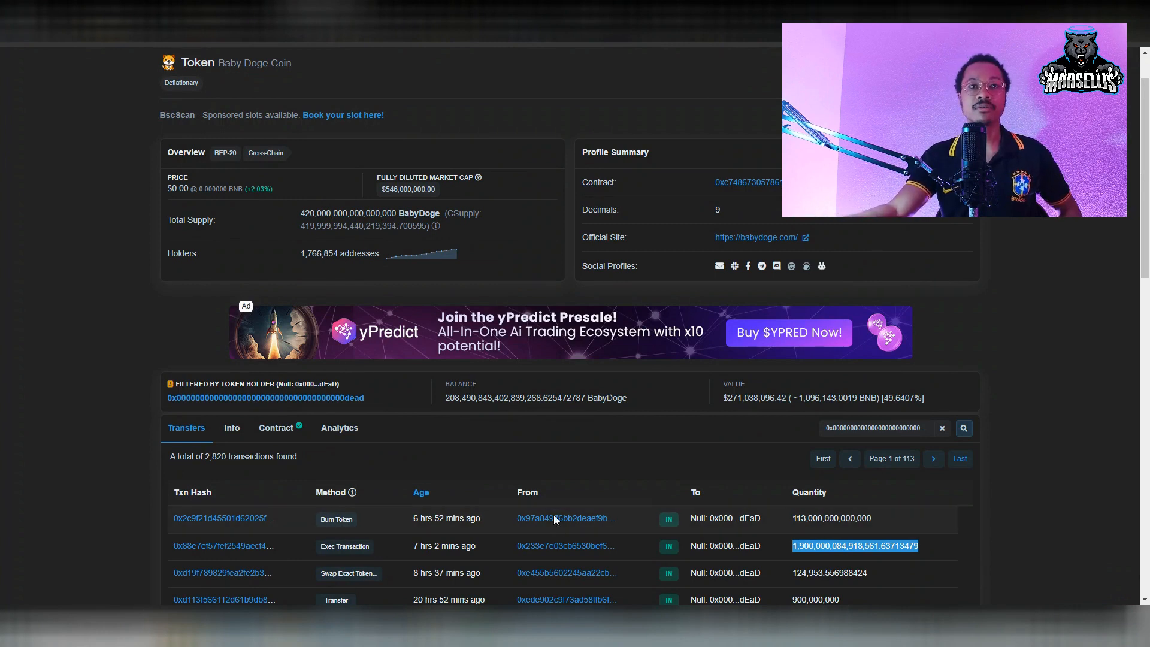
pyautogui.click(564, 517)
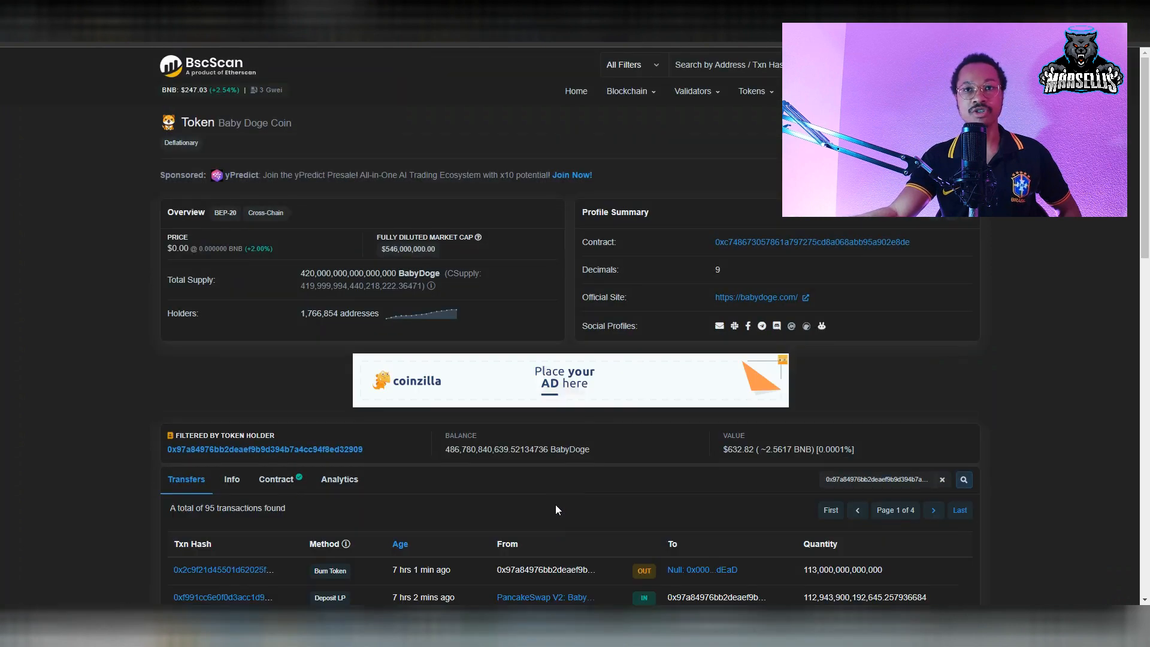
pyautogui.scroll(-3)
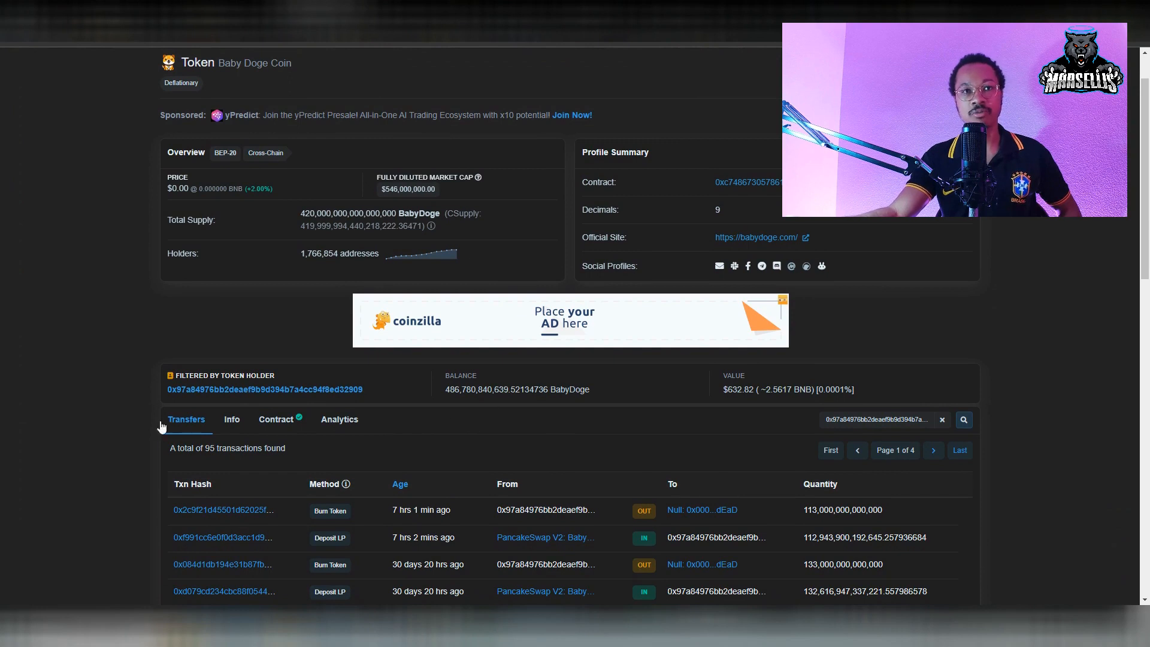
pyautogui.click(266, 388)
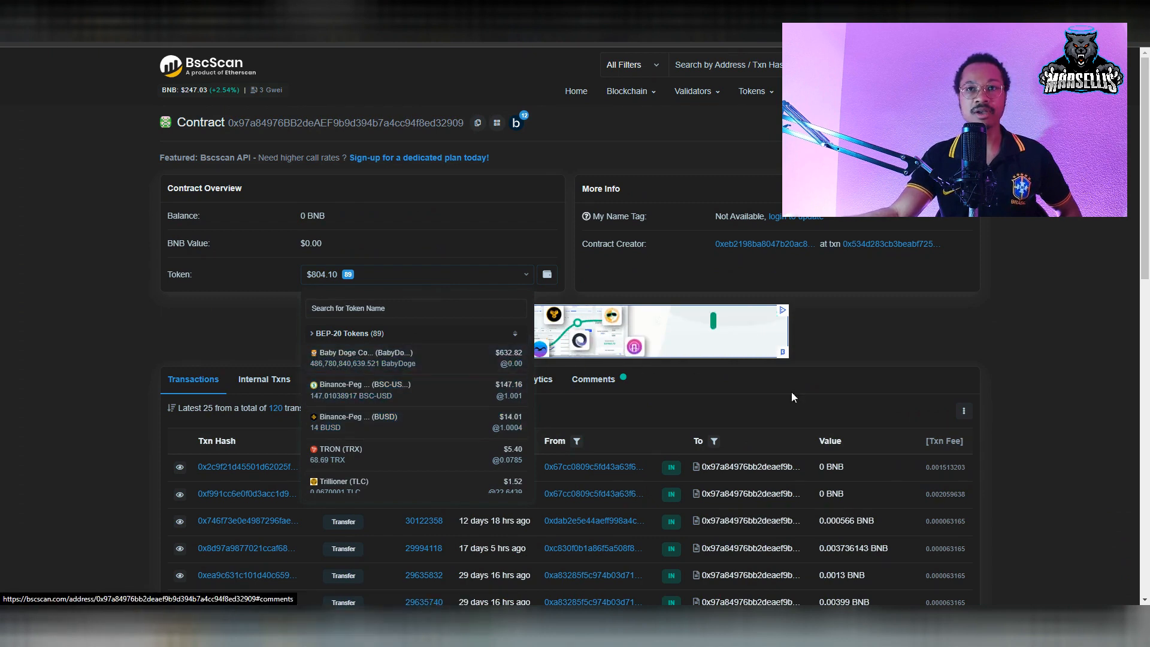
pyautogui.moveTo(598, 132)
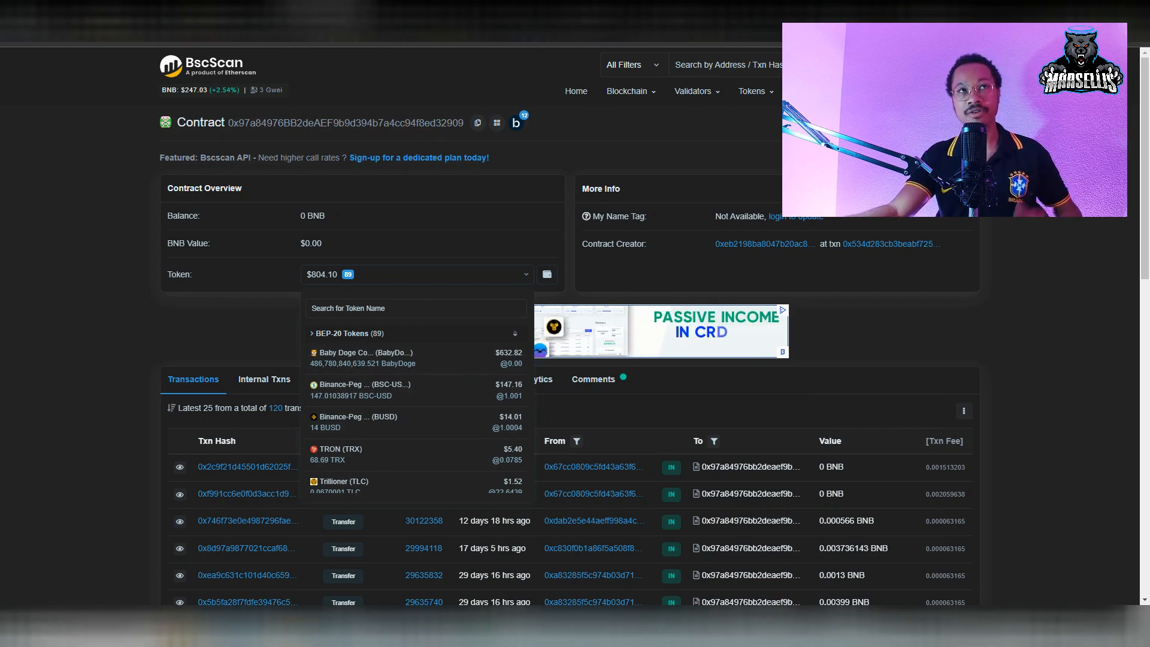
pyautogui.click(360, 357)
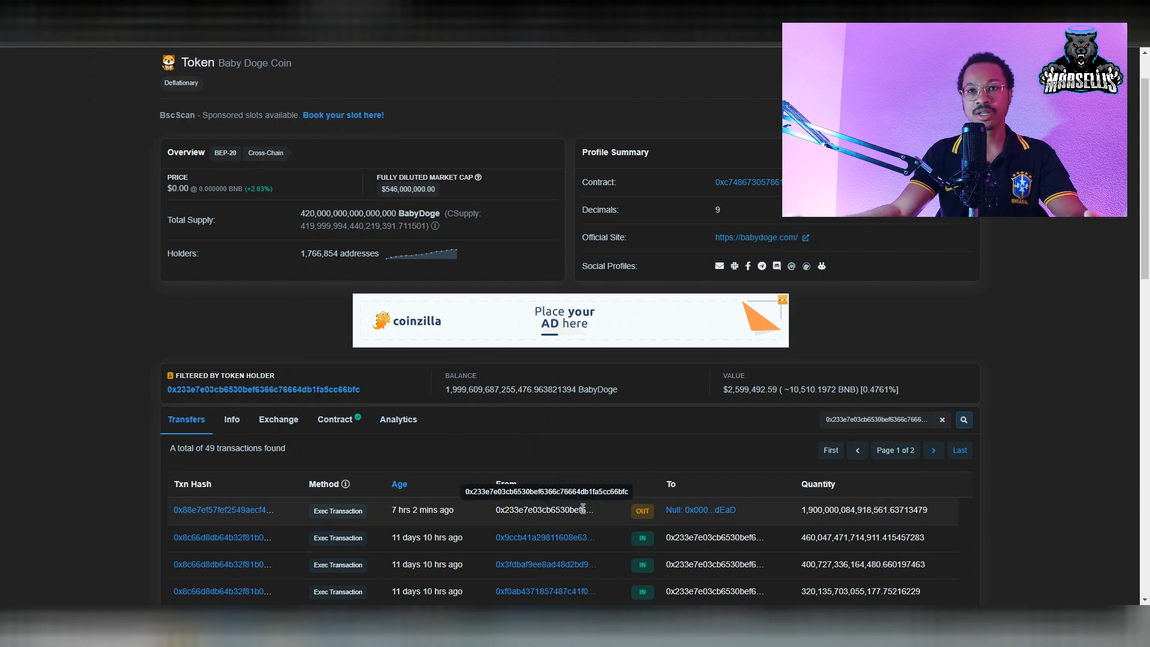
pyautogui.scroll(-3)
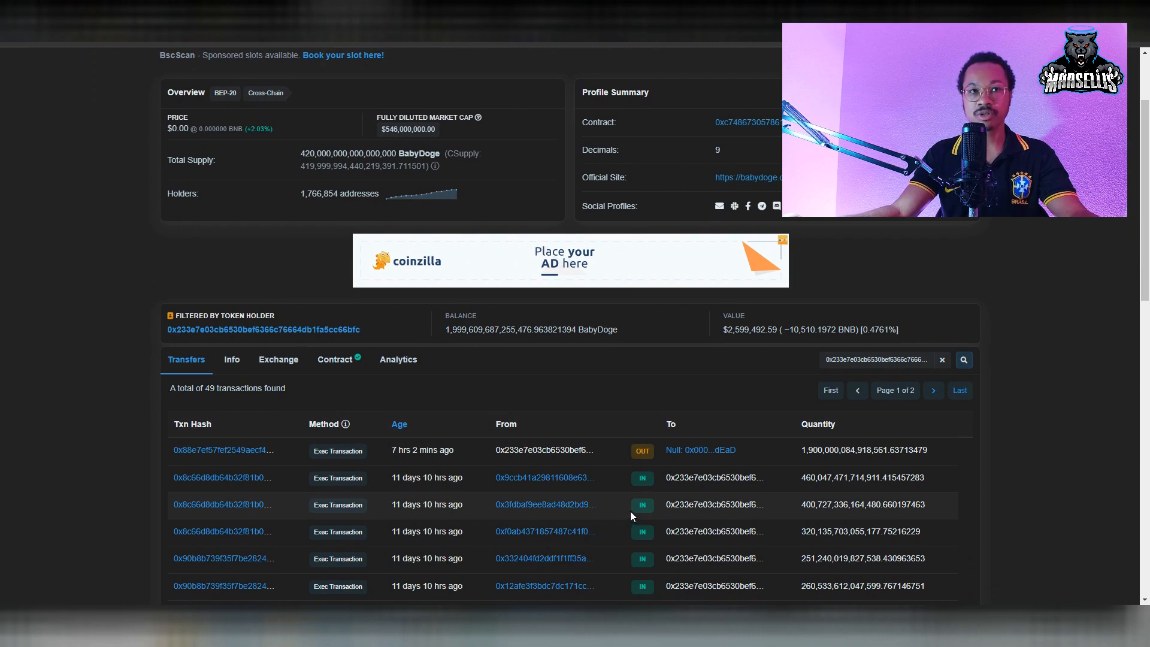
pyautogui.moveTo(736, 475)
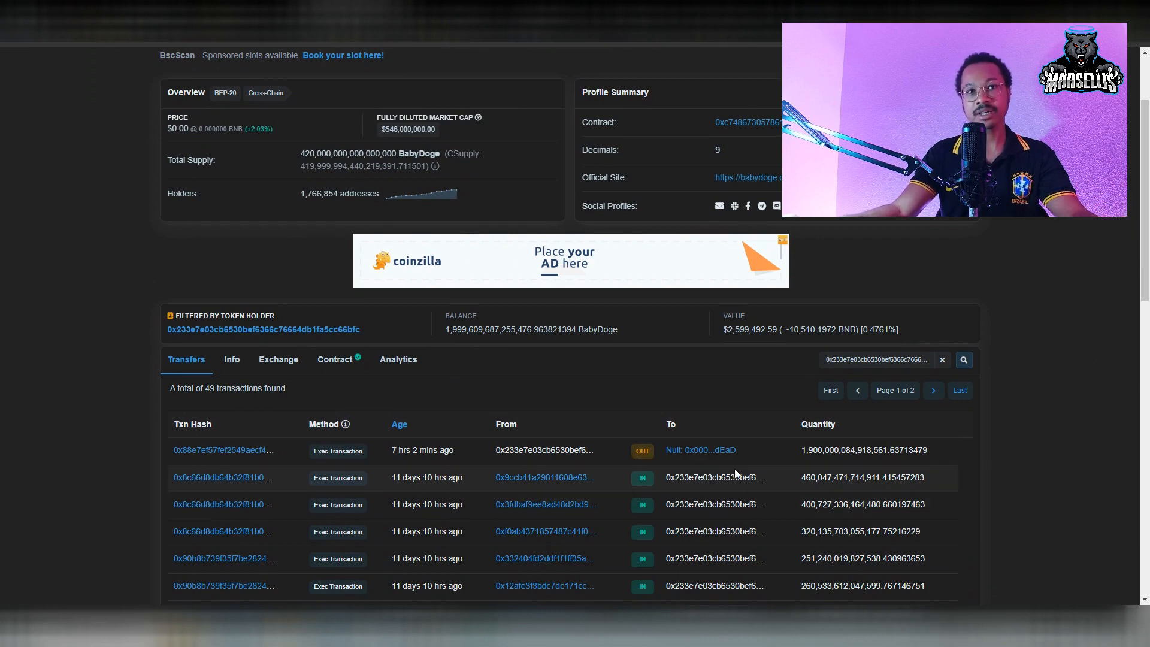
pyautogui.scroll(-3)
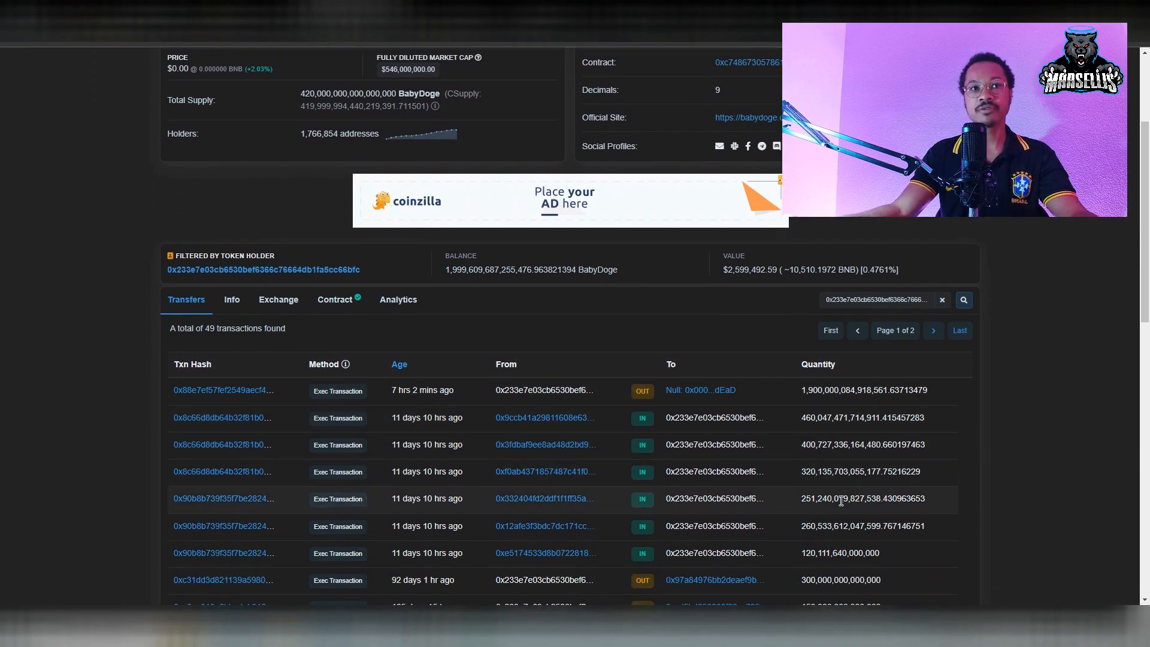
pyautogui.scroll(-3)
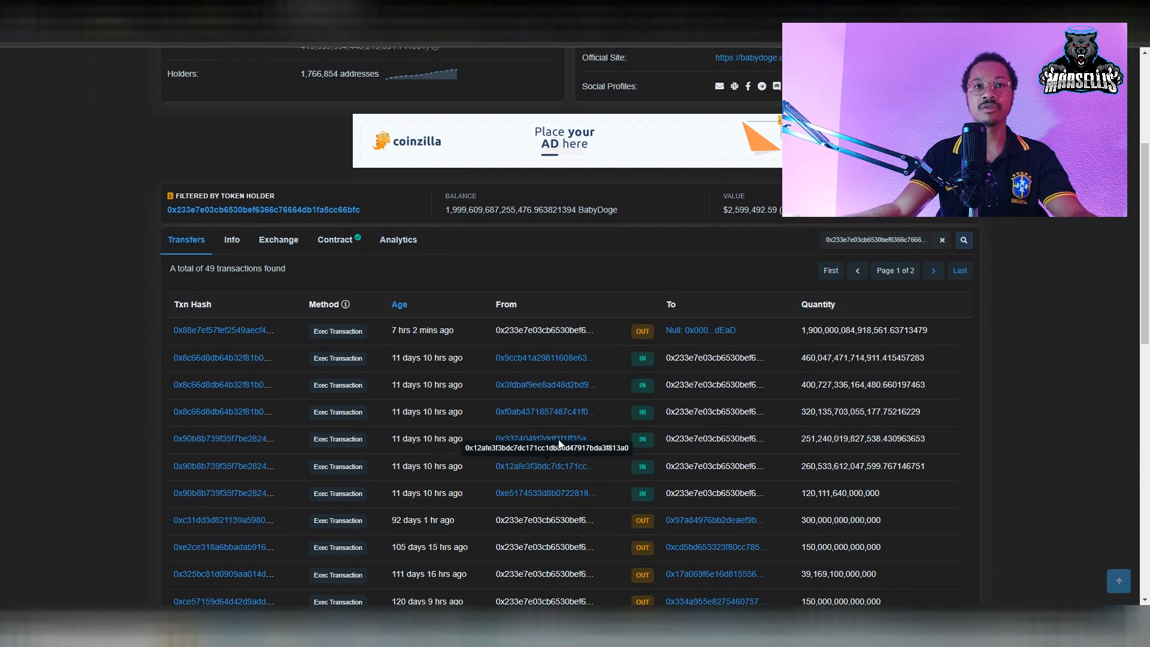
pyautogui.moveTo(602, 413)
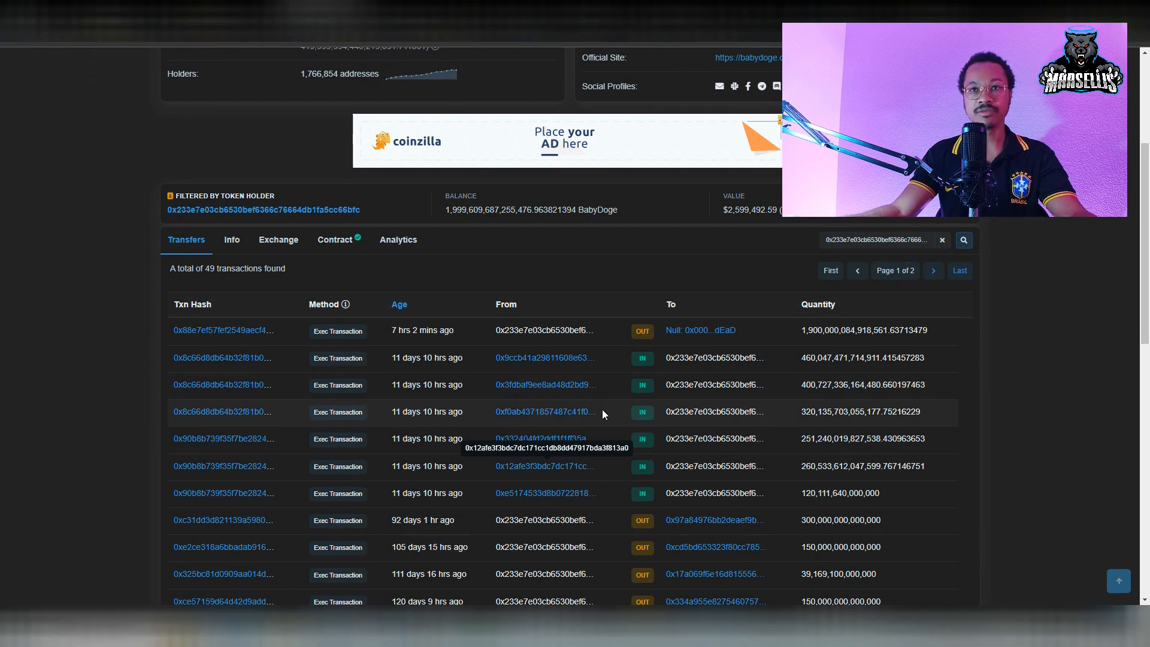
pyautogui.moveTo(546, 493)
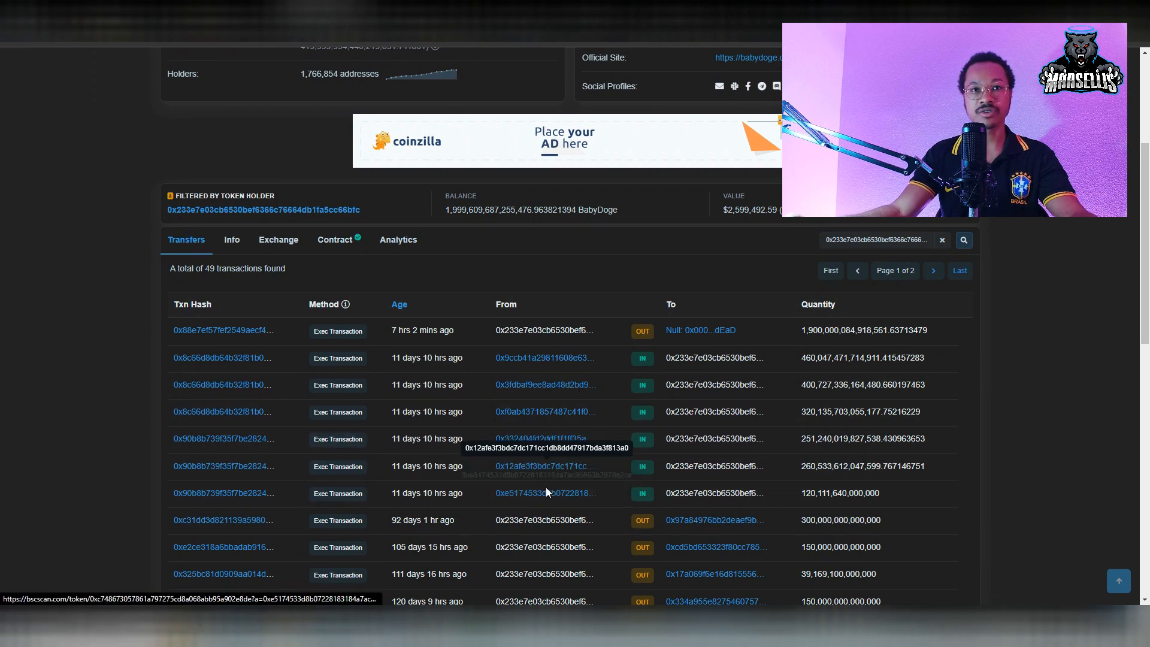
pyautogui.click(712, 519)
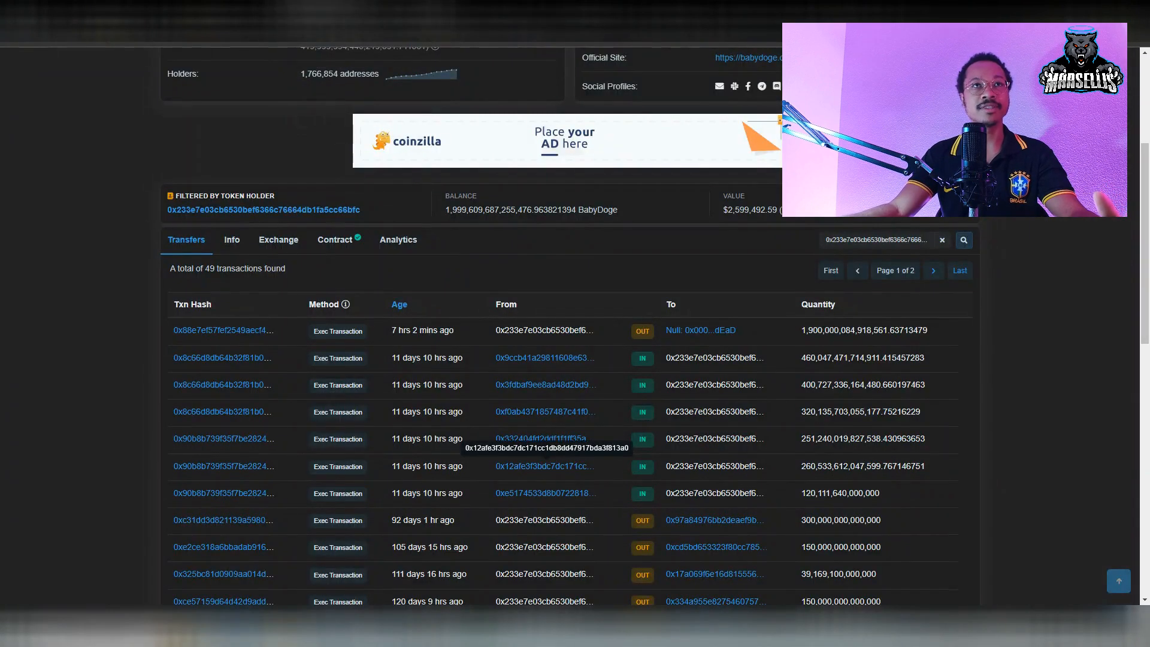
pyautogui.moveTo(554, 479)
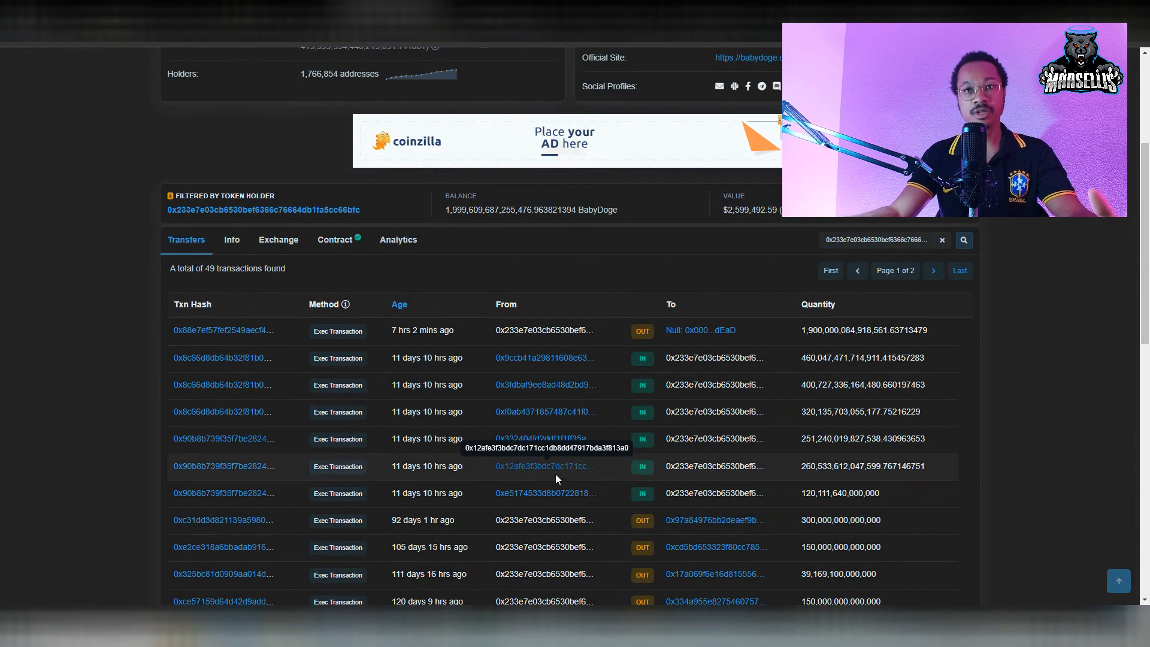
pyautogui.moveTo(539, 497)
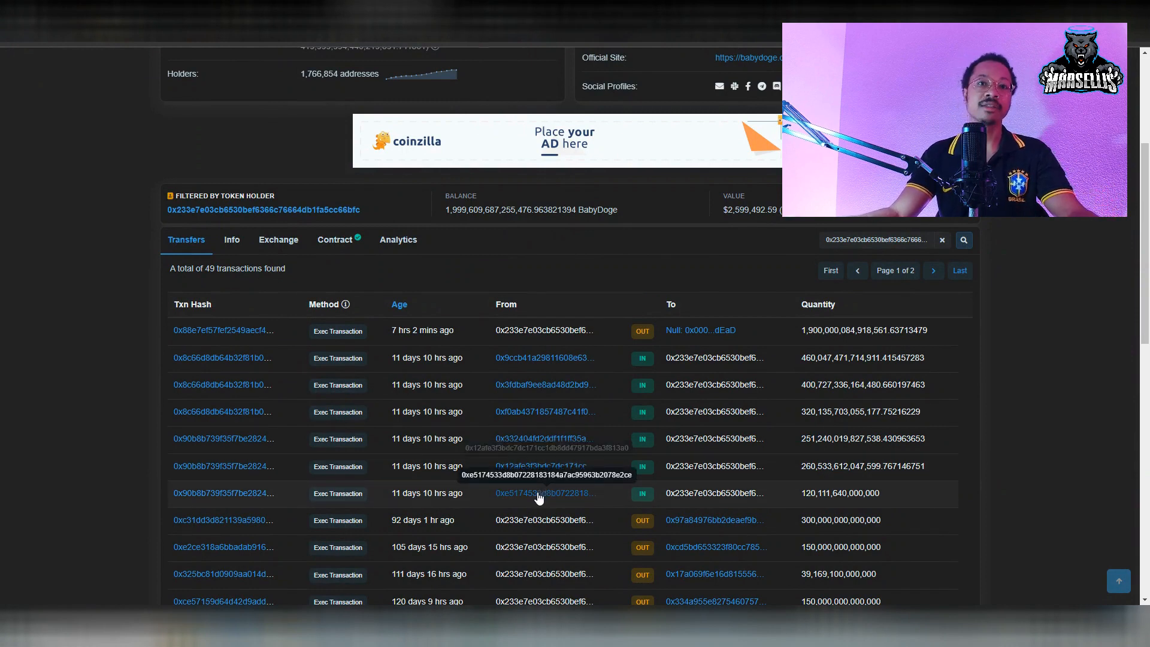
pyautogui.moveTo(432, 466)
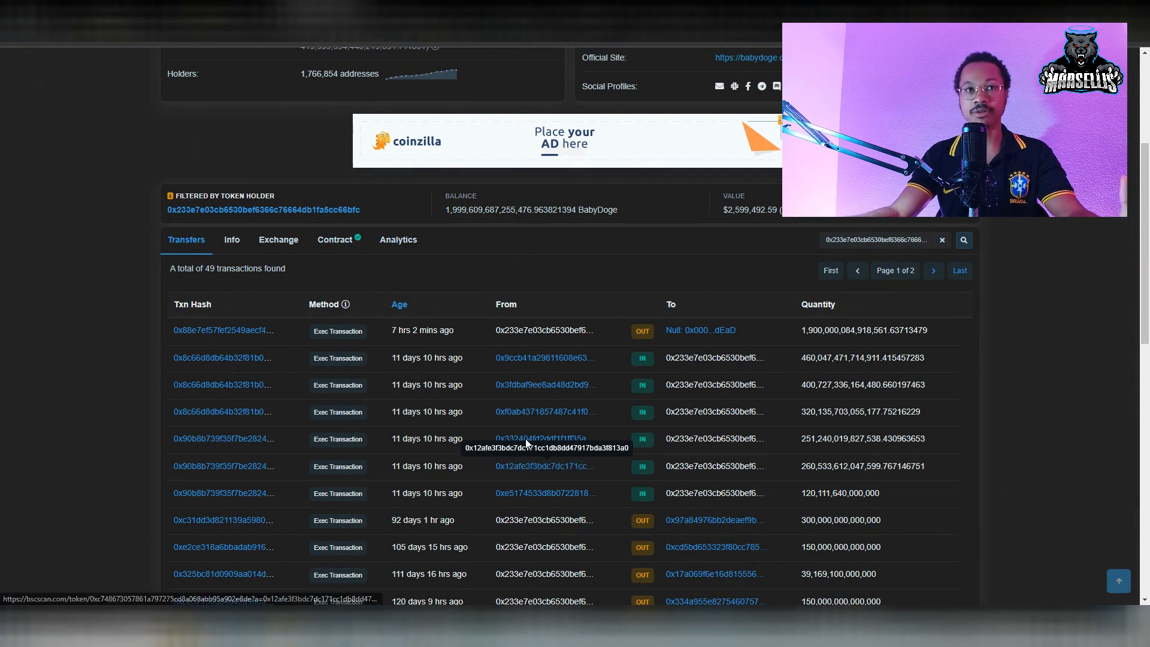
pyautogui.moveTo(287, 396)
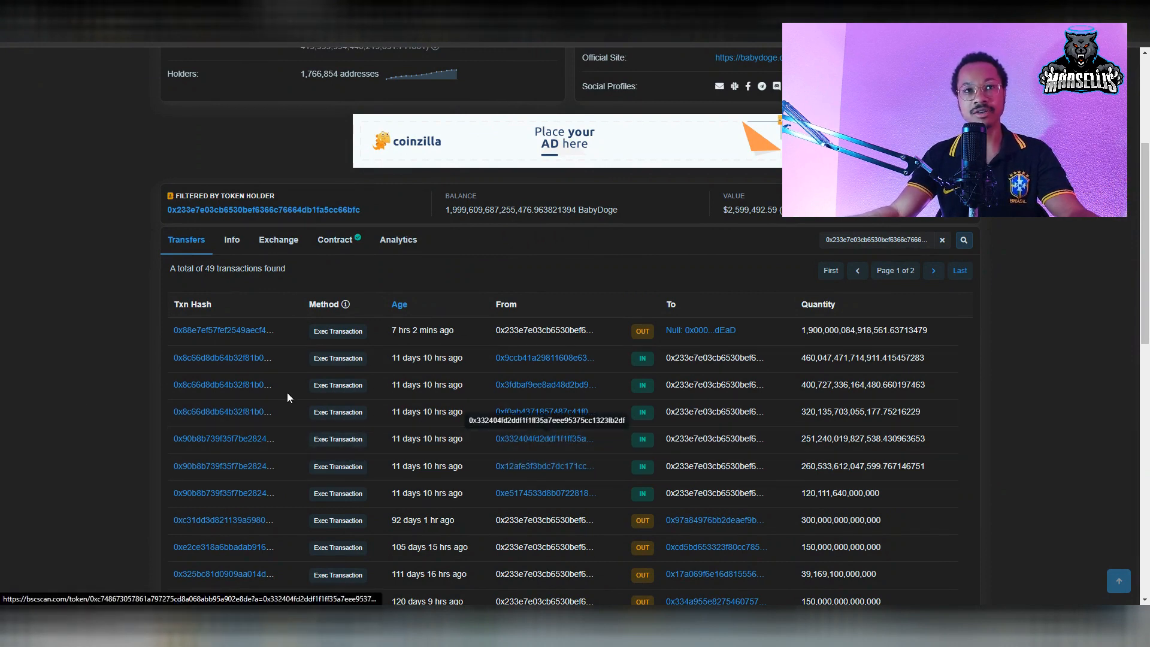
pyautogui.moveTo(195, 363)
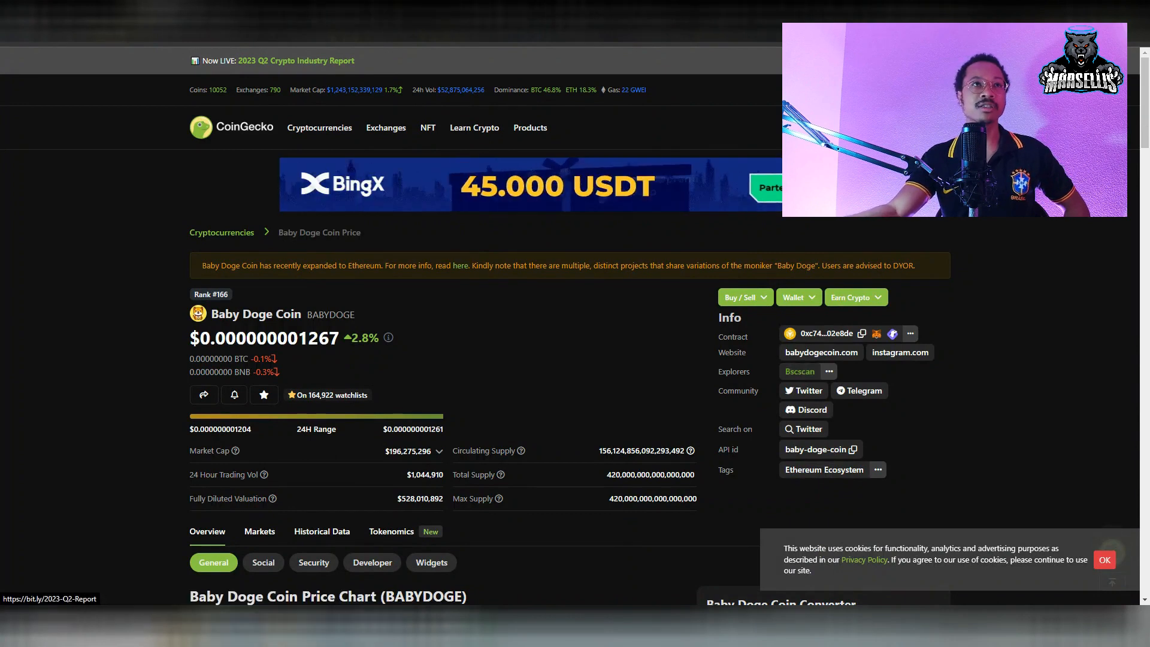
pyautogui.click(798, 371)
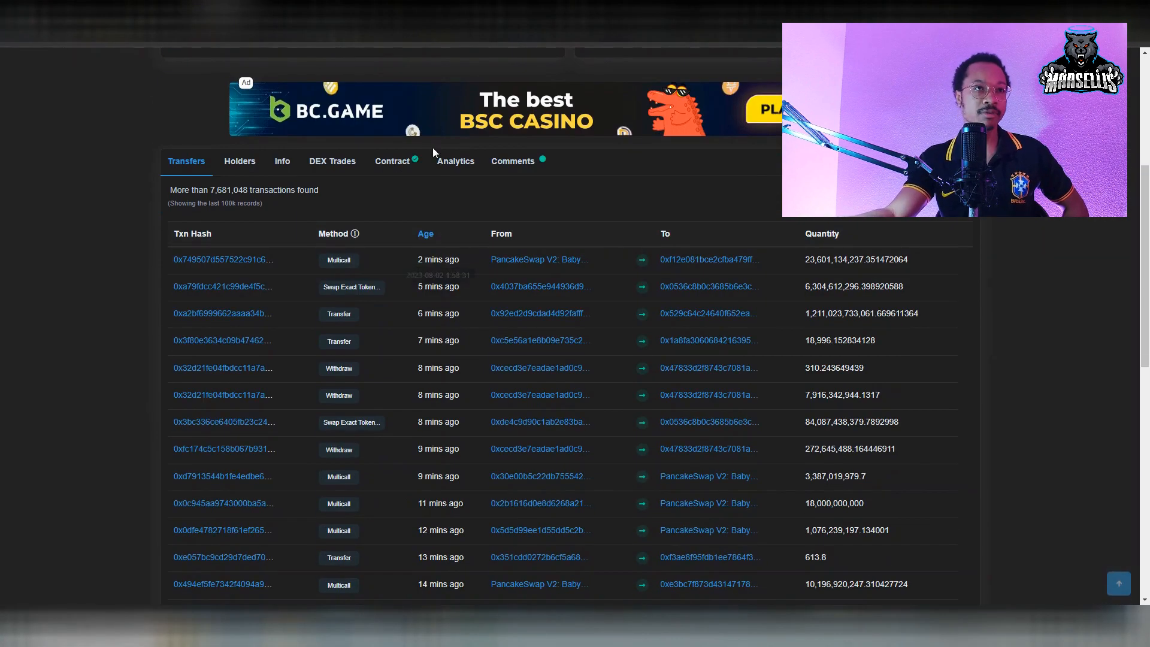
pyautogui.click(239, 160)
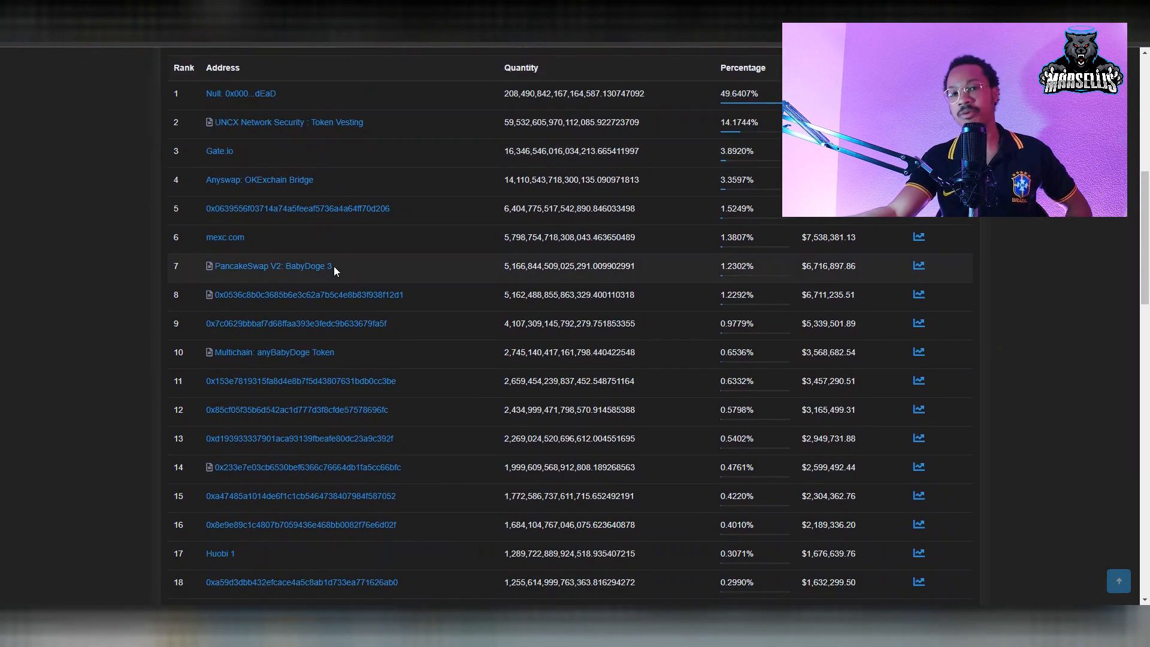
pyautogui.moveTo(332, 342)
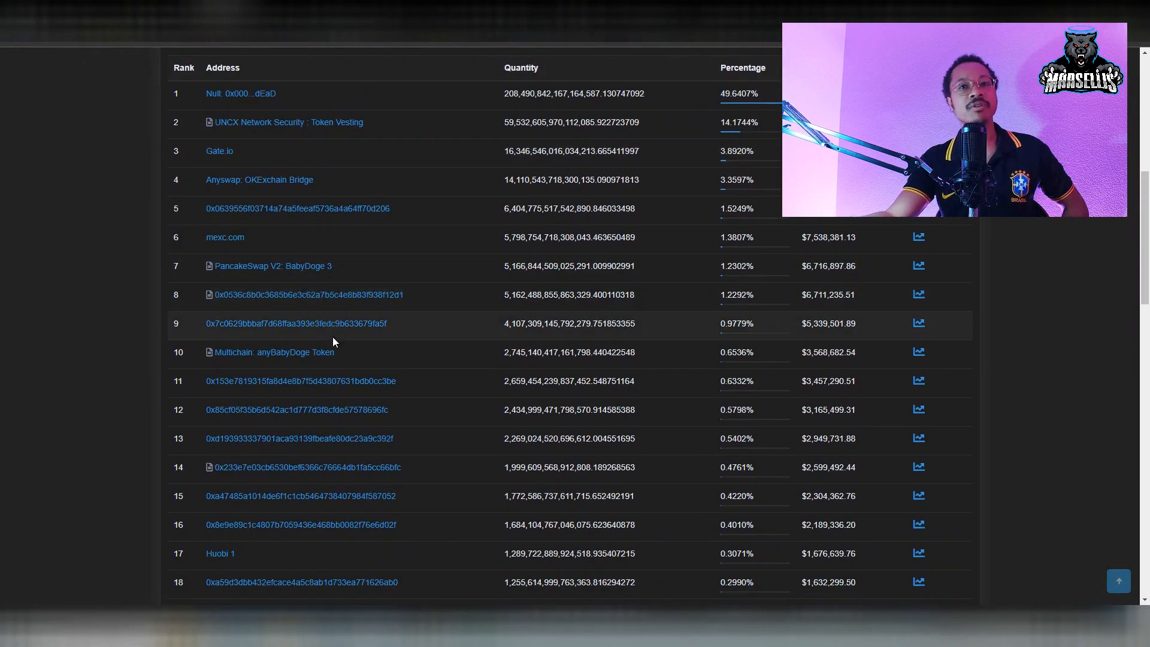
pyautogui.moveTo(707, 475)
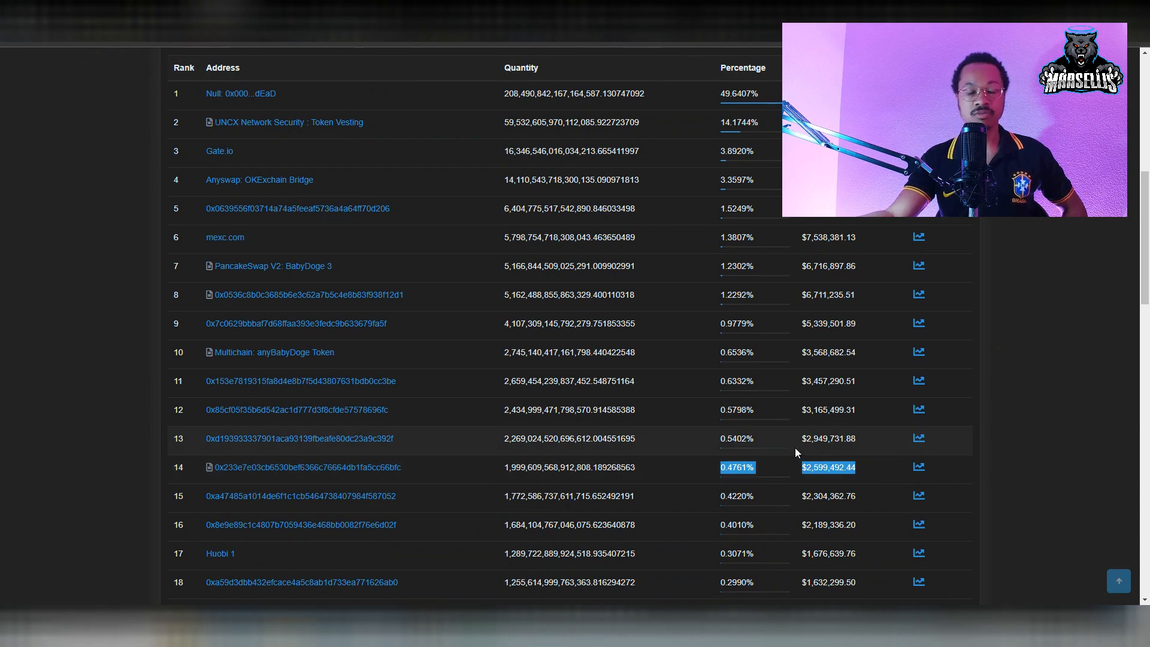
pyautogui.moveTo(772, 446)
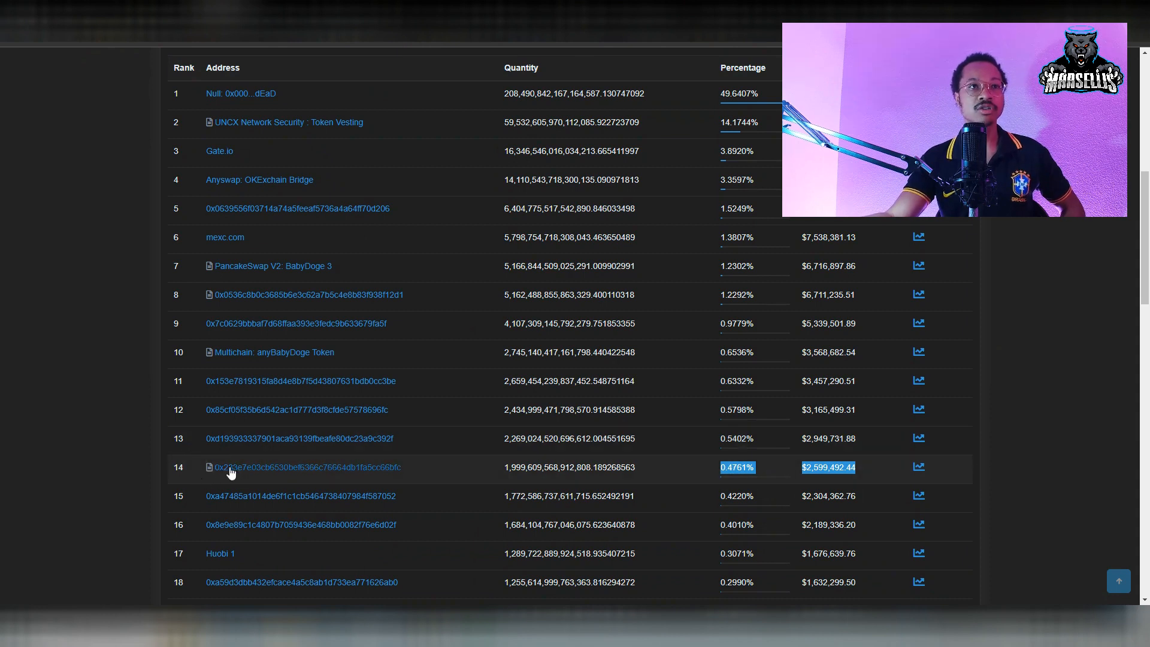
pyautogui.moveTo(291, 476)
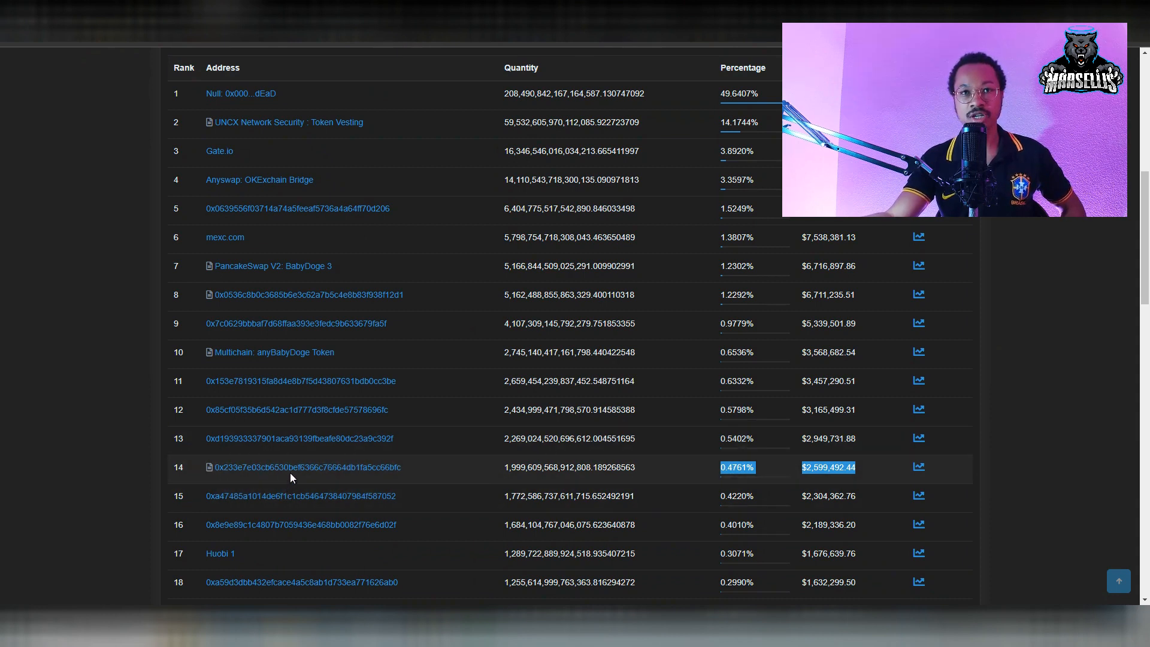
pyautogui.moveTo(308, 467)
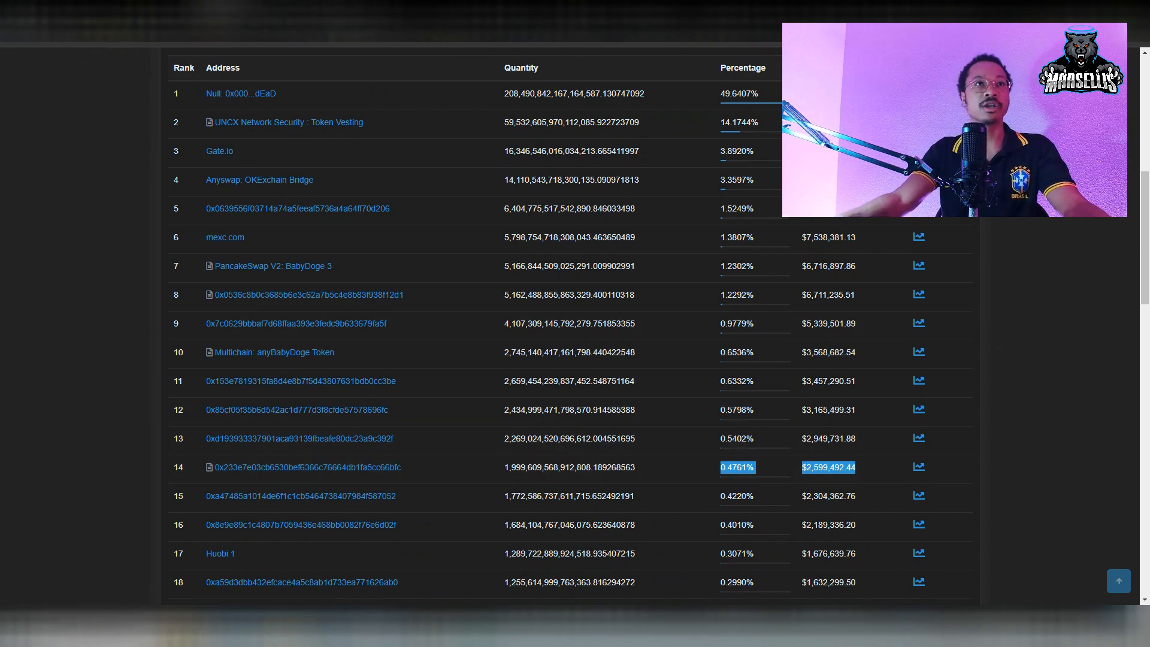
pyautogui.moveTo(410, 306)
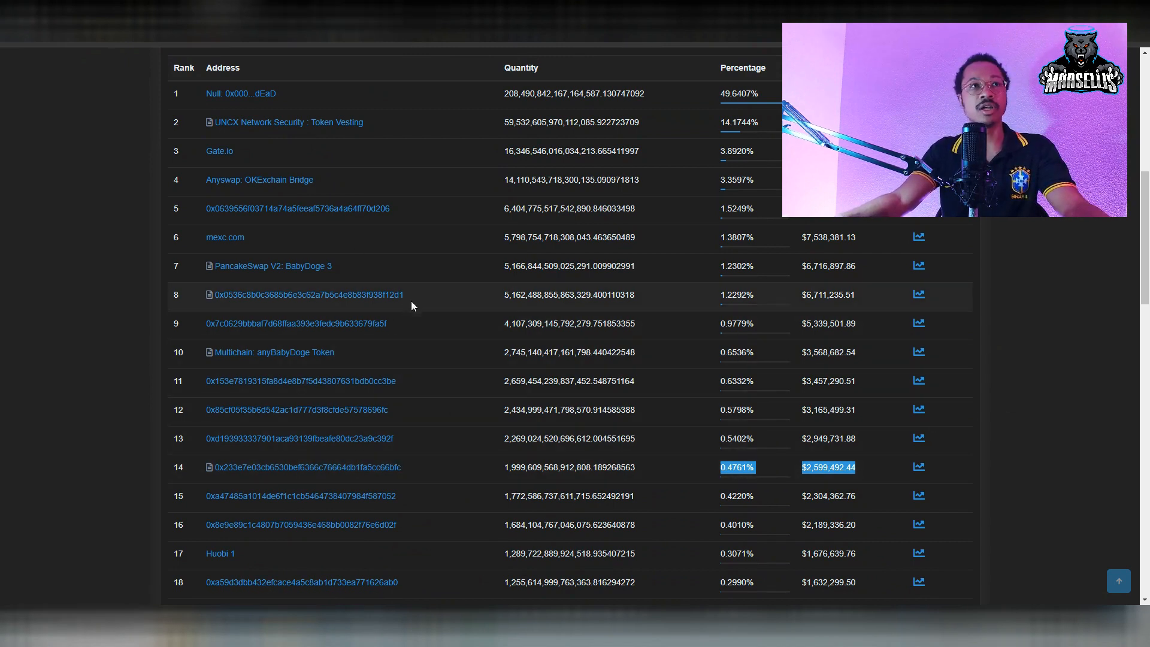
pyautogui.moveTo(373, 286)
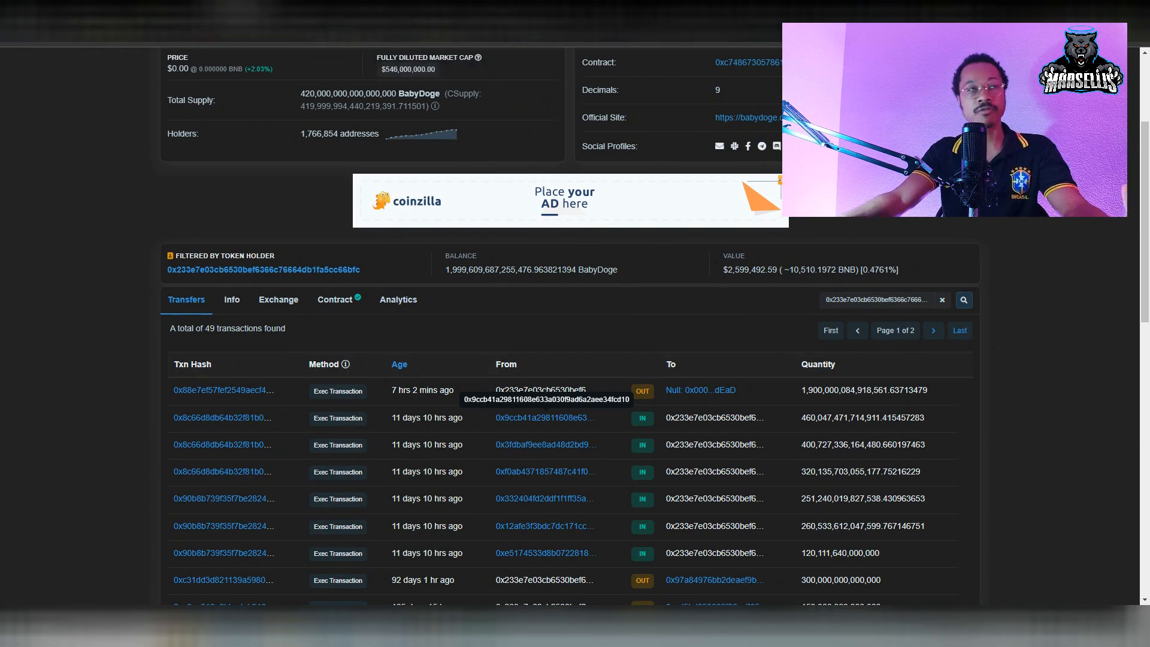
# - Filter transfers by the 0xe5174533 wallet holding 2.43 trillion BabyDoge and browse its history
pyautogui.click(543, 552)
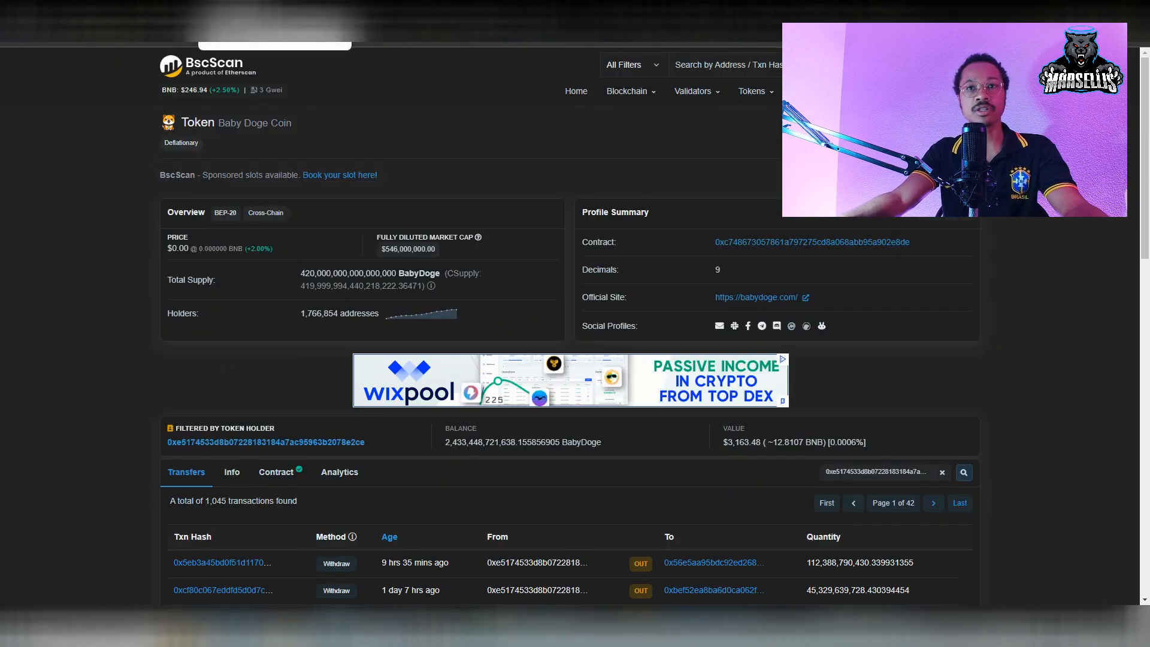
pyautogui.scroll(-3)
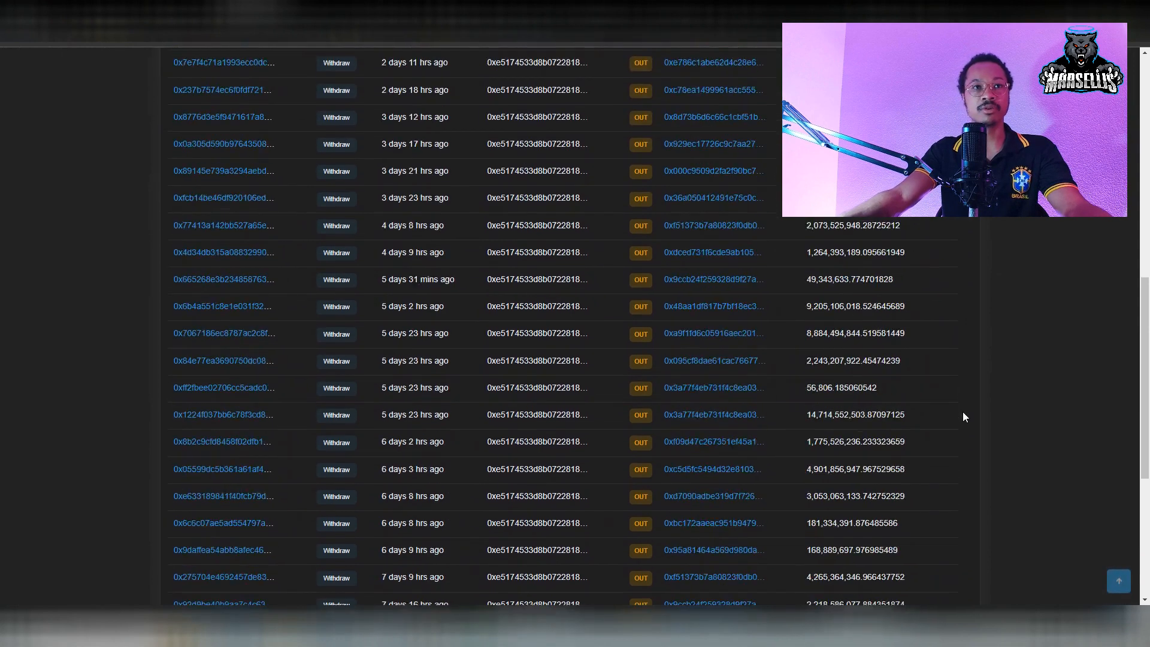
pyautogui.scroll(-3)
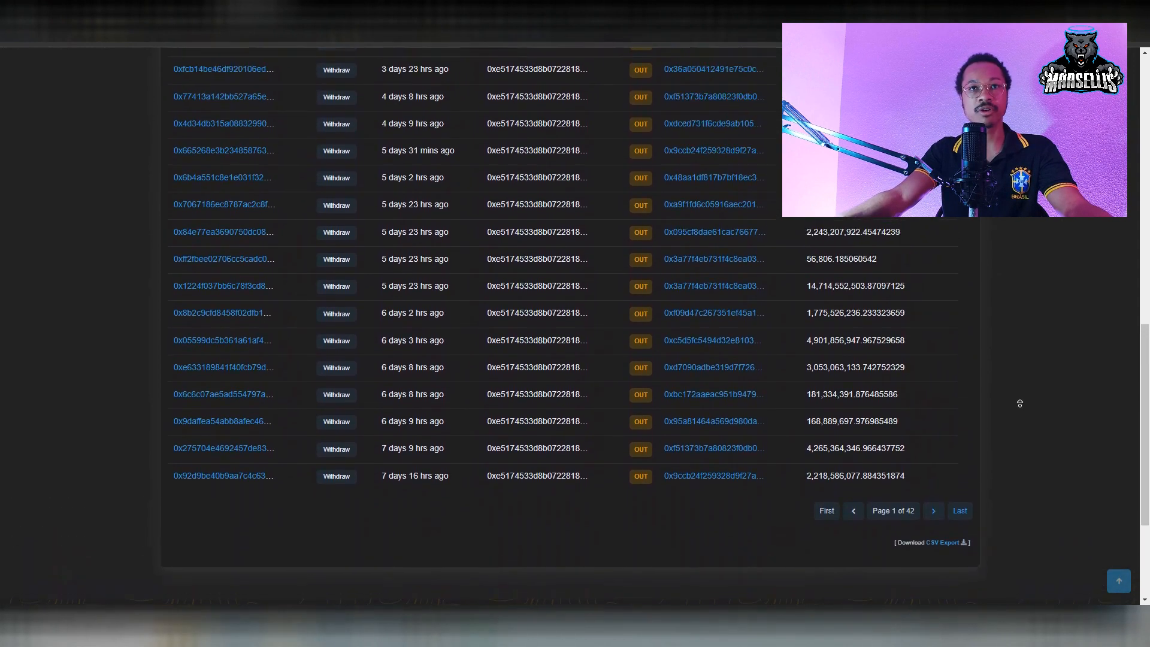
pyautogui.scroll(3)
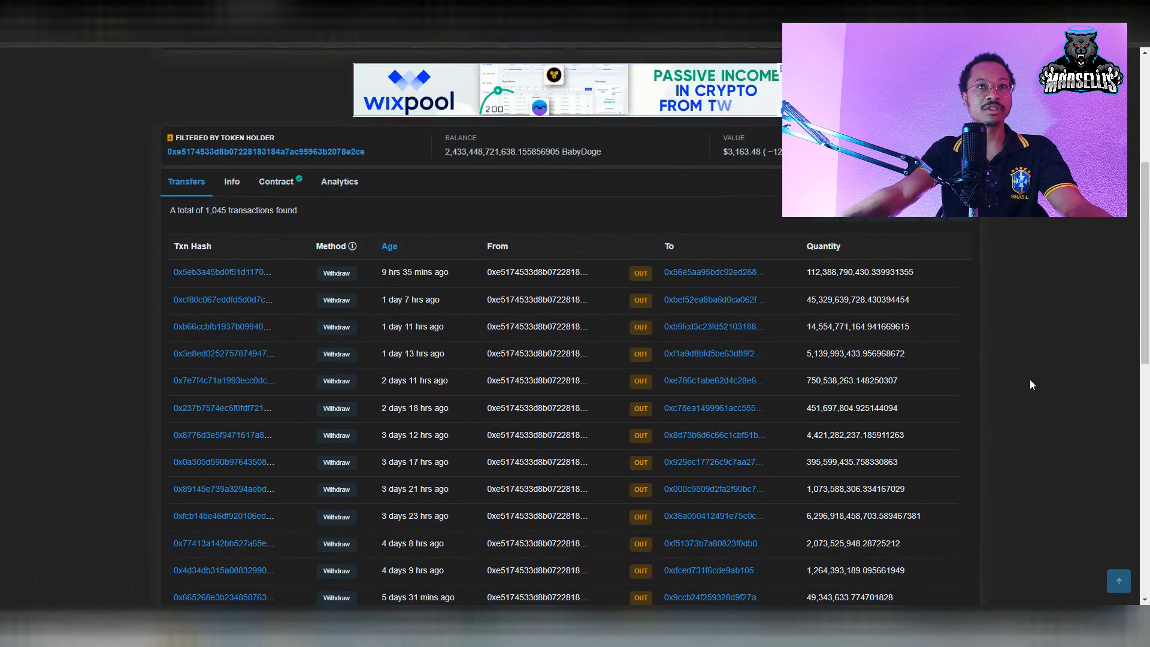
pyautogui.scroll(3)
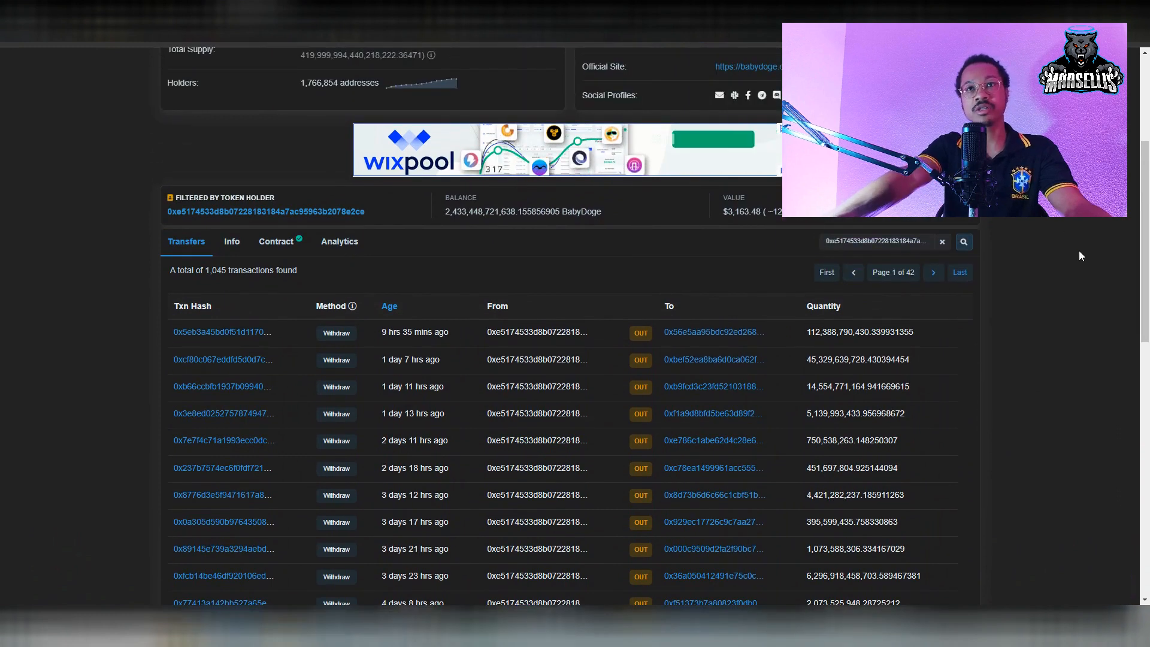
pyautogui.scroll(3)
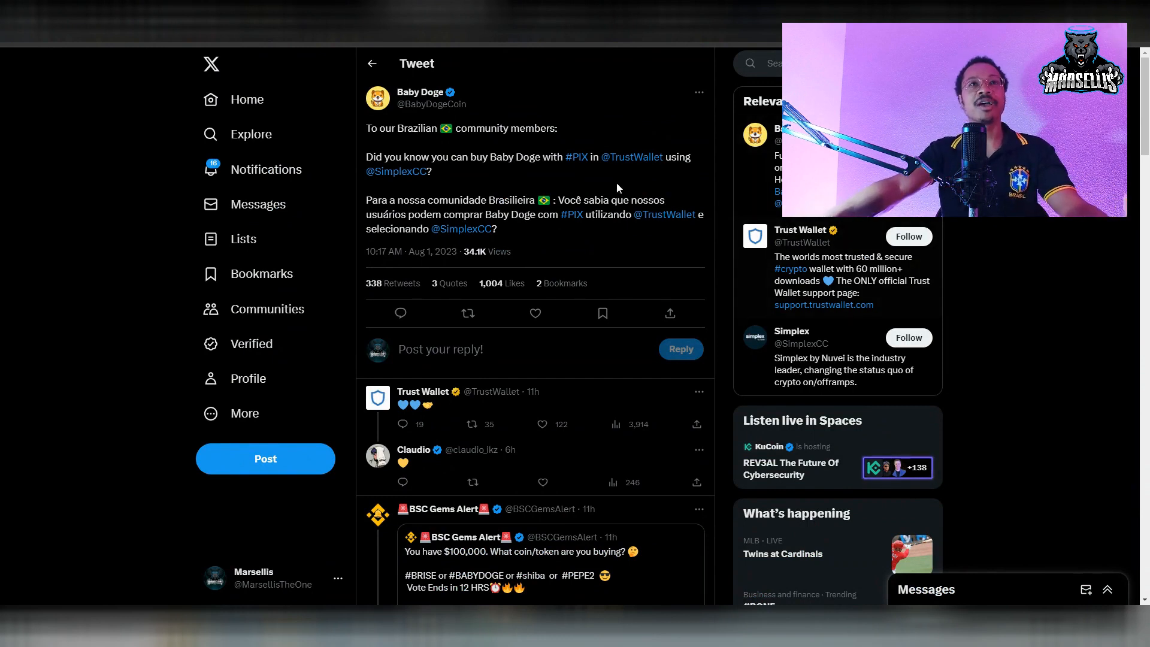
pyautogui.moveTo(606, 169)
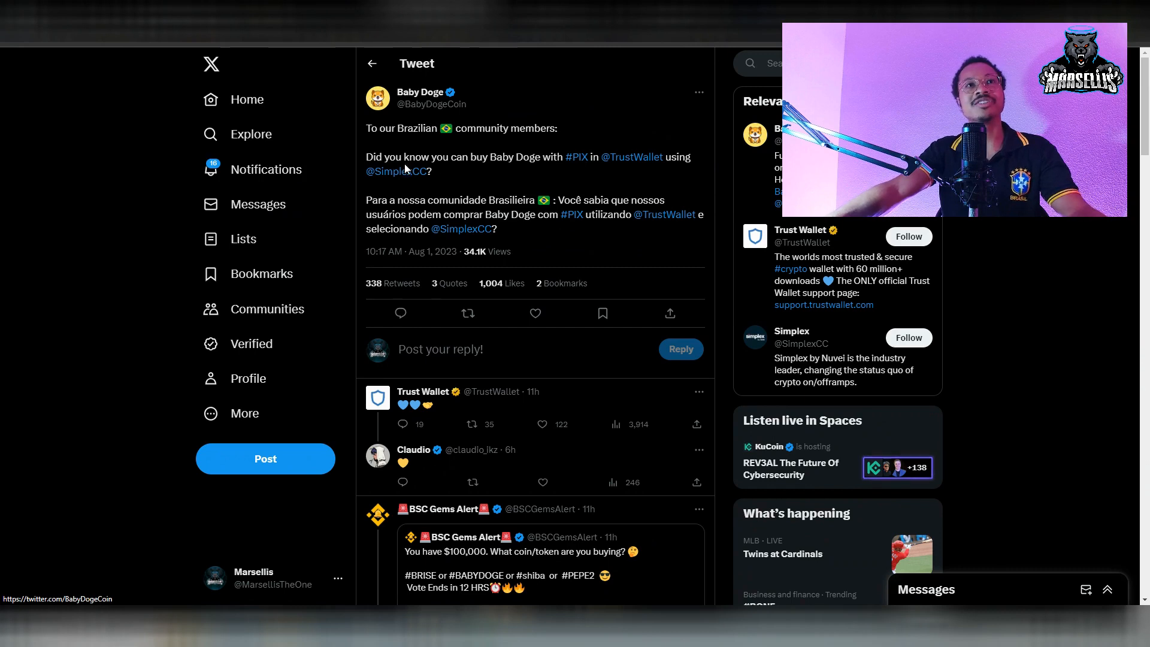
pyautogui.moveTo(600, 182)
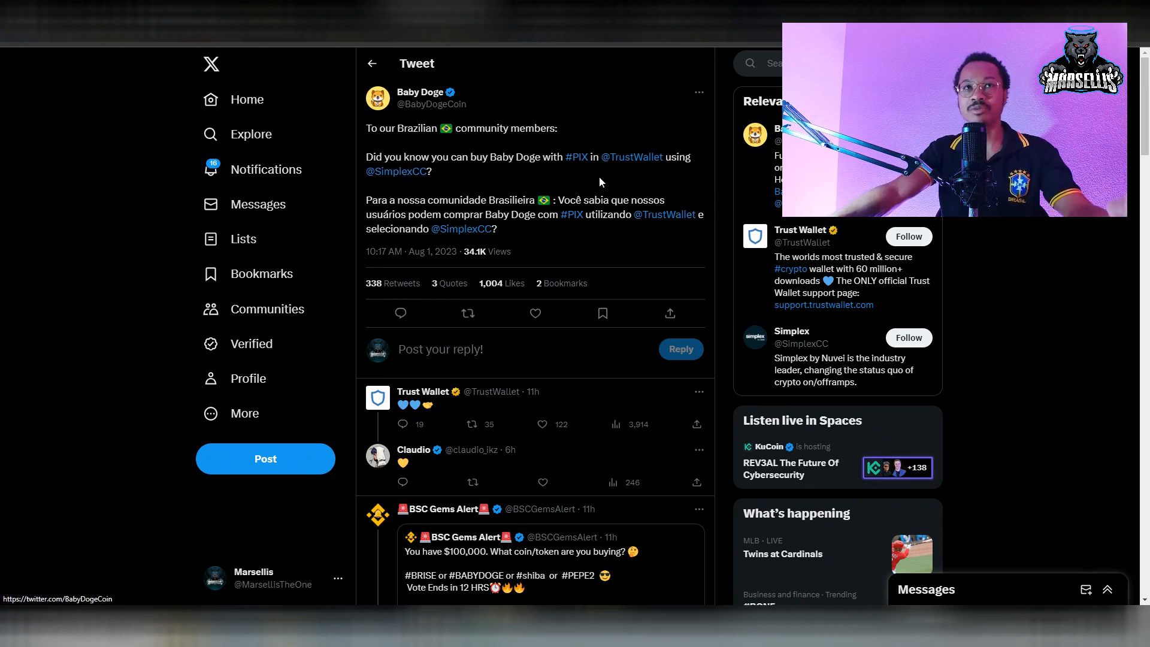
pyautogui.moveTo(397, 171)
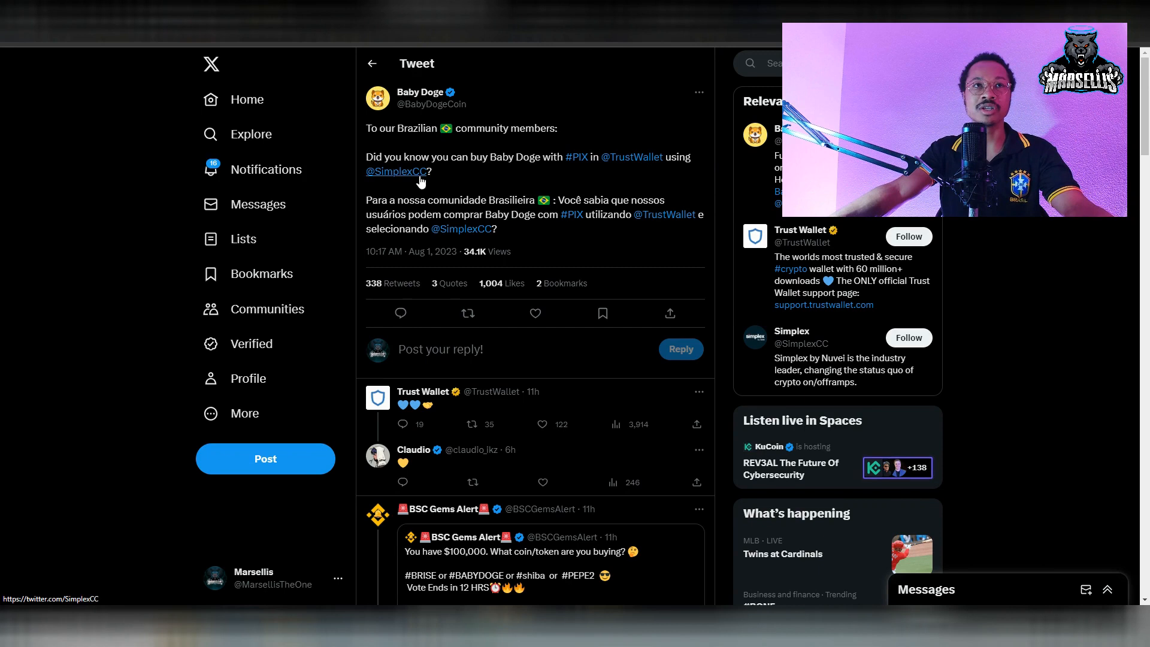
pyautogui.moveTo(550, 162)
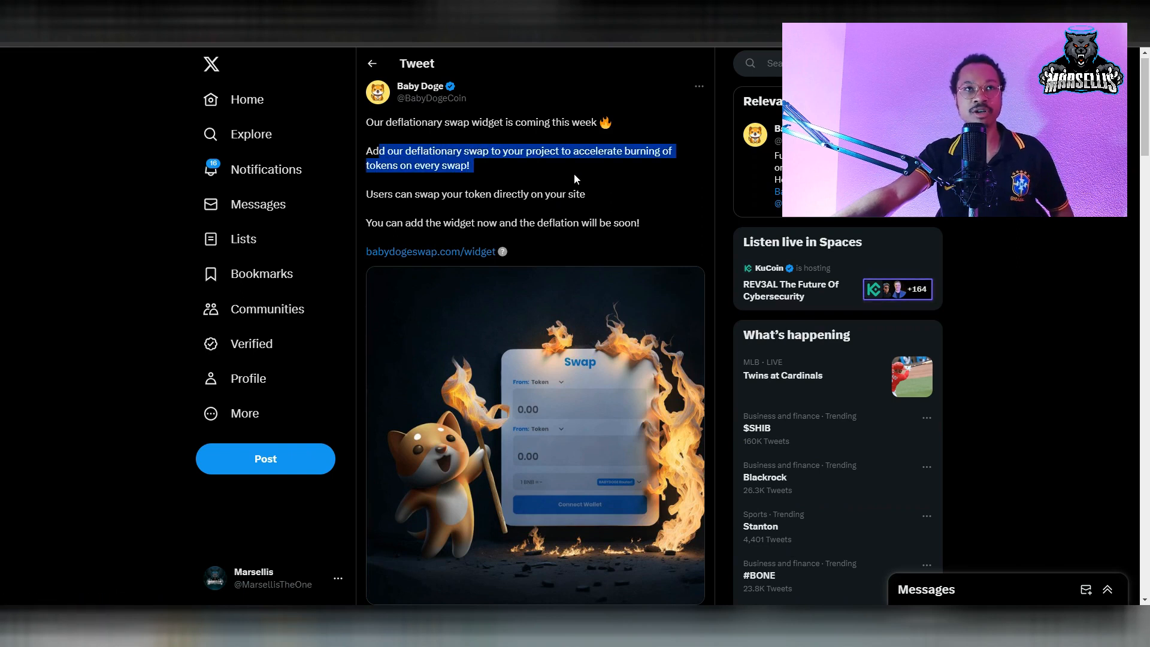
pyautogui.moveTo(542, 191)
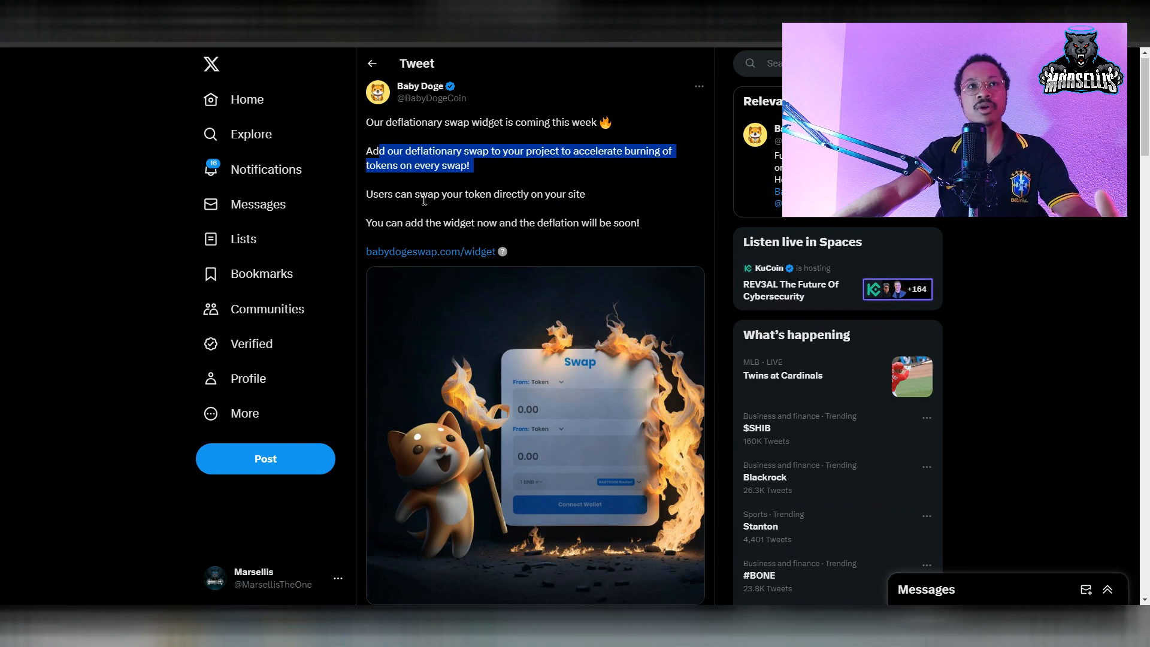
pyautogui.moveTo(358, 233)
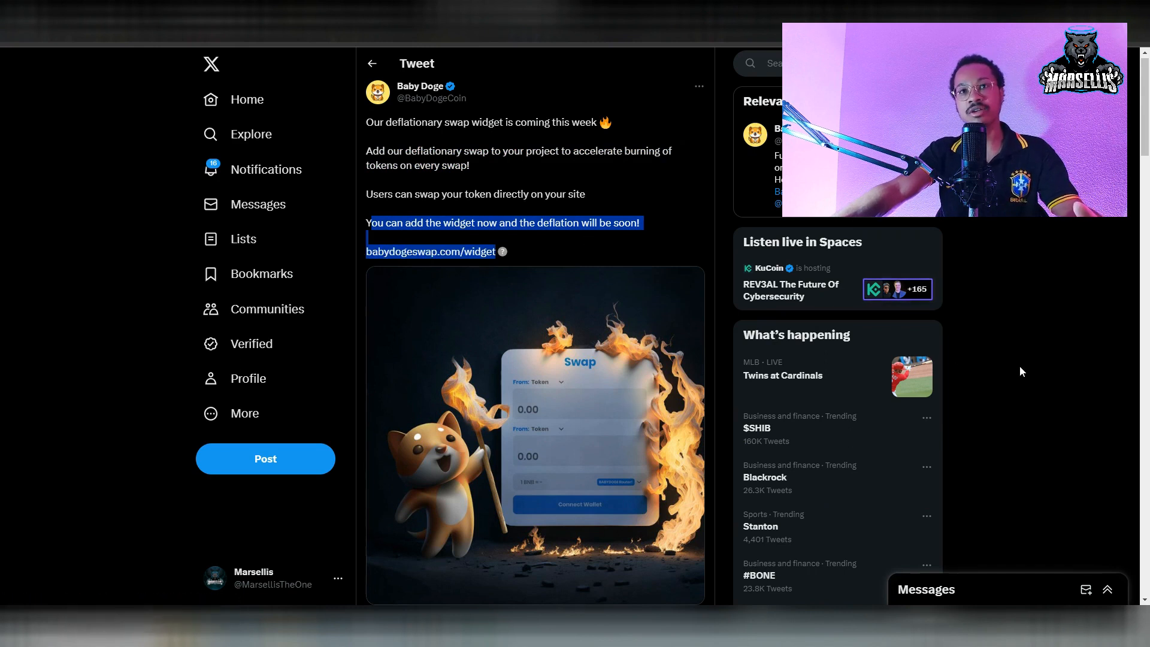
pyautogui.moveTo(642, 362)
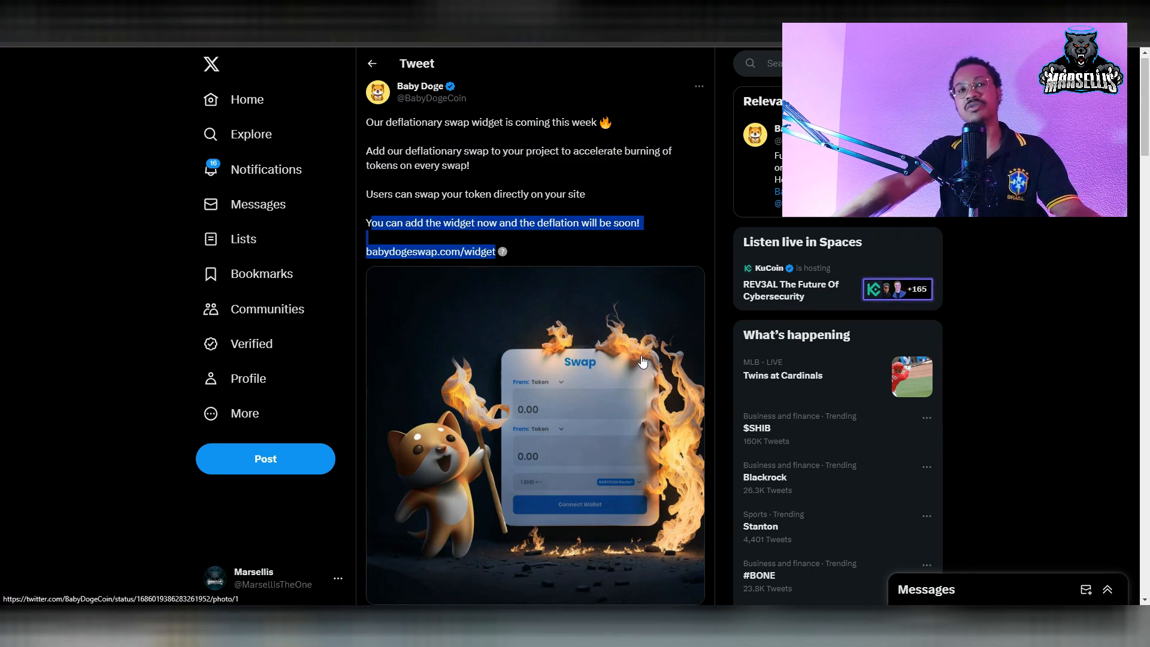
pyautogui.moveTo(619, 309)
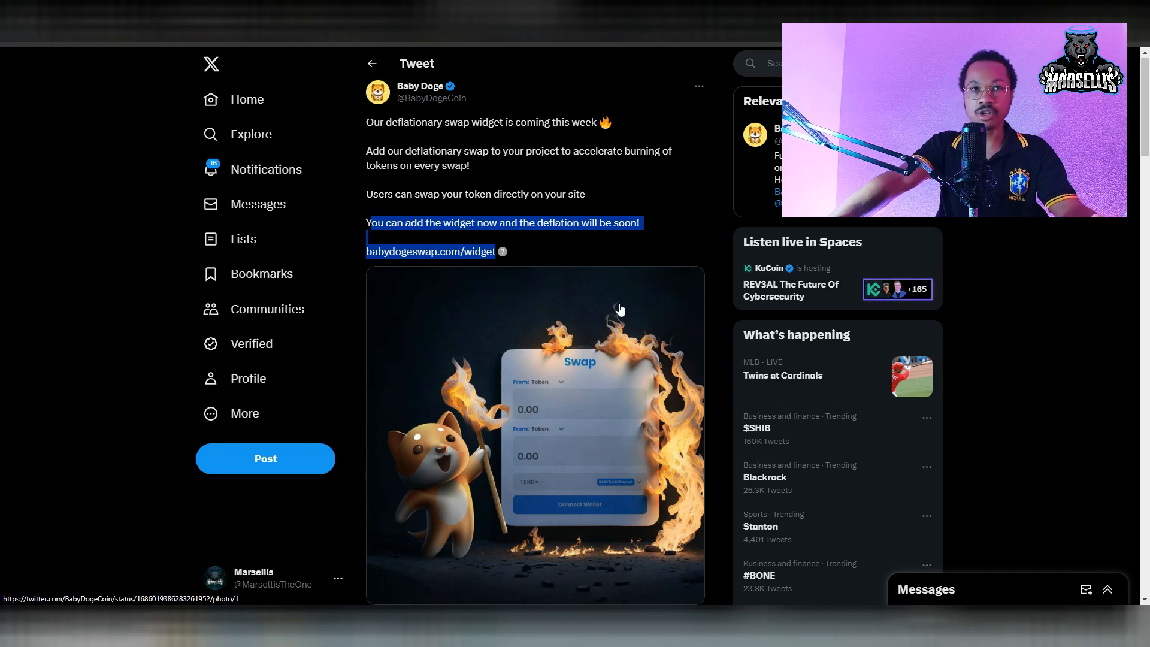
pyautogui.moveTo(632, 366)
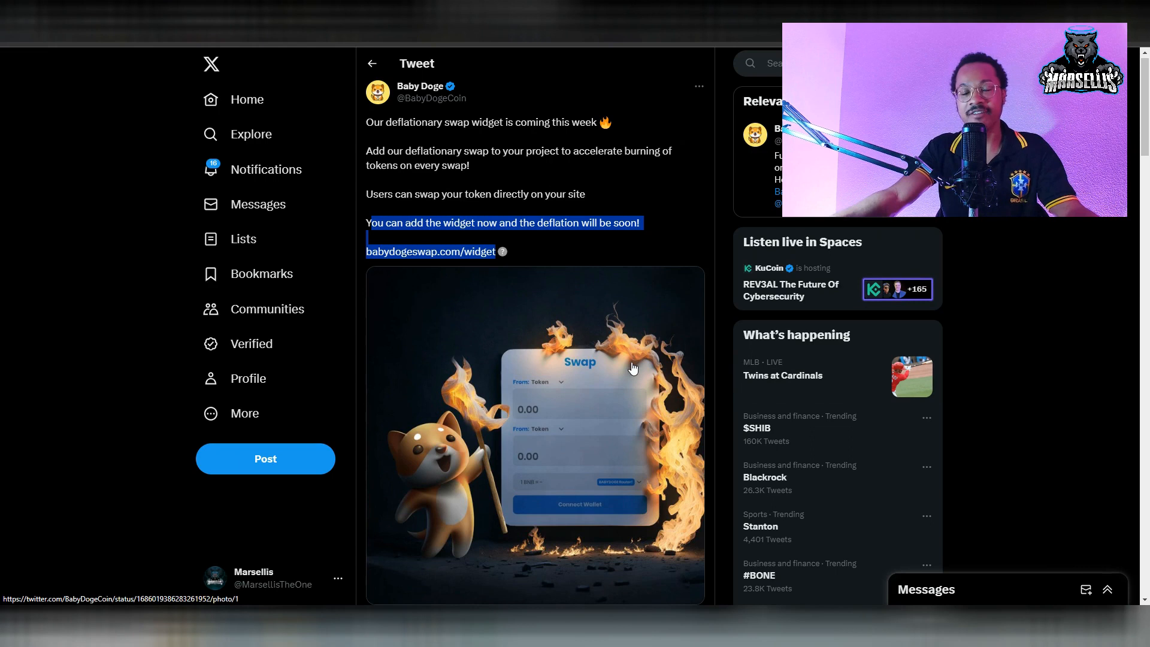
pyautogui.moveTo(639, 371)
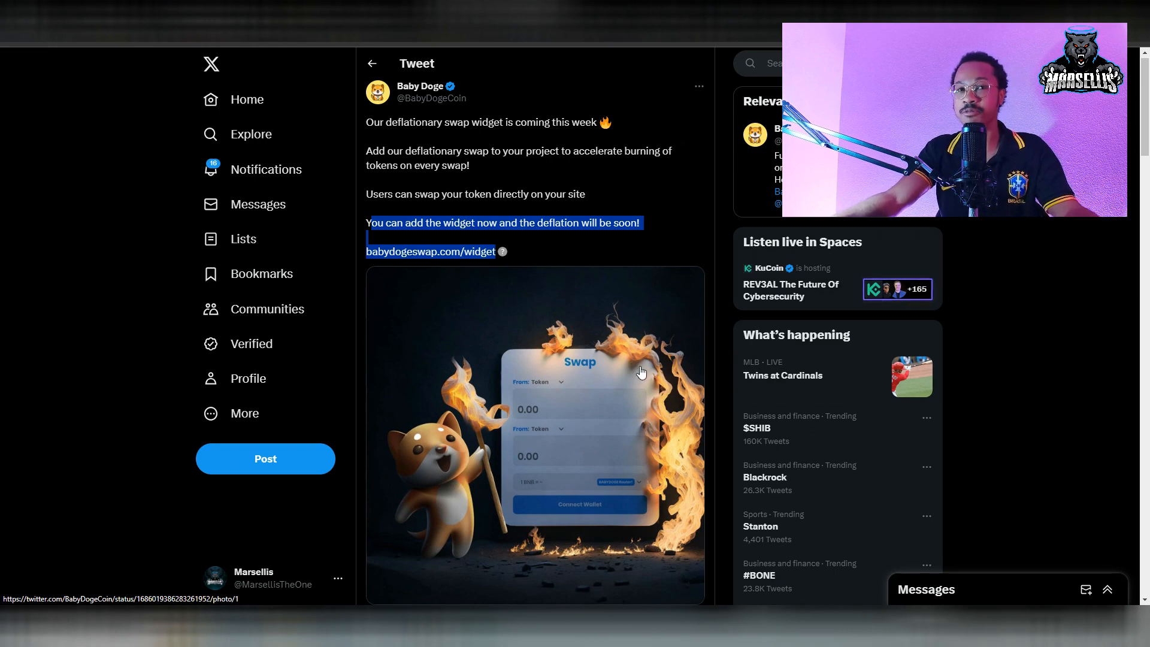
pyautogui.moveTo(645, 369)
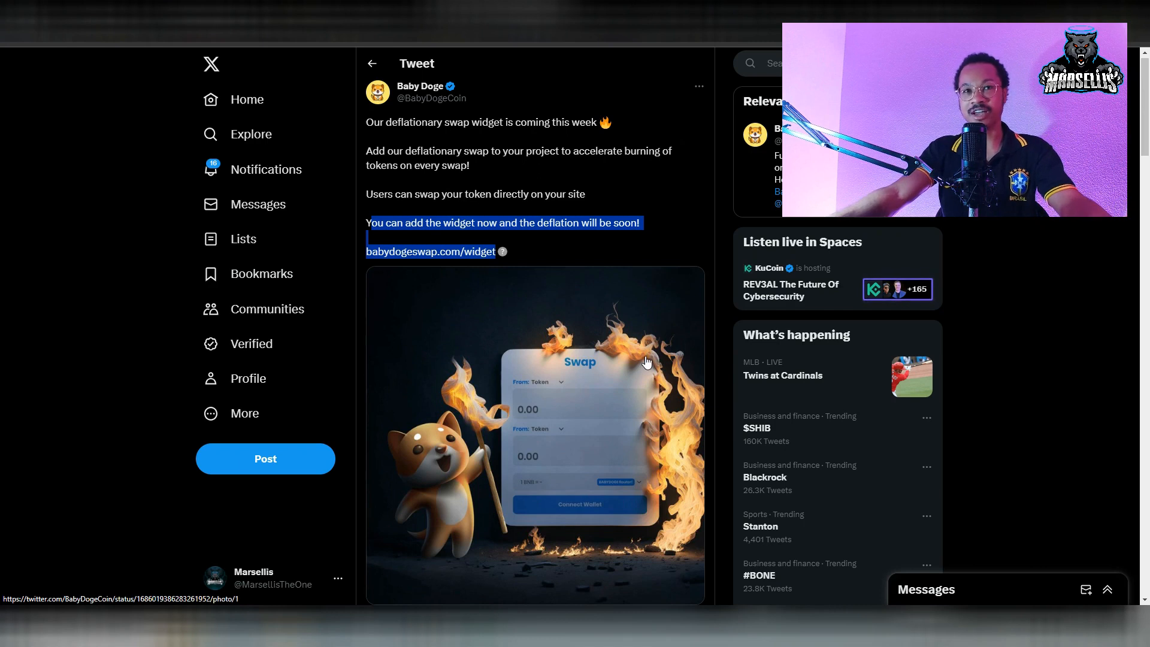
pyautogui.moveTo(552, 408)
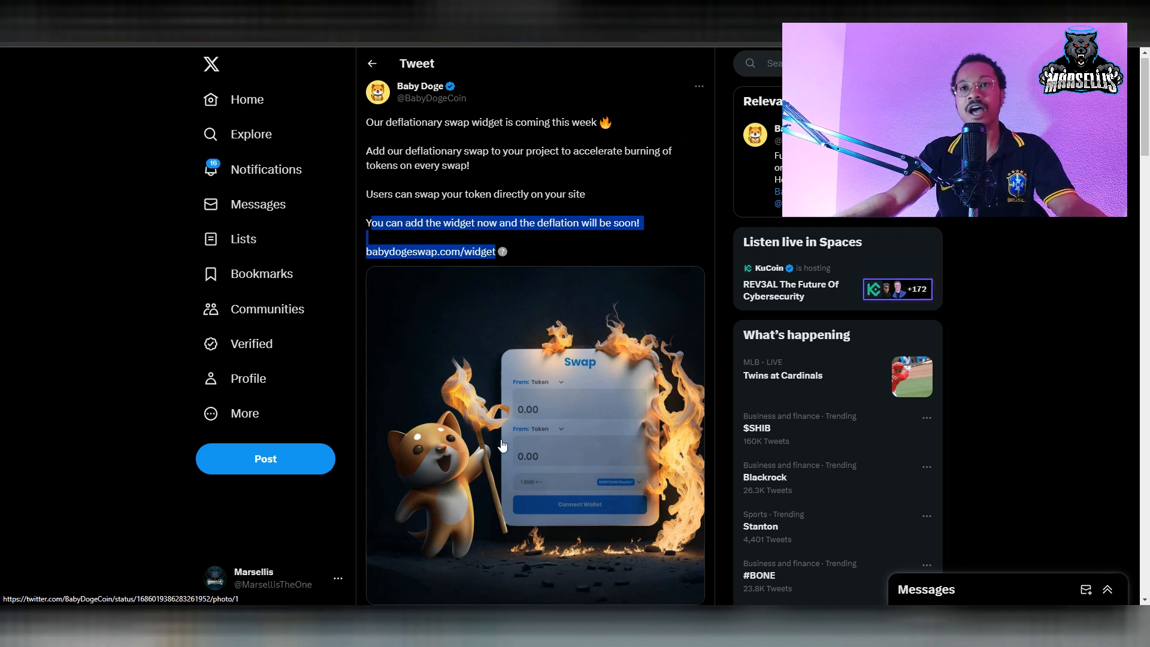
pyautogui.moveTo(502, 428)
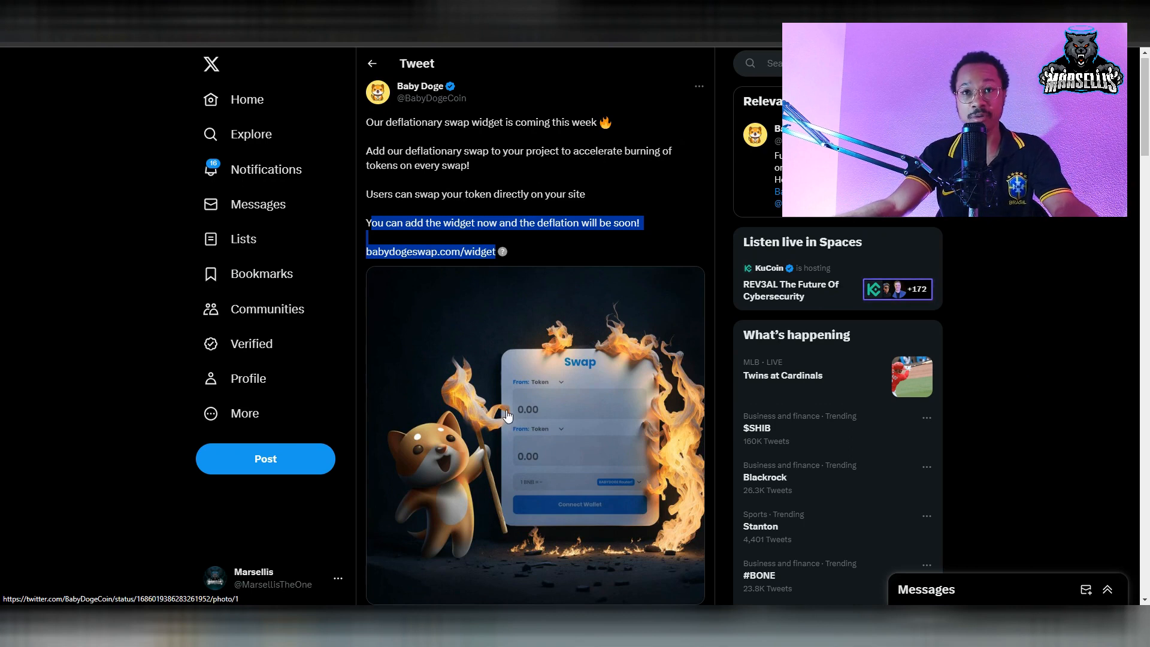
pyautogui.moveTo(498, 457)
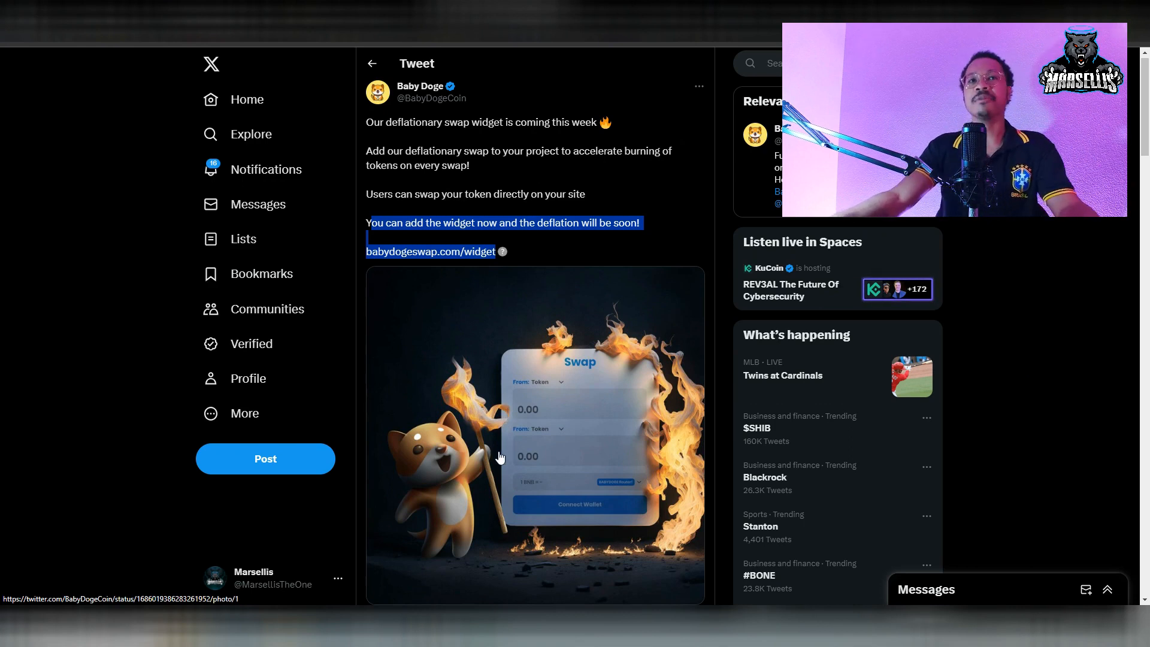
pyautogui.moveTo(805, 431)
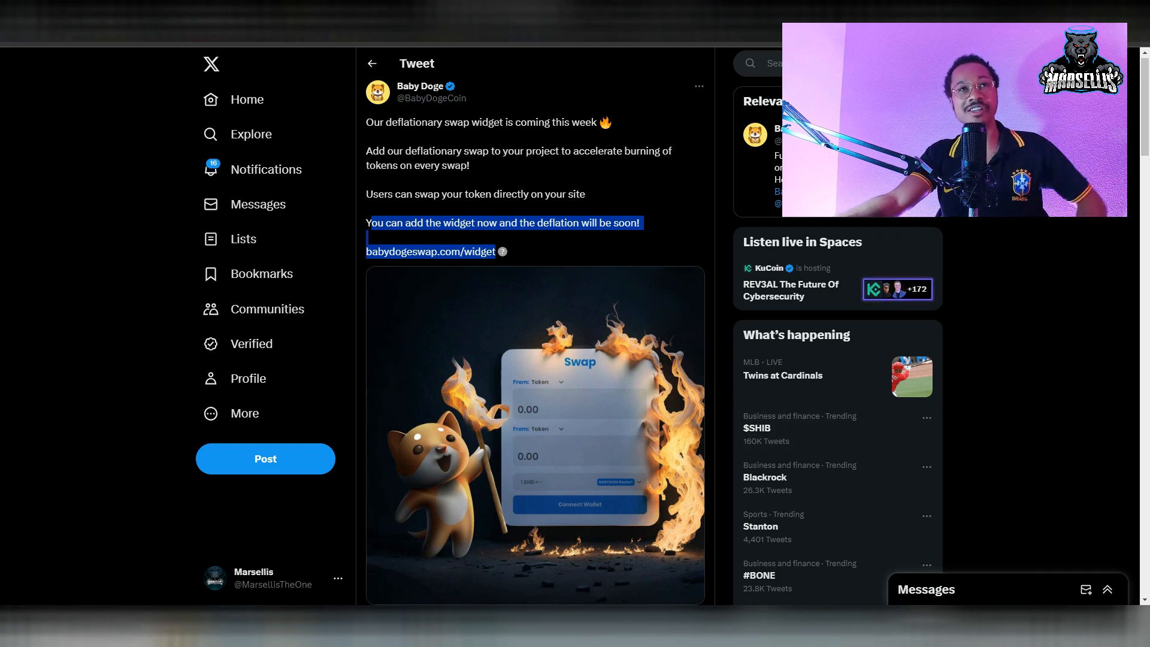
pyautogui.moveTo(530, 285)
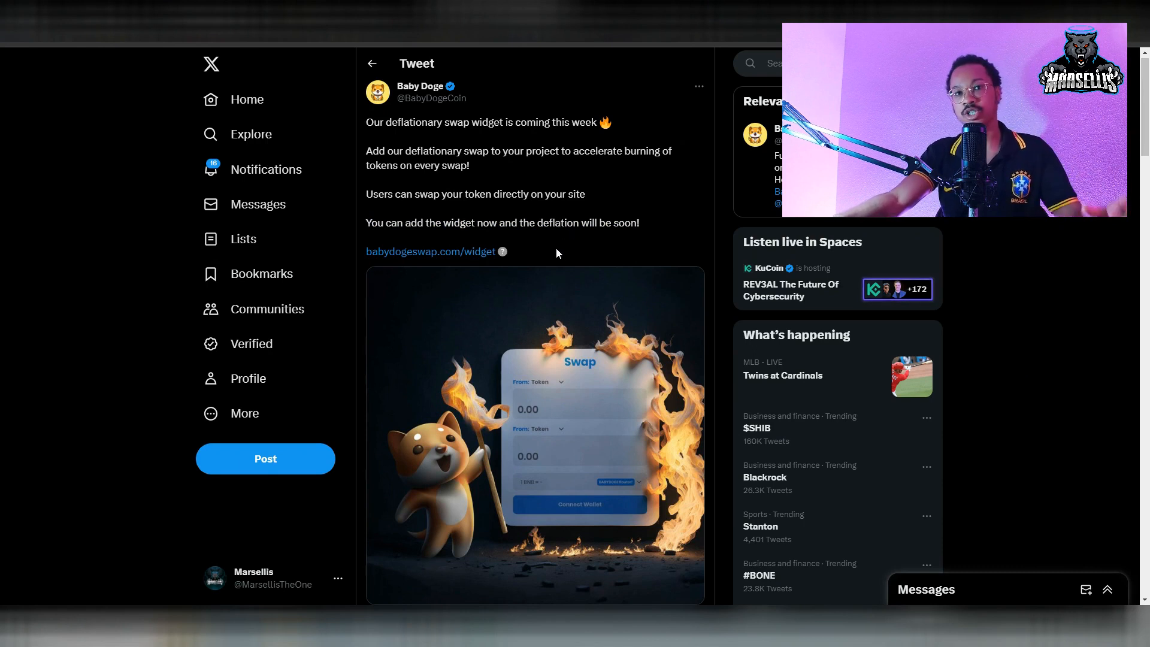
pyautogui.moveTo(495, 257)
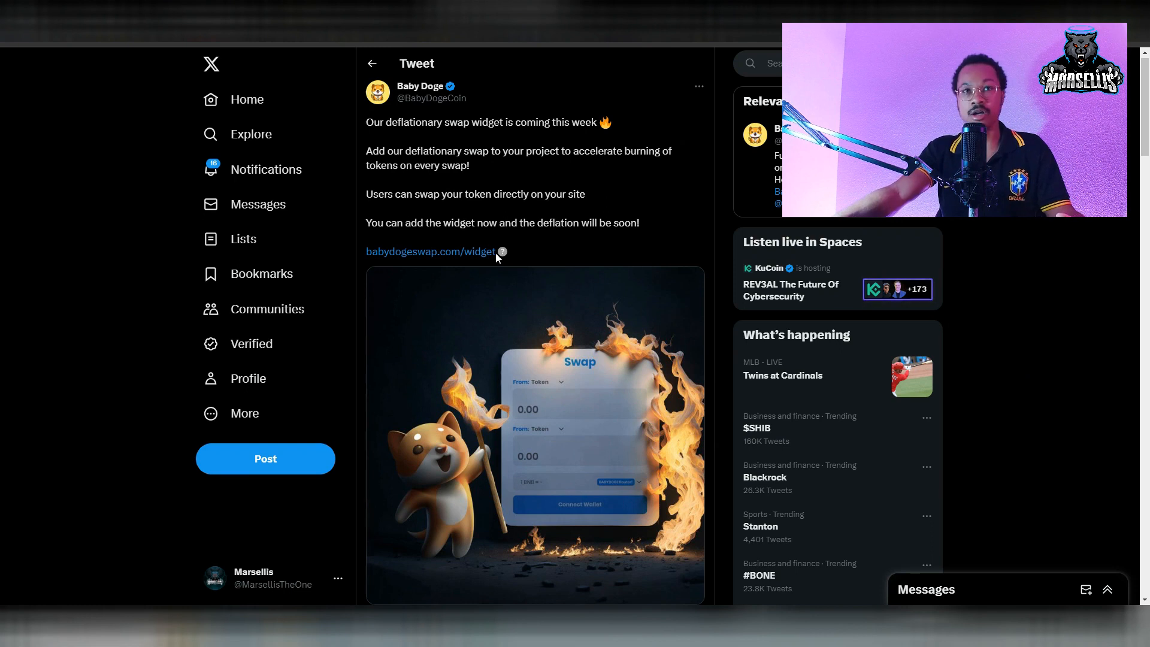
pyautogui.moveTo(450, 266)
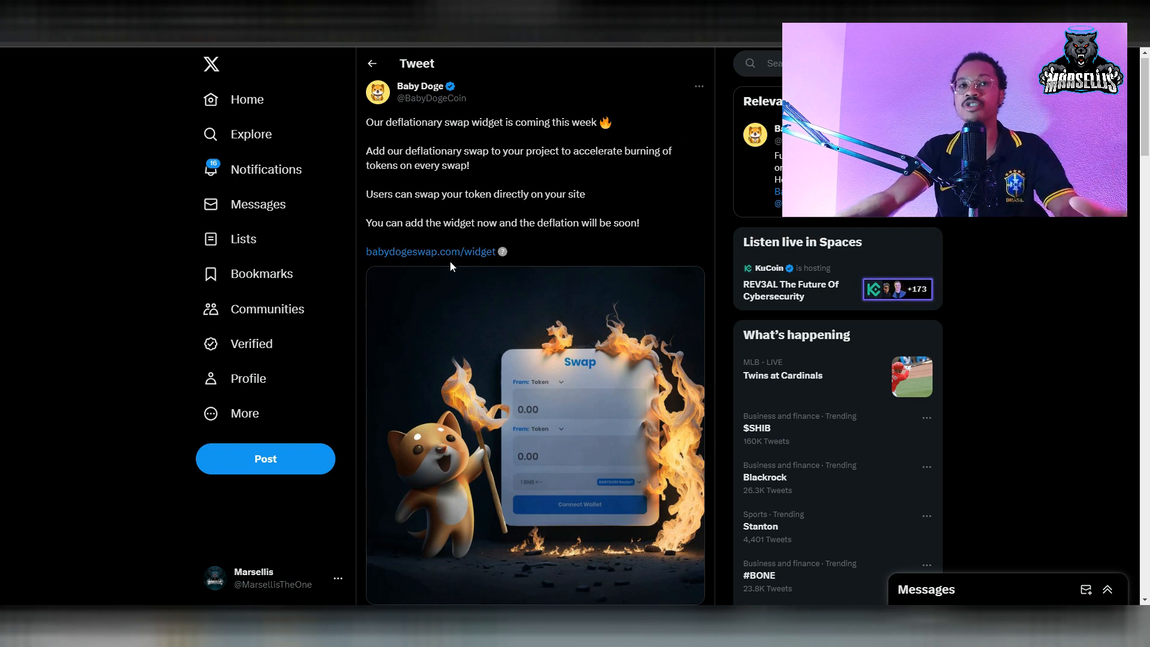
pyautogui.moveTo(431, 250)
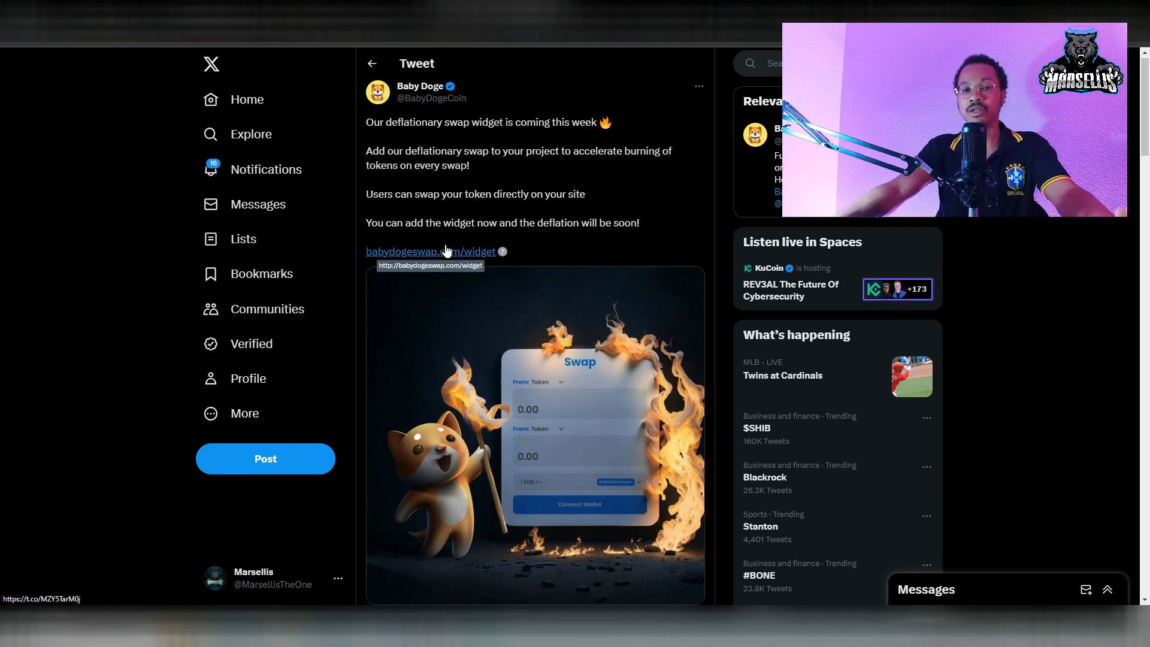
pyautogui.moveTo(485, 401)
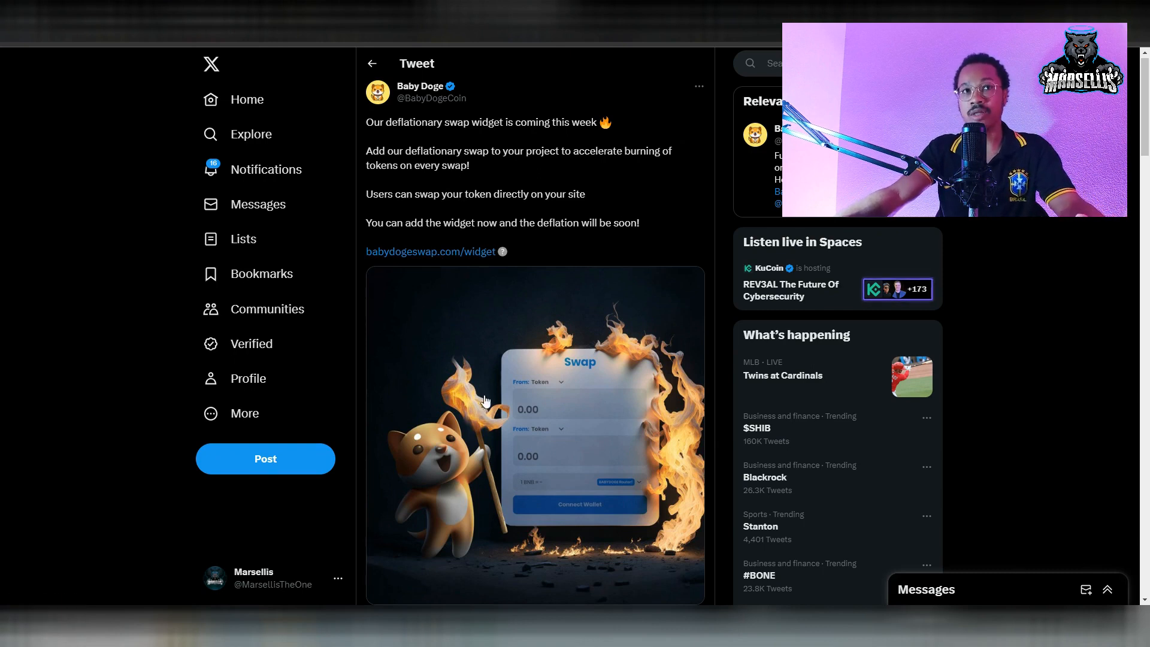
pyautogui.moveTo(519, 407)
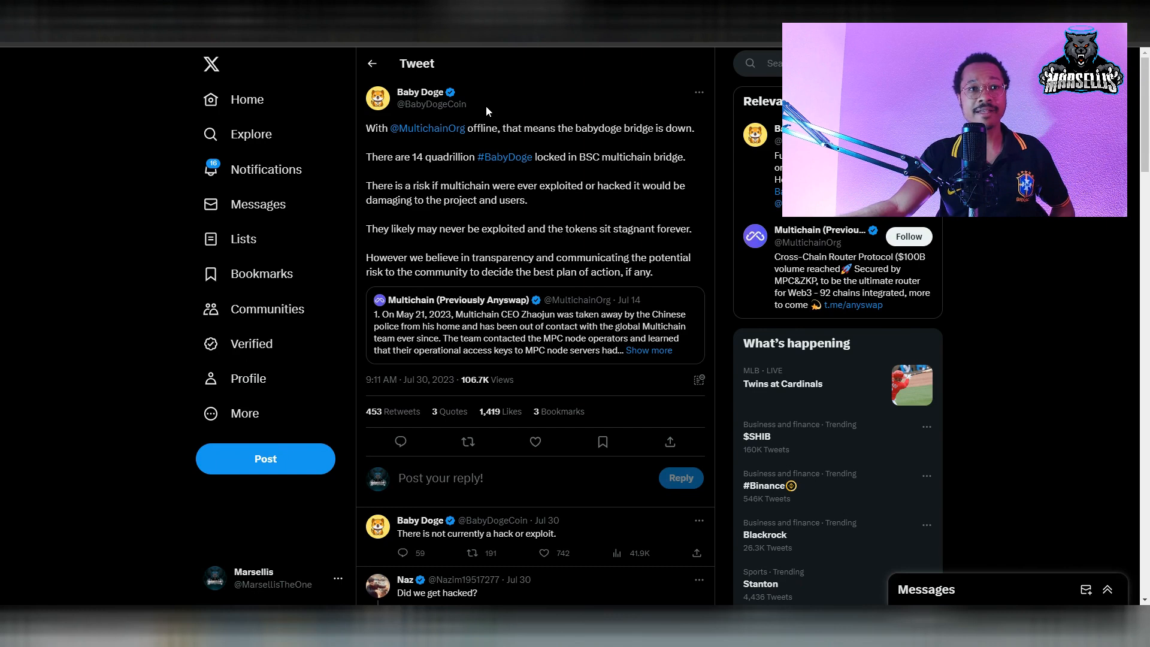
# - Scroll through replies under the Multichain bridge tweet and return to the top
pyautogui.scroll(-3)
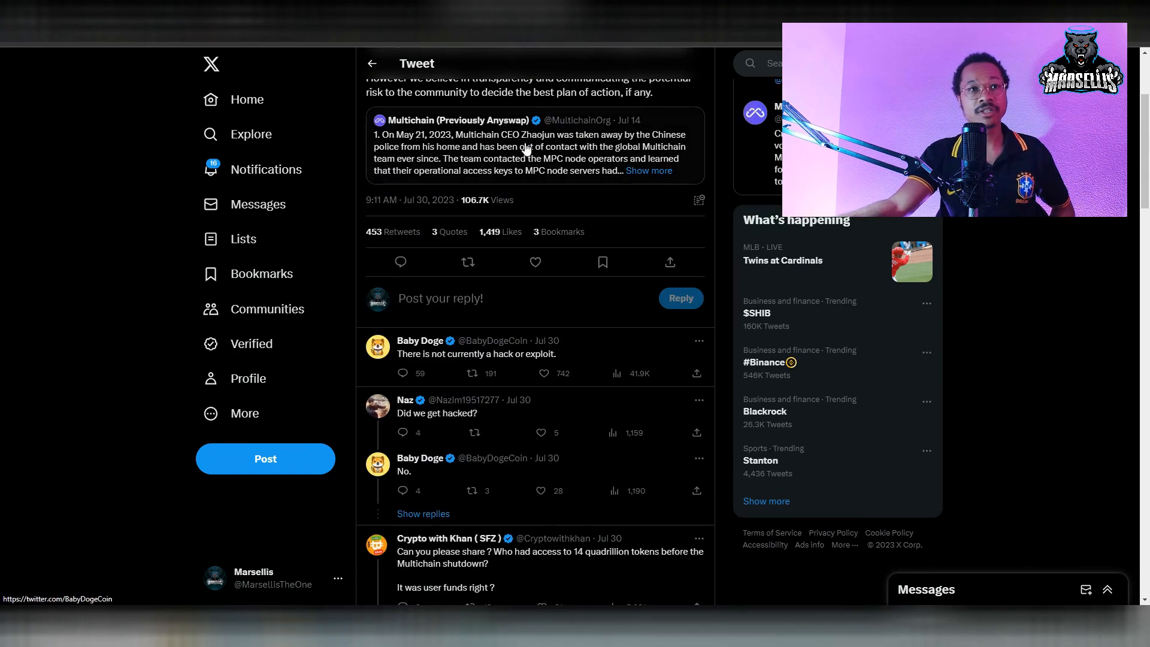
pyautogui.scroll(-3)
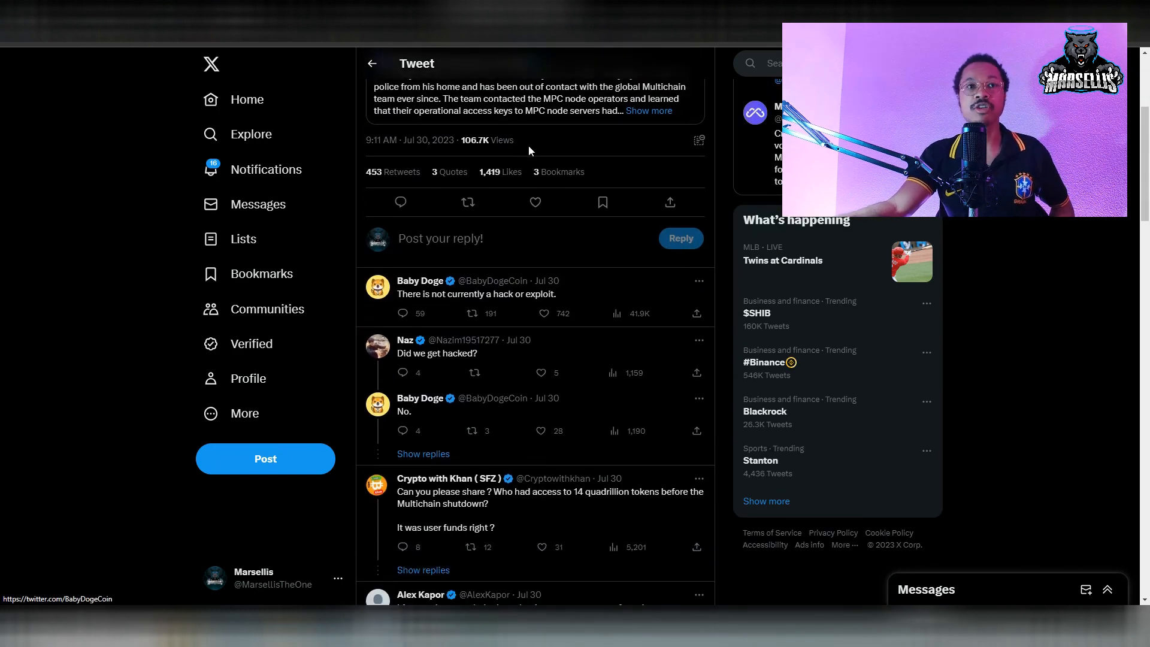
pyautogui.scroll(3)
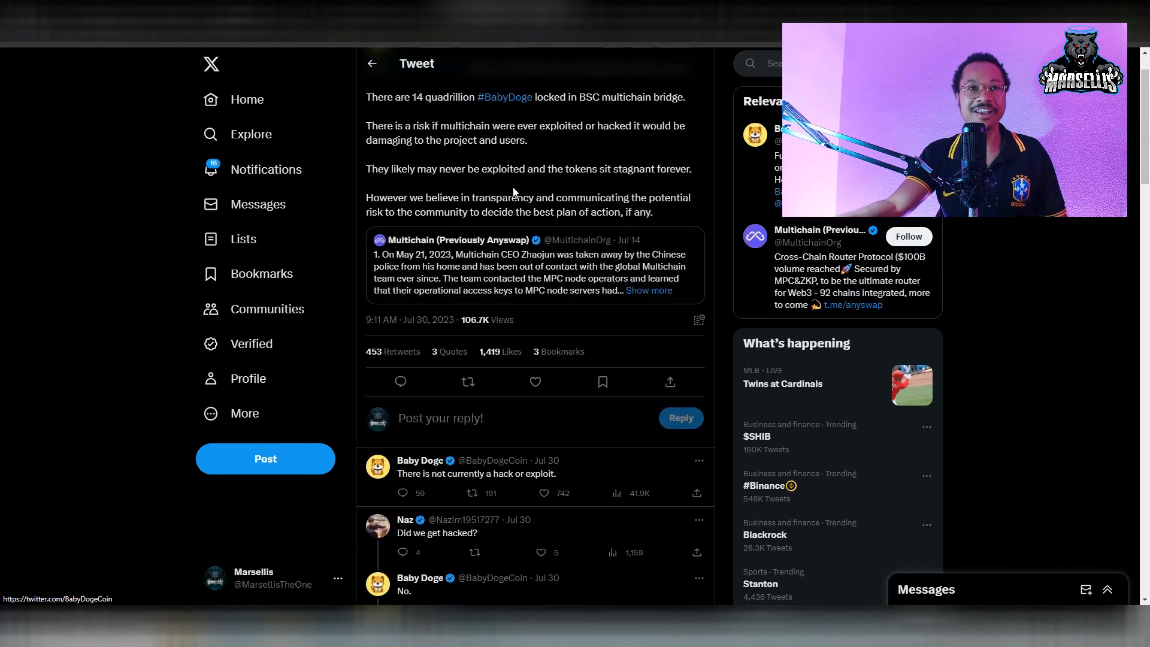
pyautogui.moveTo(435, 489)
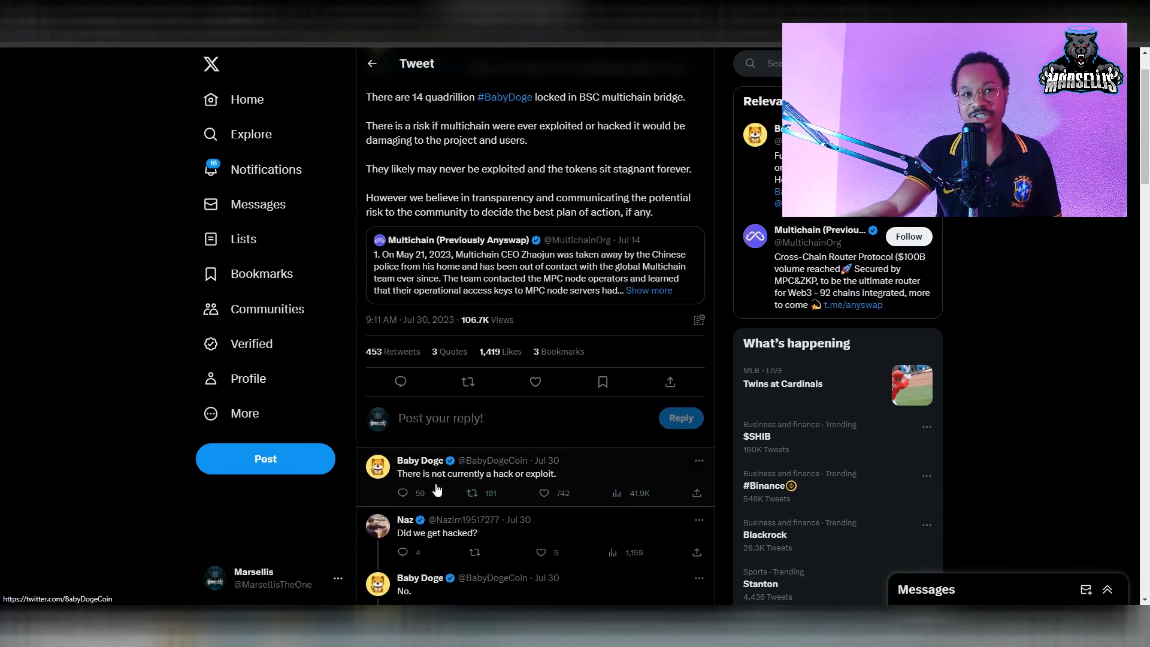
pyautogui.scroll(3)
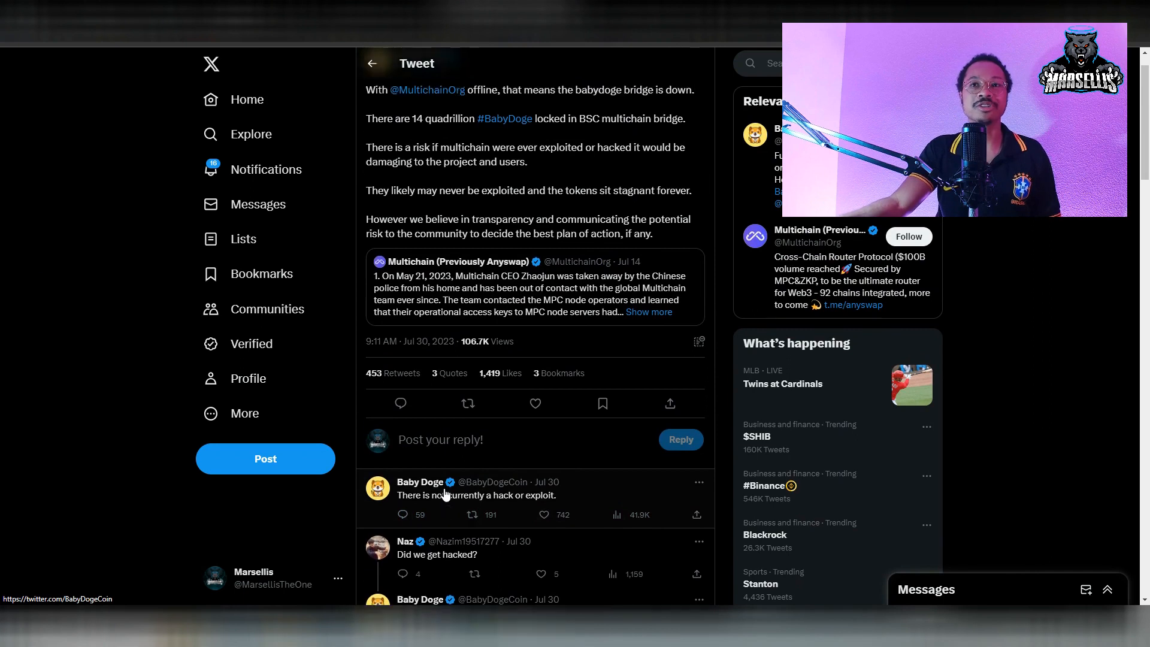
pyautogui.scroll(3)
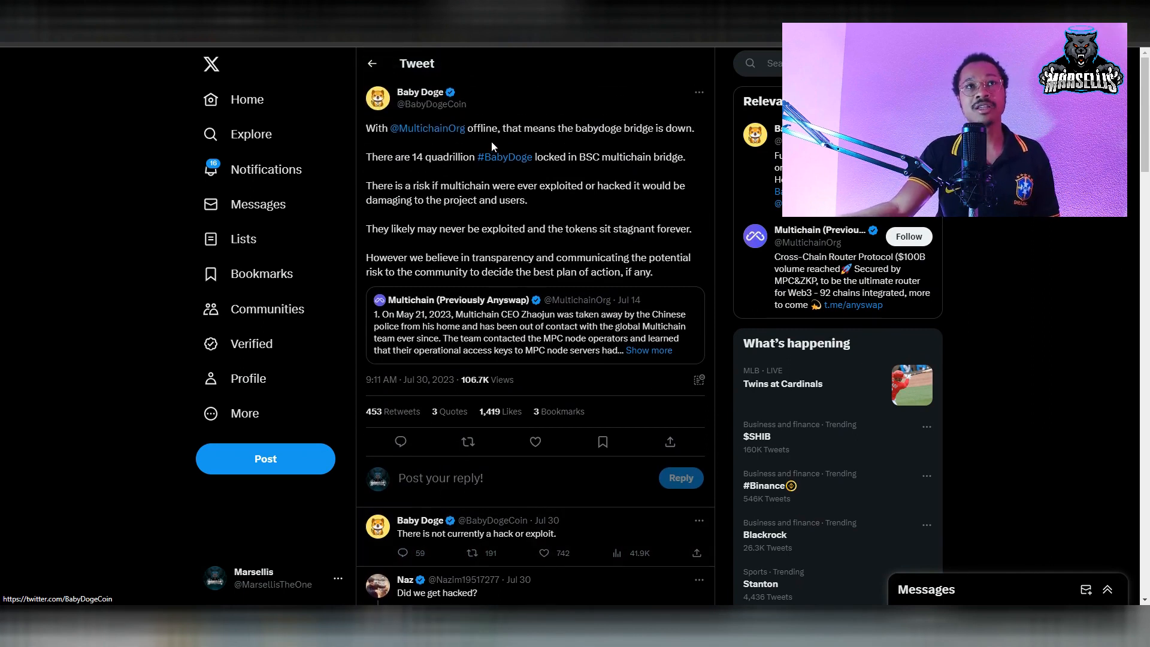
pyautogui.moveTo(567, 180)
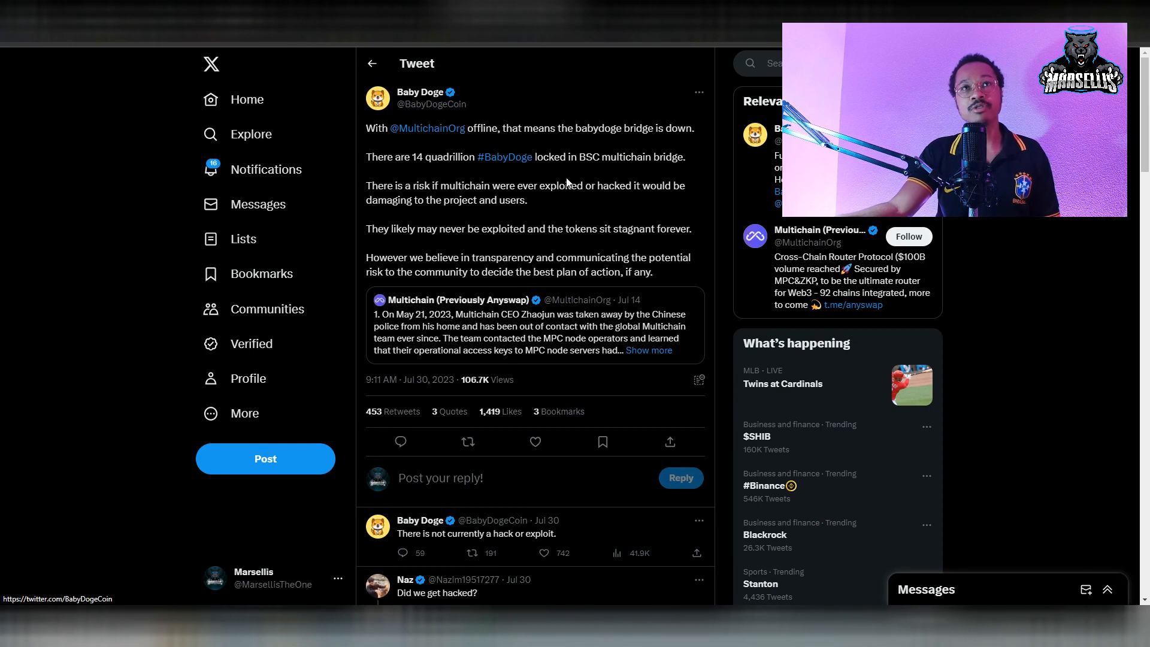
pyautogui.moveTo(643, 193)
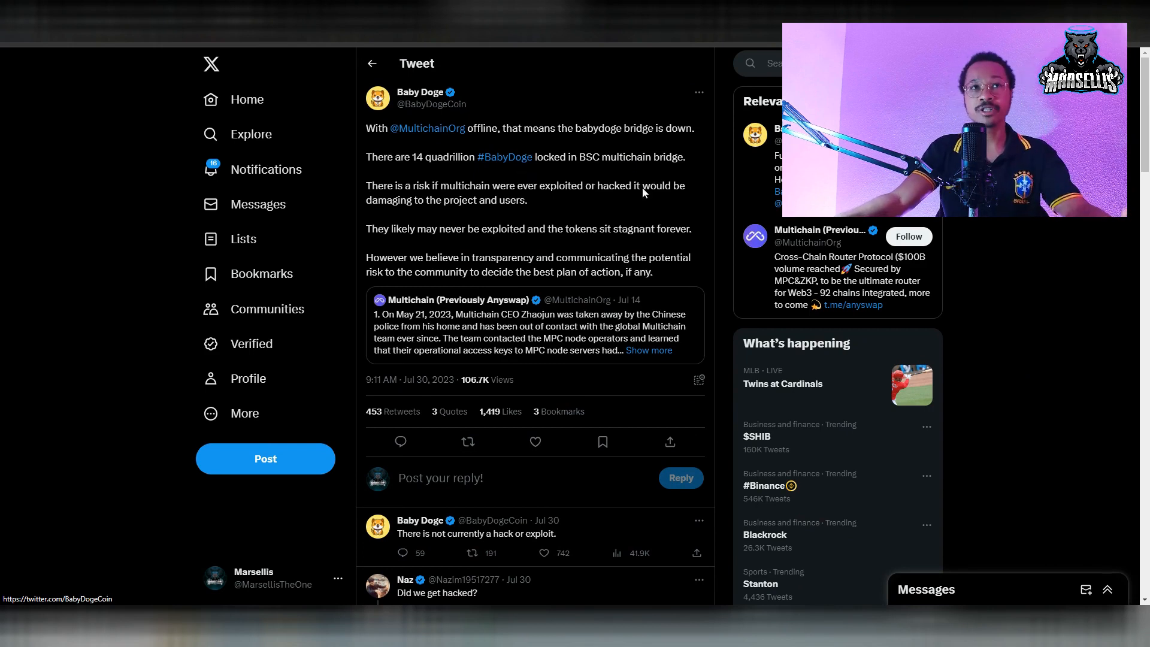
pyautogui.moveTo(504, 157)
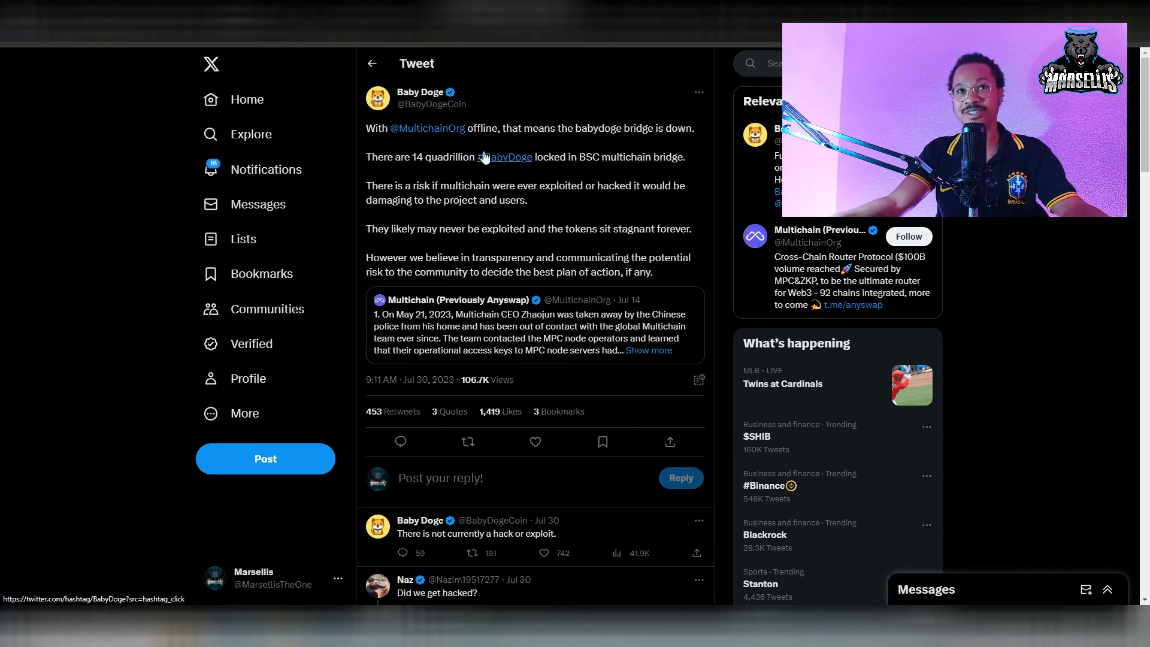
pyautogui.moveTo(505, 259)
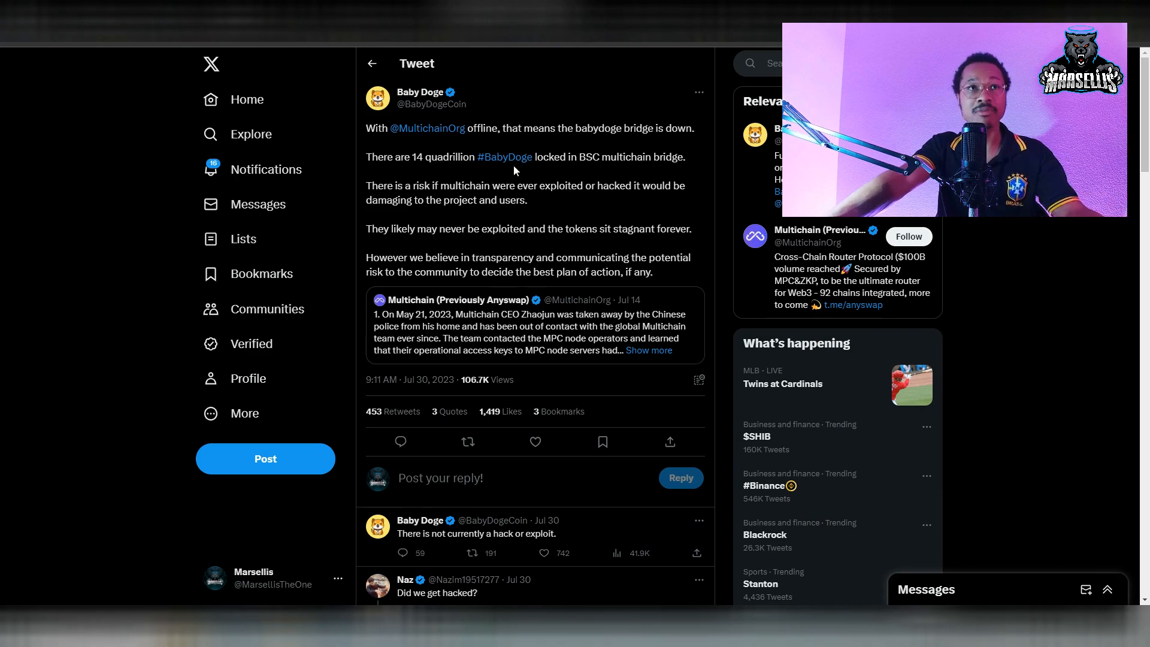
pyautogui.moveTo(450, 250)
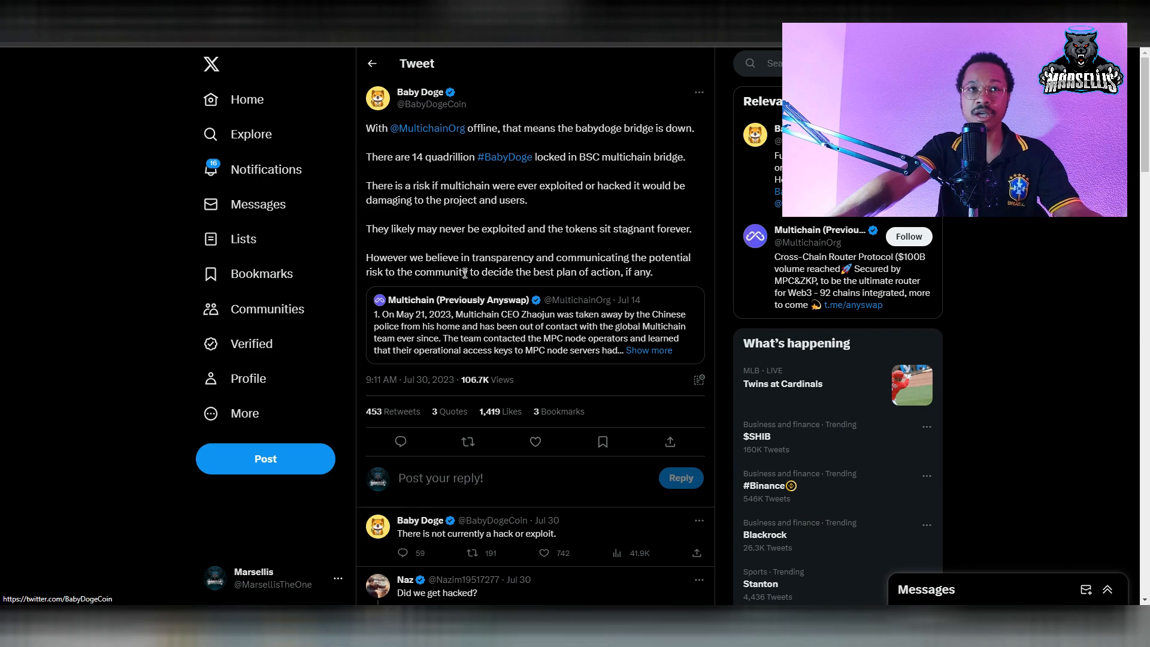
pyautogui.moveTo(477, 245)
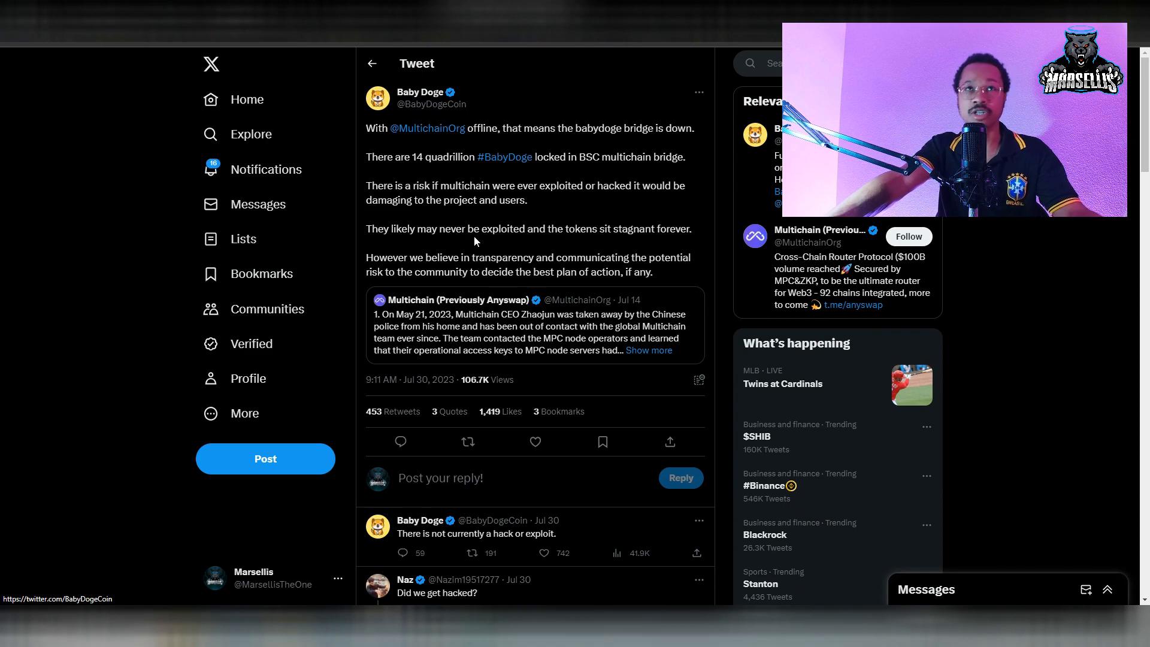
pyautogui.moveTo(577, 146)
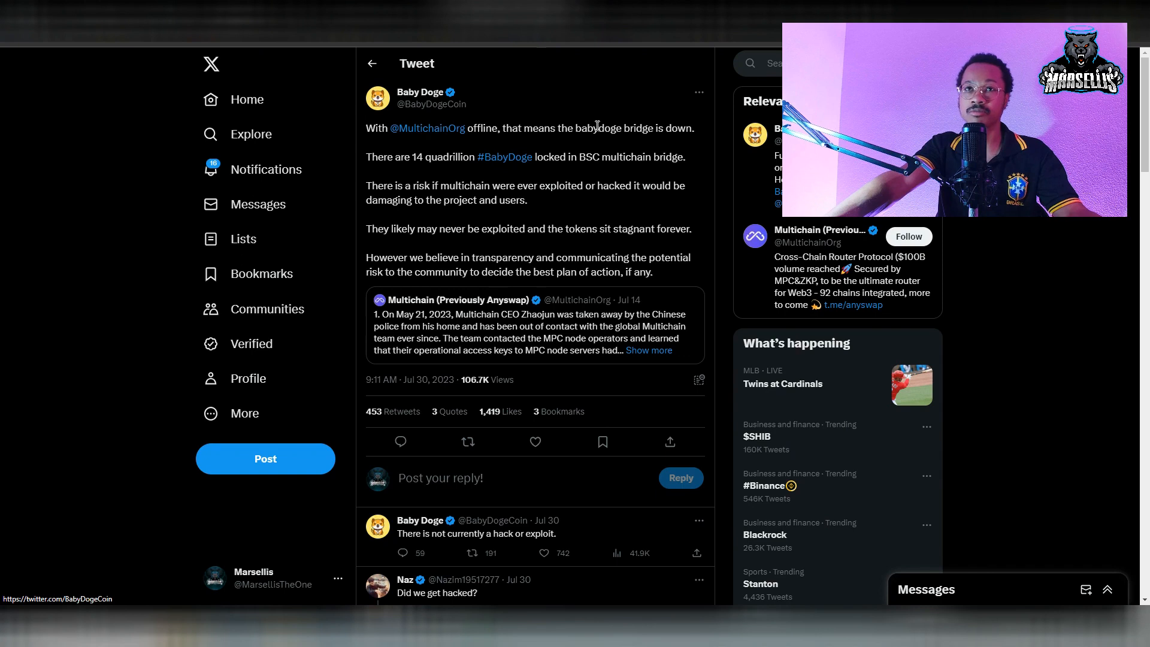
pyautogui.moveTo(931, 301)
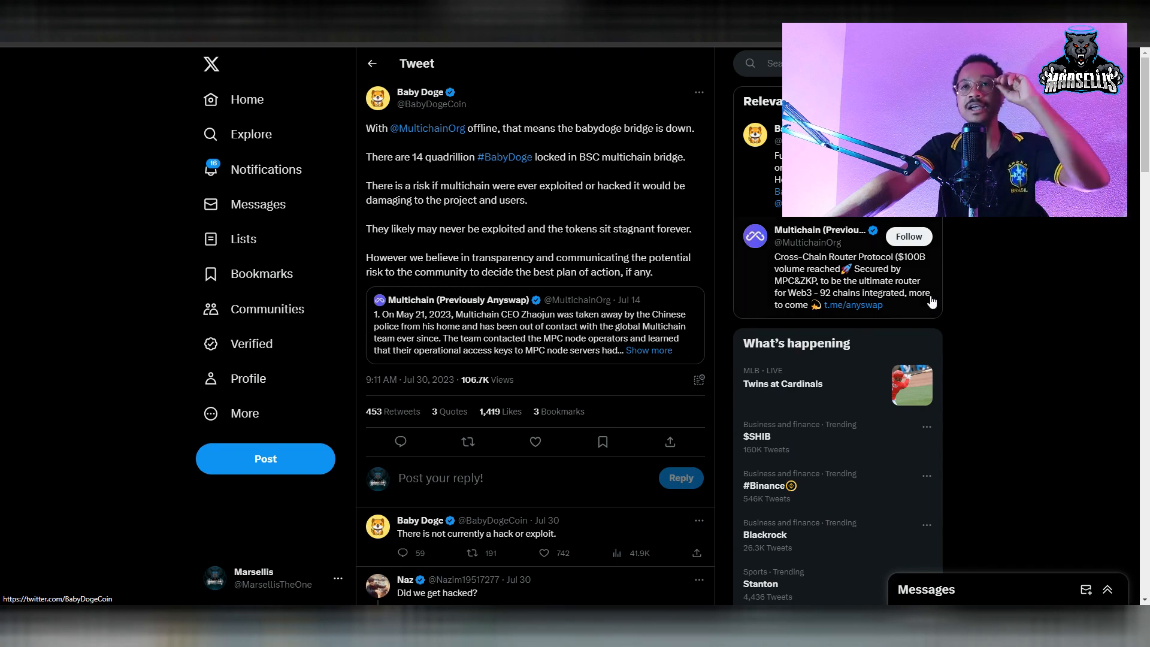
pyautogui.moveTo(818, 229)
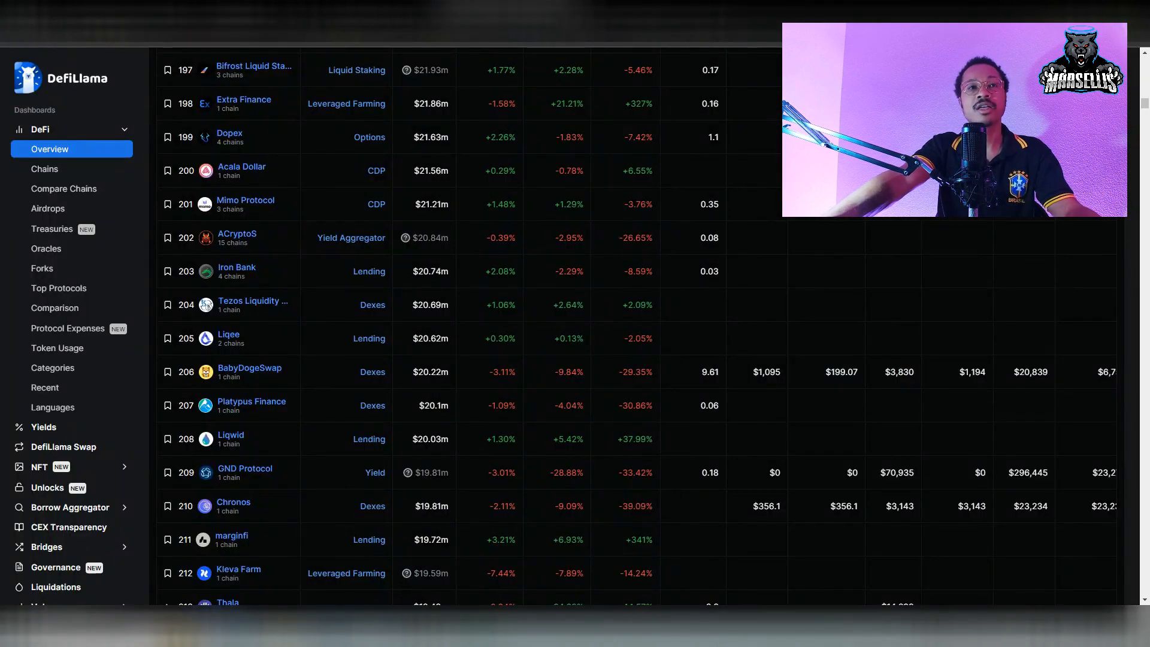
pyautogui.moveTo(211, 417)
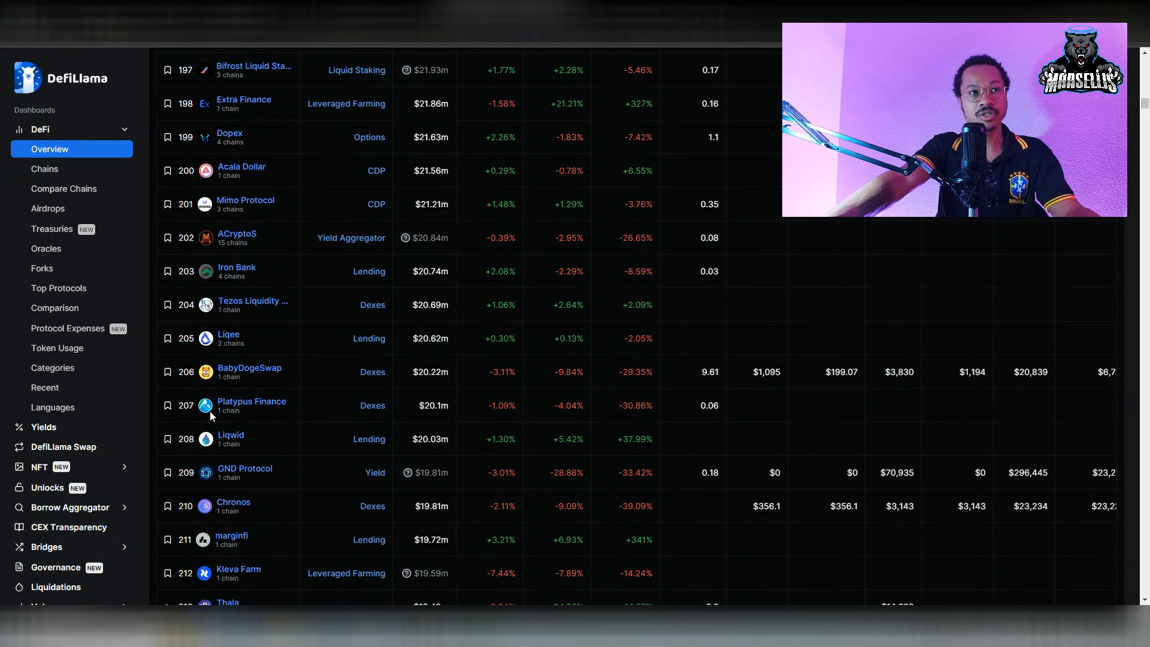
pyautogui.scroll(3)
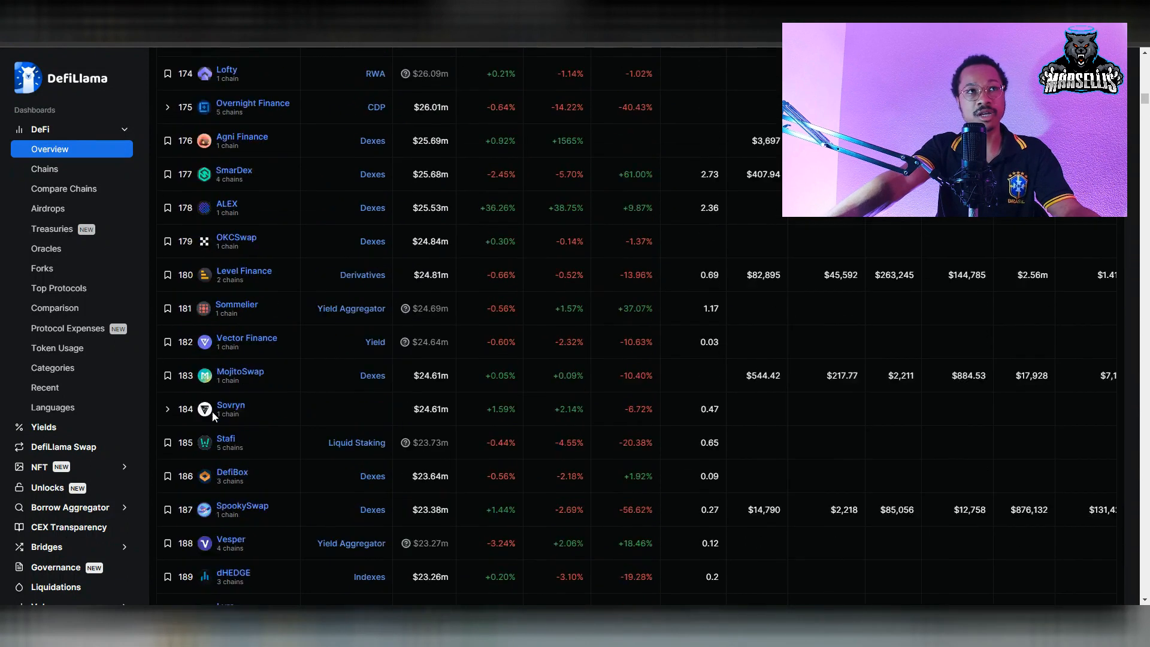
pyautogui.scroll(3)
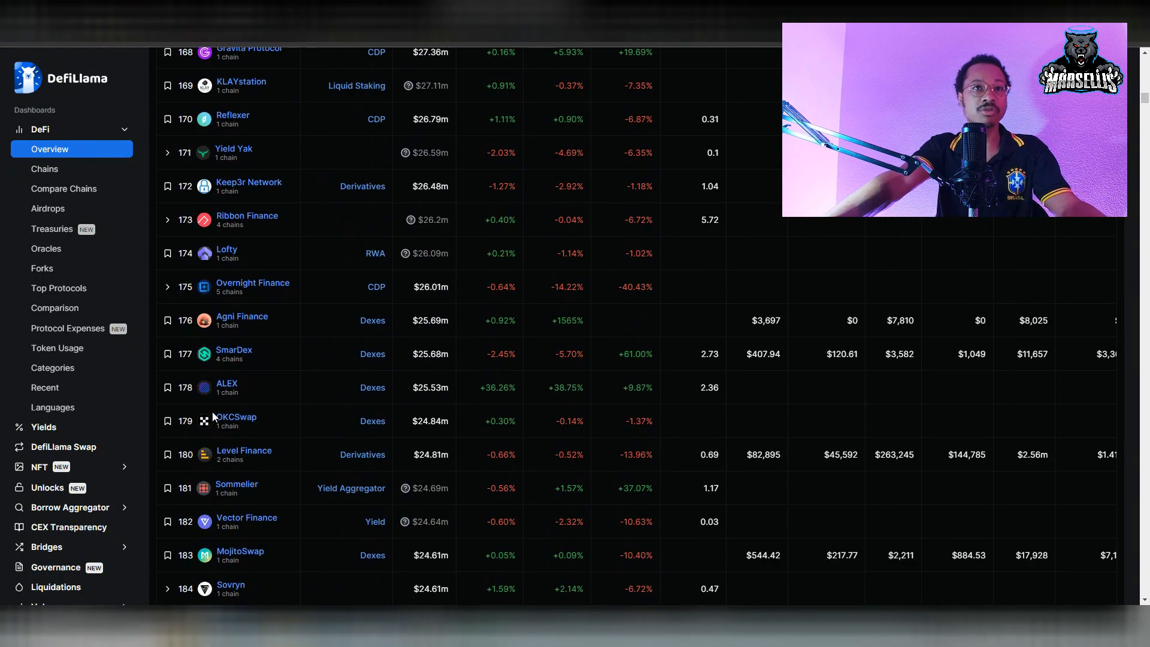
pyautogui.scroll(3)
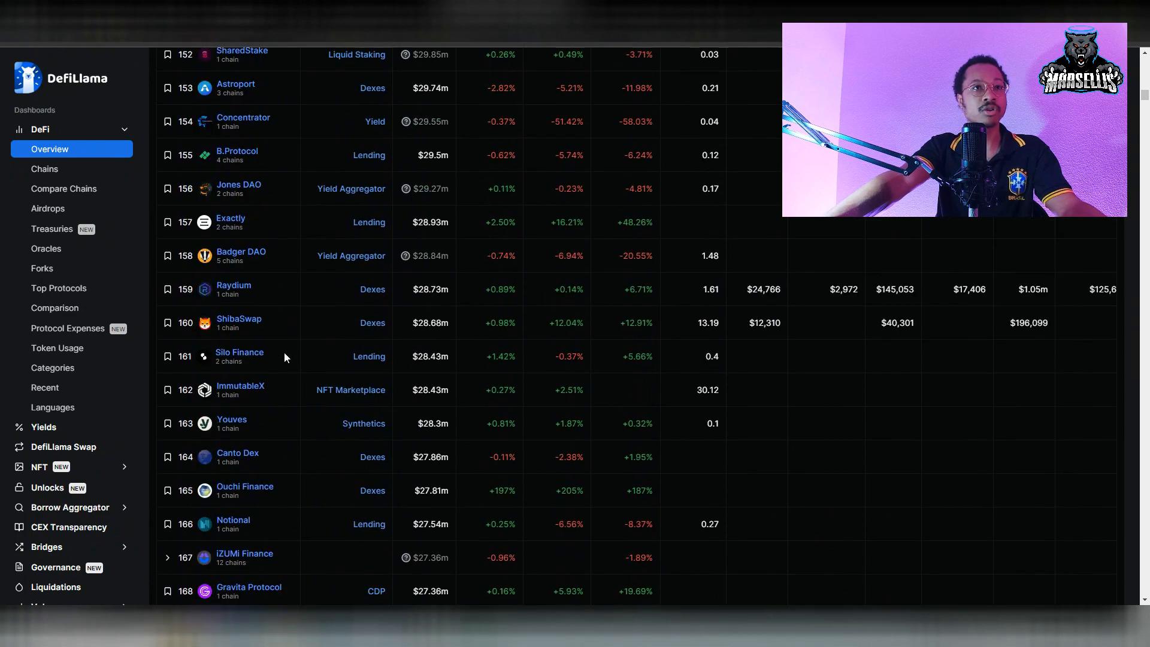
pyautogui.moveTo(209, 327)
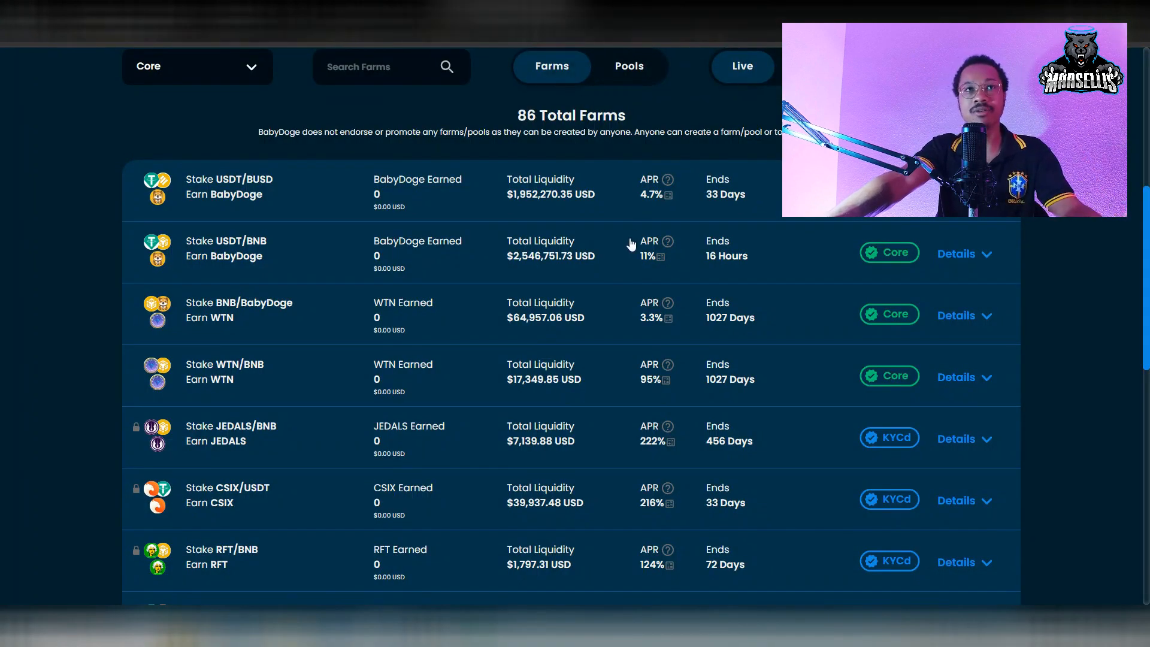
pyautogui.moveTo(780, 79)
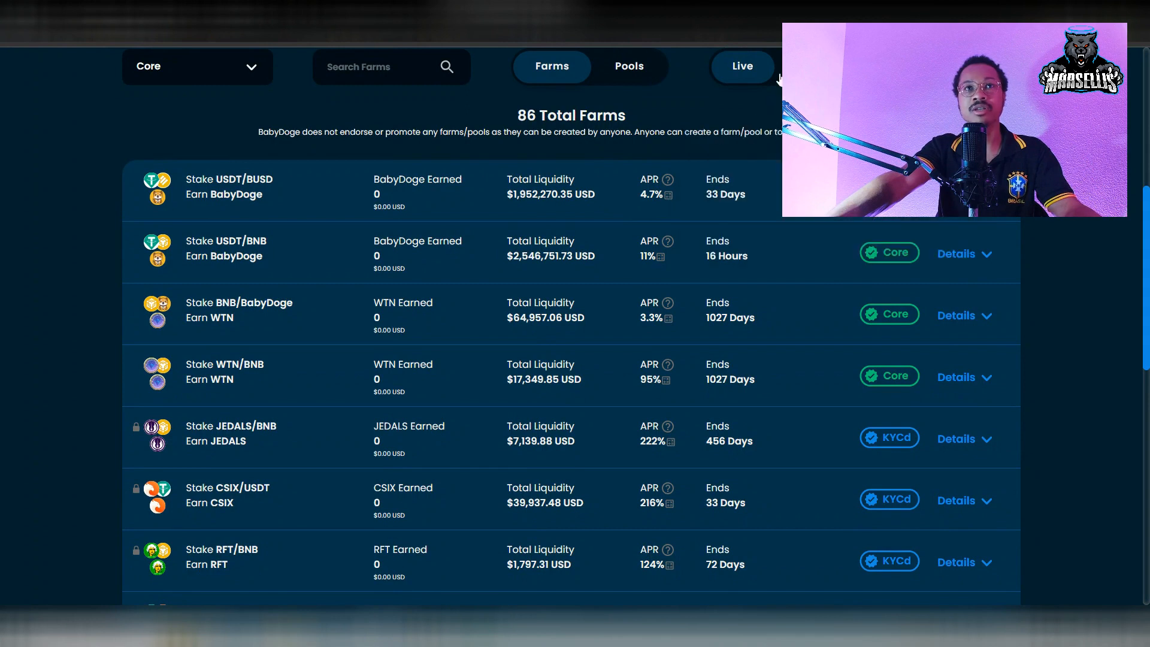
pyautogui.moveTo(623, 180)
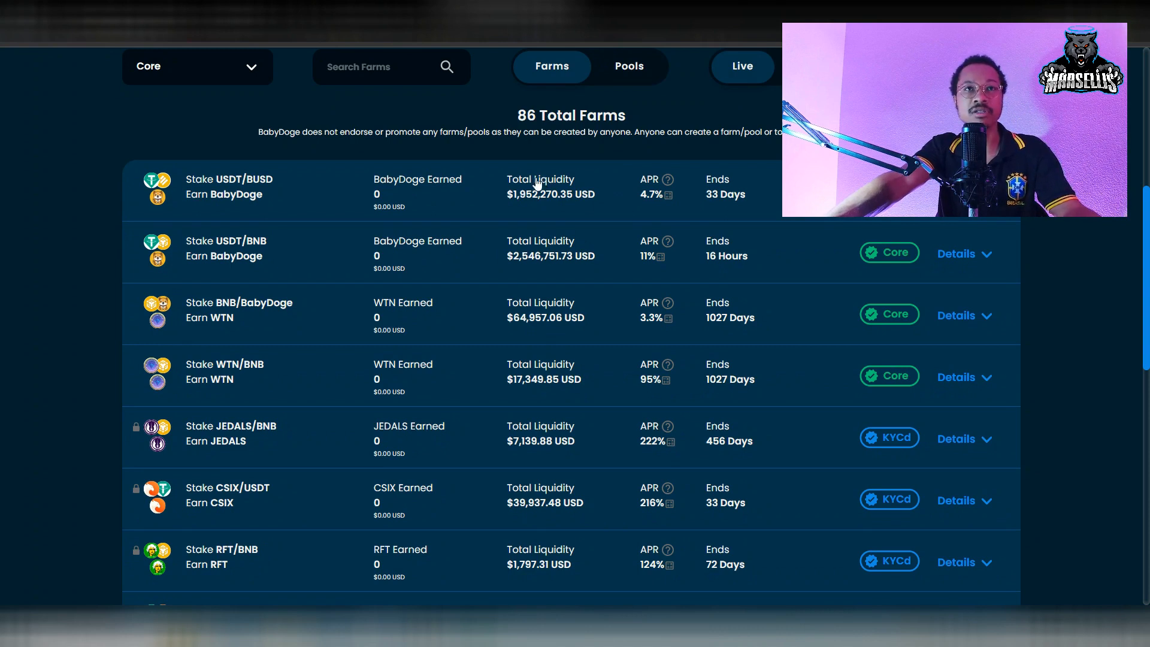
pyautogui.moveTo(538, 230)
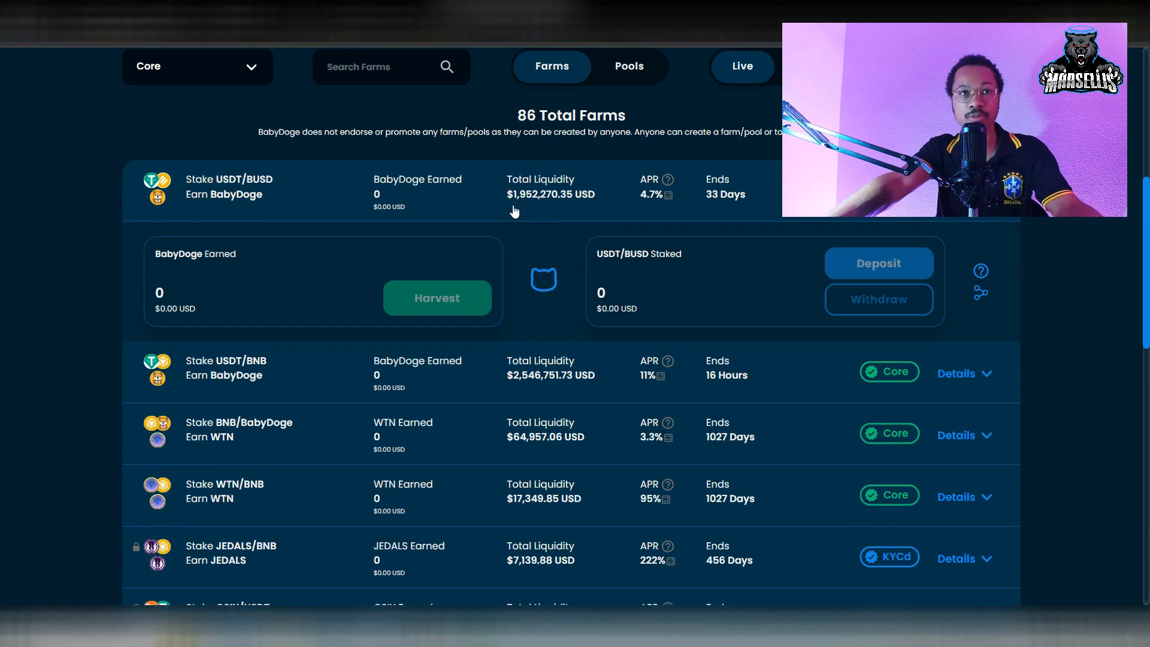
pyautogui.moveTo(550, 199)
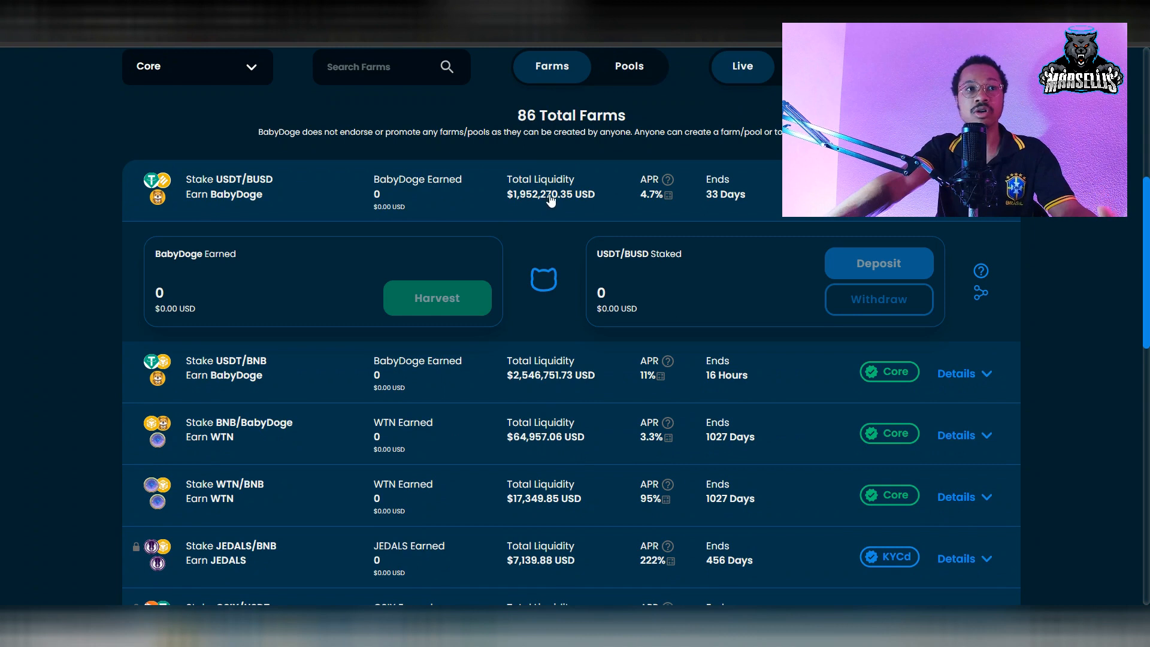
pyautogui.moveTo(557, 196)
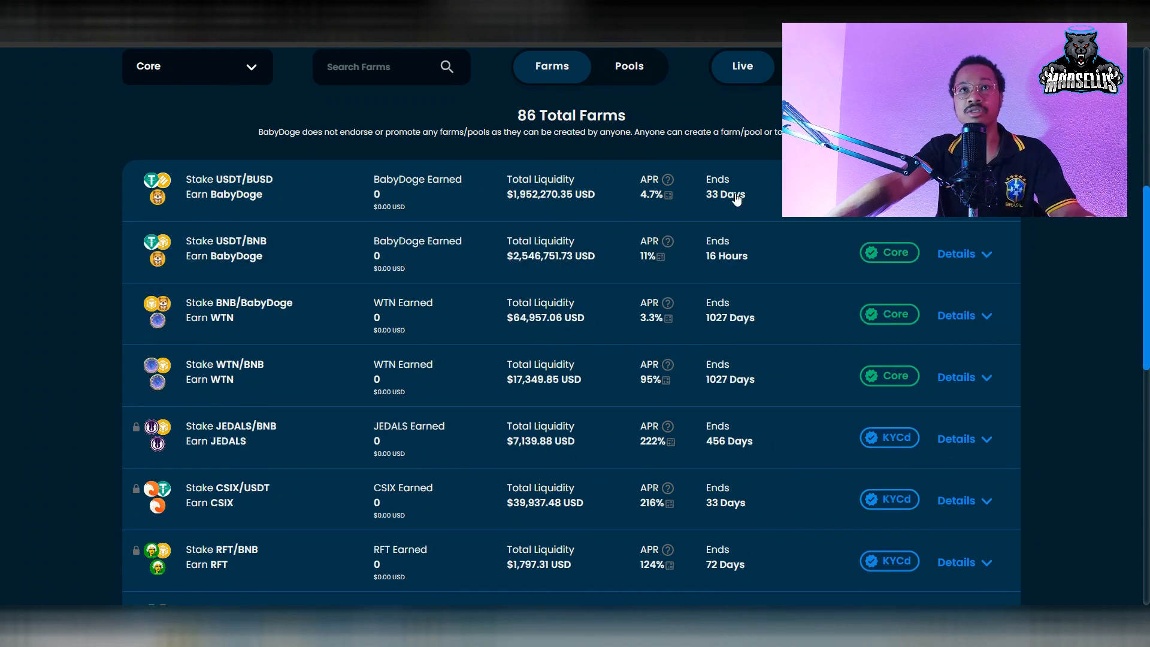
# - Expand the USDT/BNB and BNB/BabyDoge farm staking details, then collapse the BNB/BabyDoge panel
pyautogui.click(955, 254)
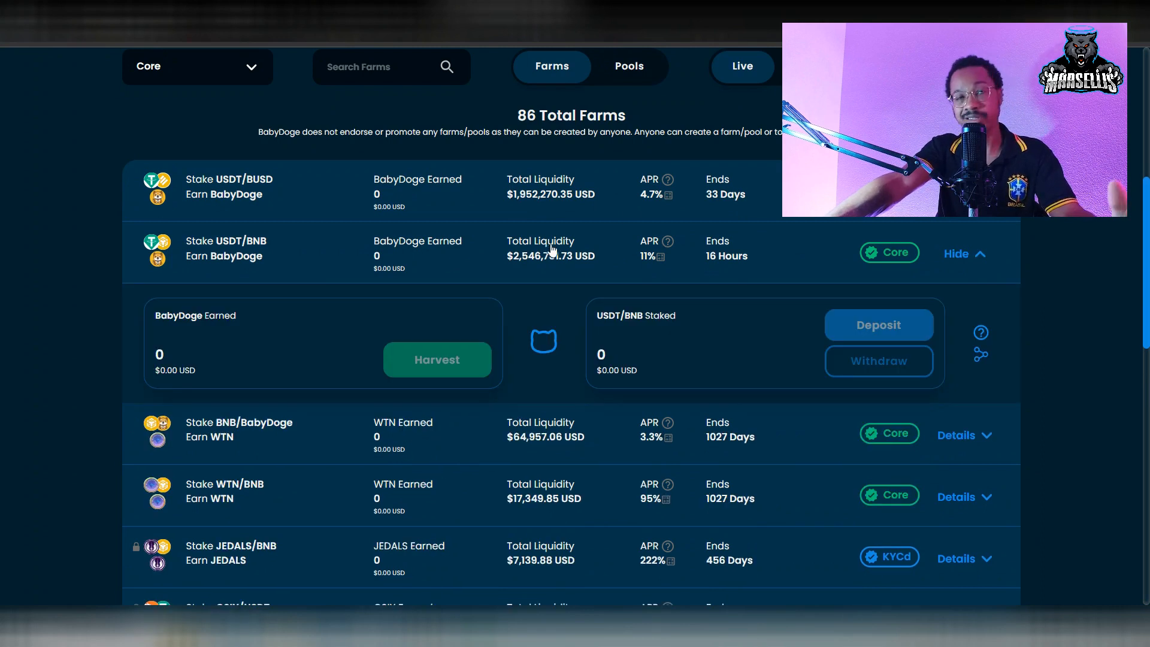
pyautogui.moveTo(583, 259)
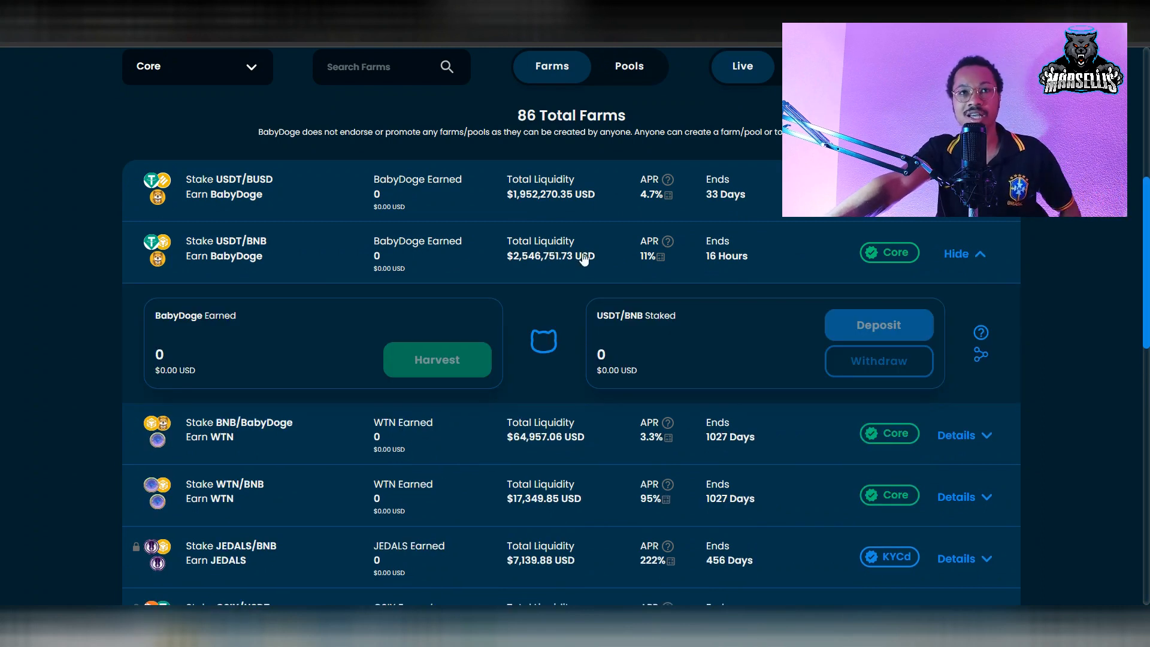
pyautogui.click(956, 252)
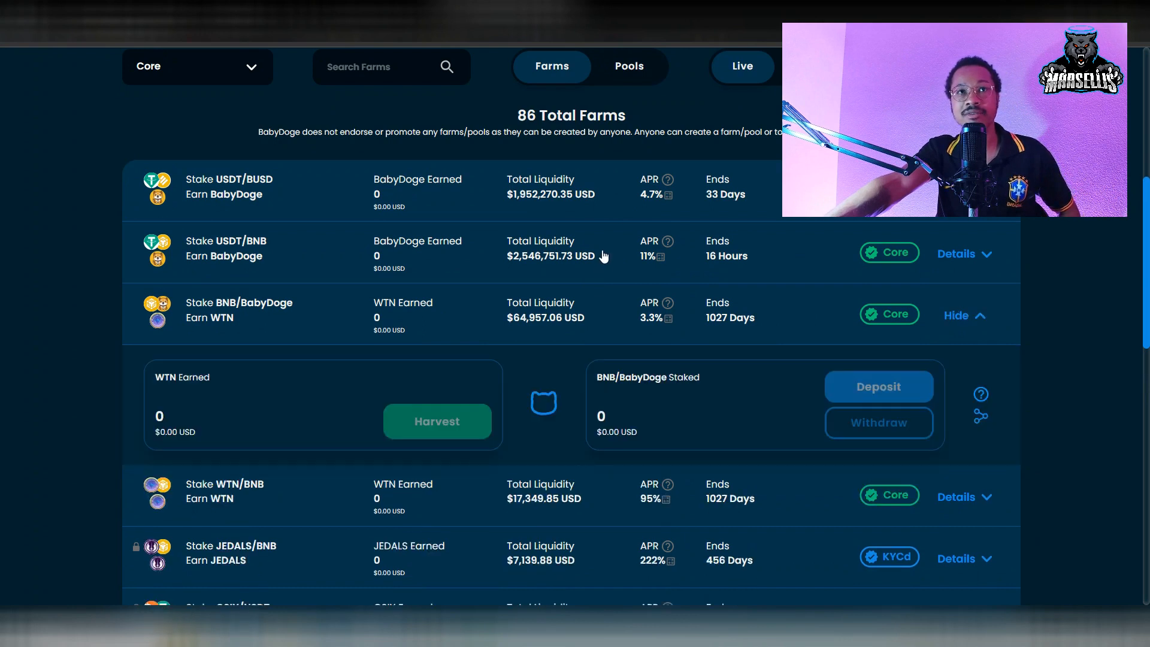
pyautogui.moveTo(577, 322)
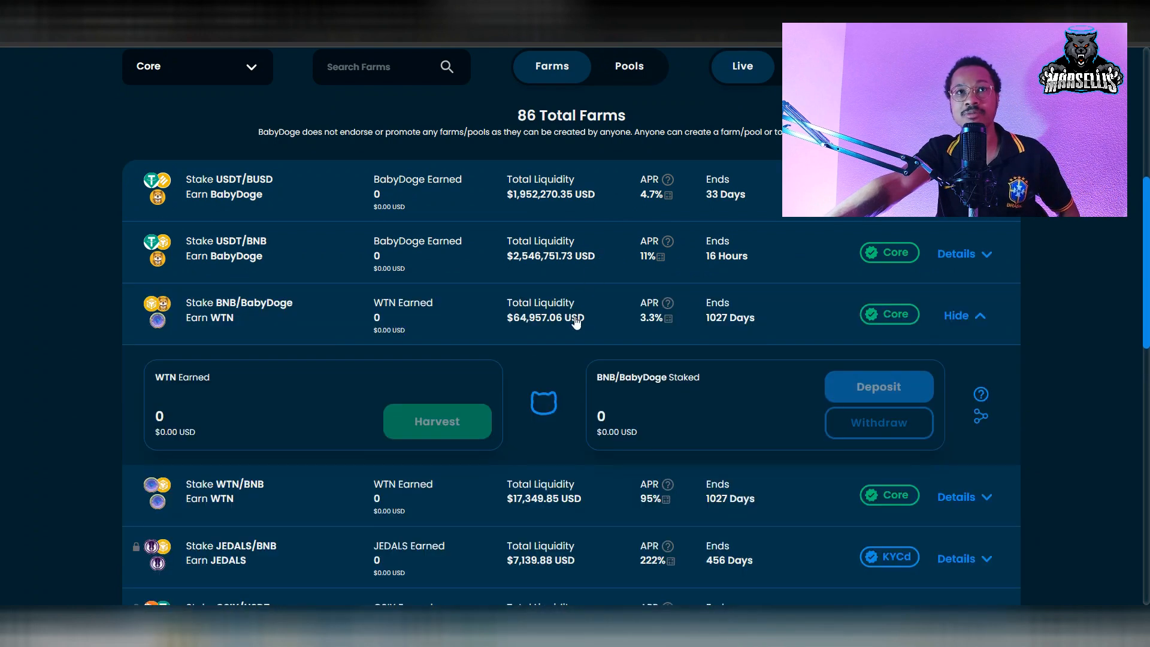
pyautogui.click(964, 315)
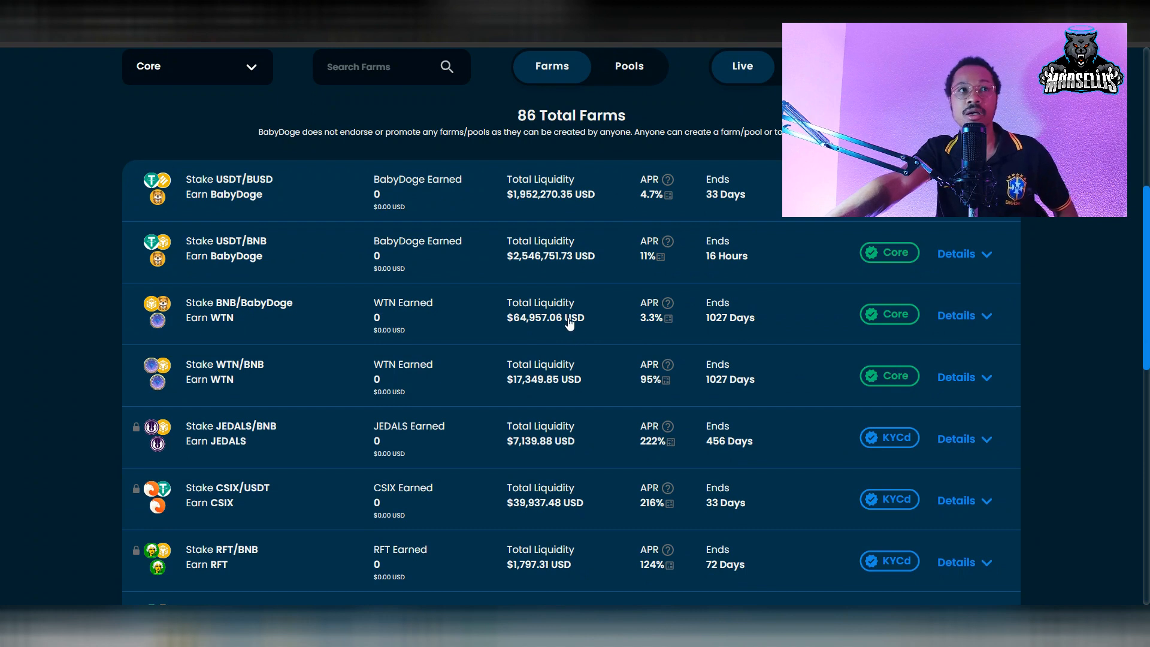
pyautogui.moveTo(595, 375)
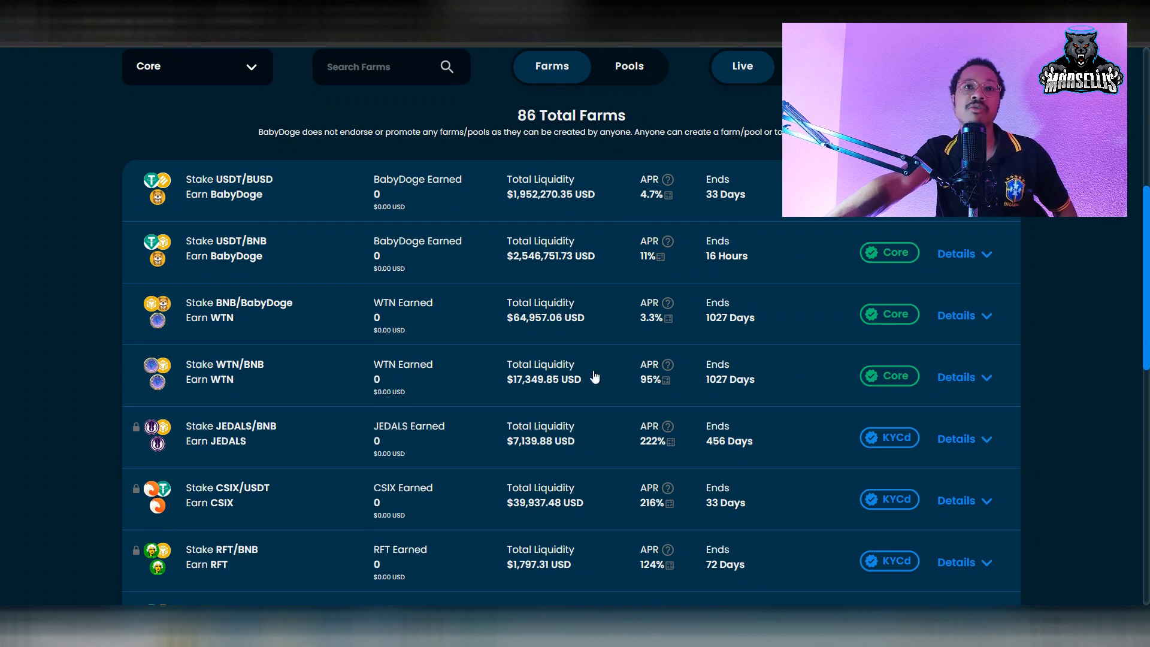
pyautogui.moveTo(561, 428)
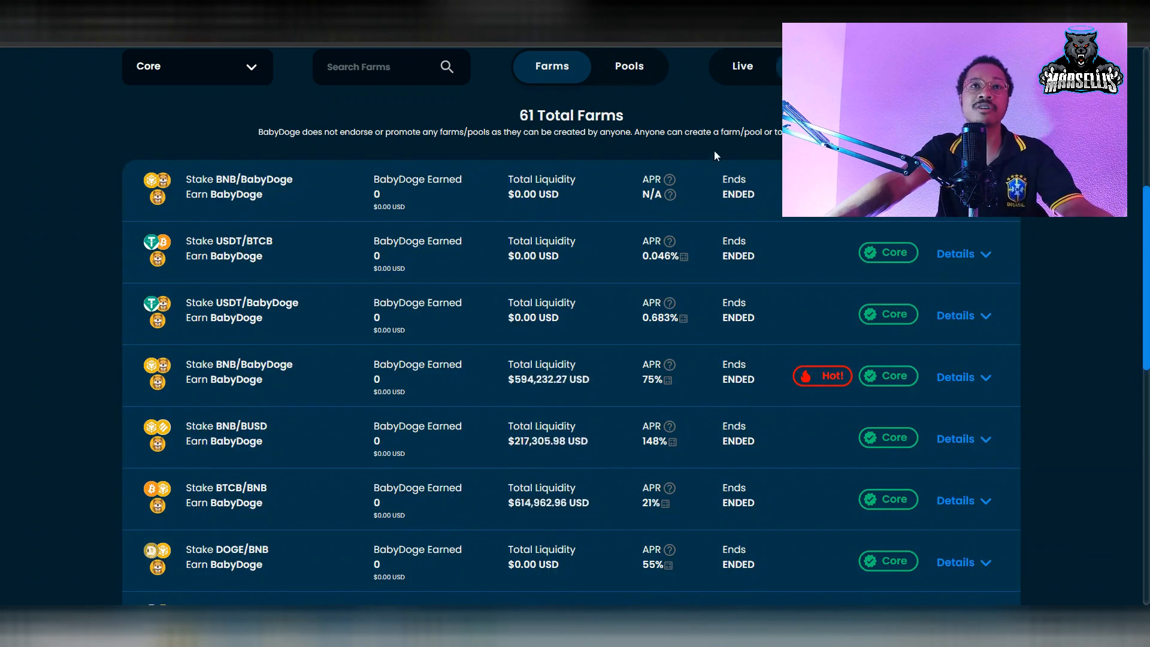
pyautogui.scroll(3)
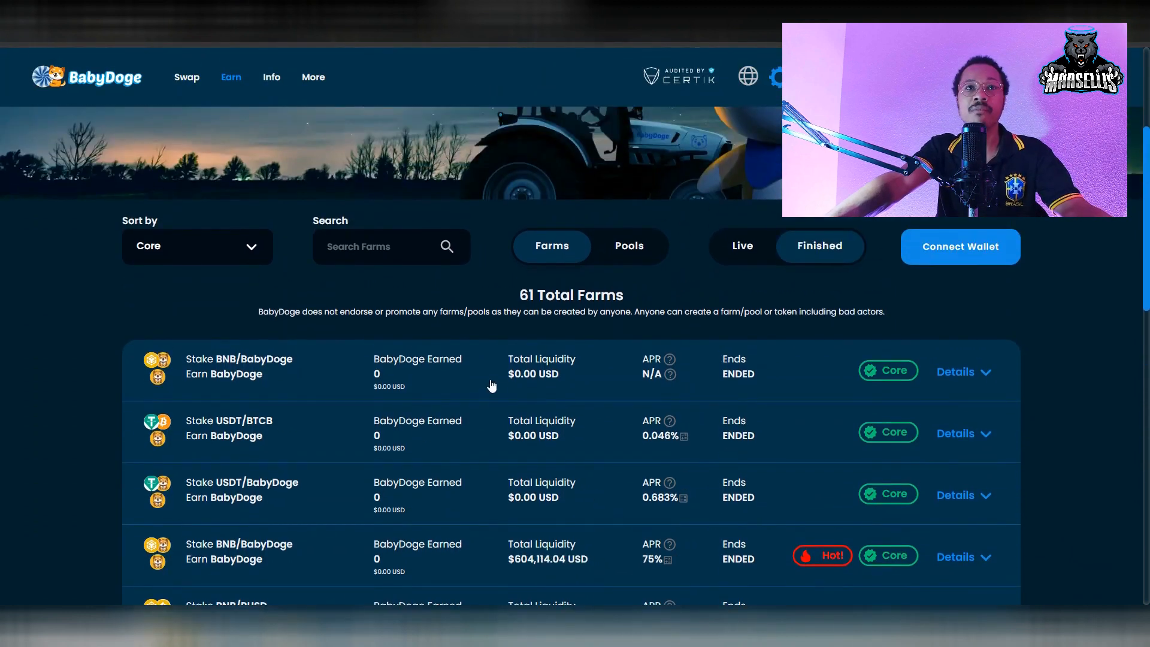
pyautogui.click(954, 371)
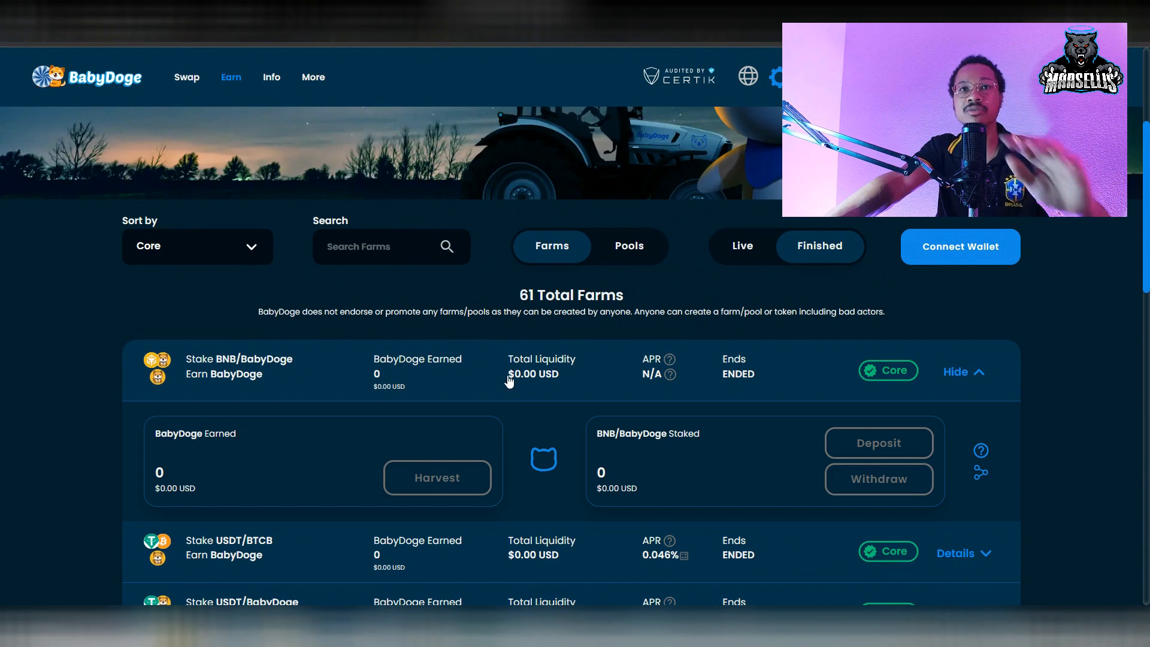
pyautogui.click(954, 371)
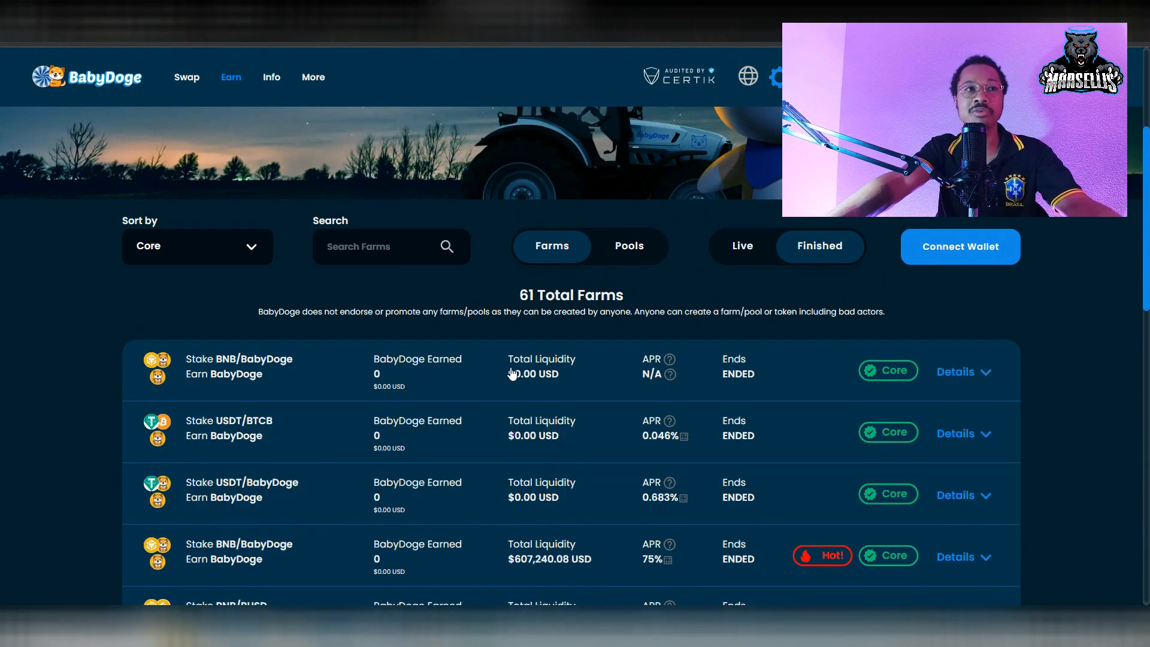
pyautogui.scroll(-3)
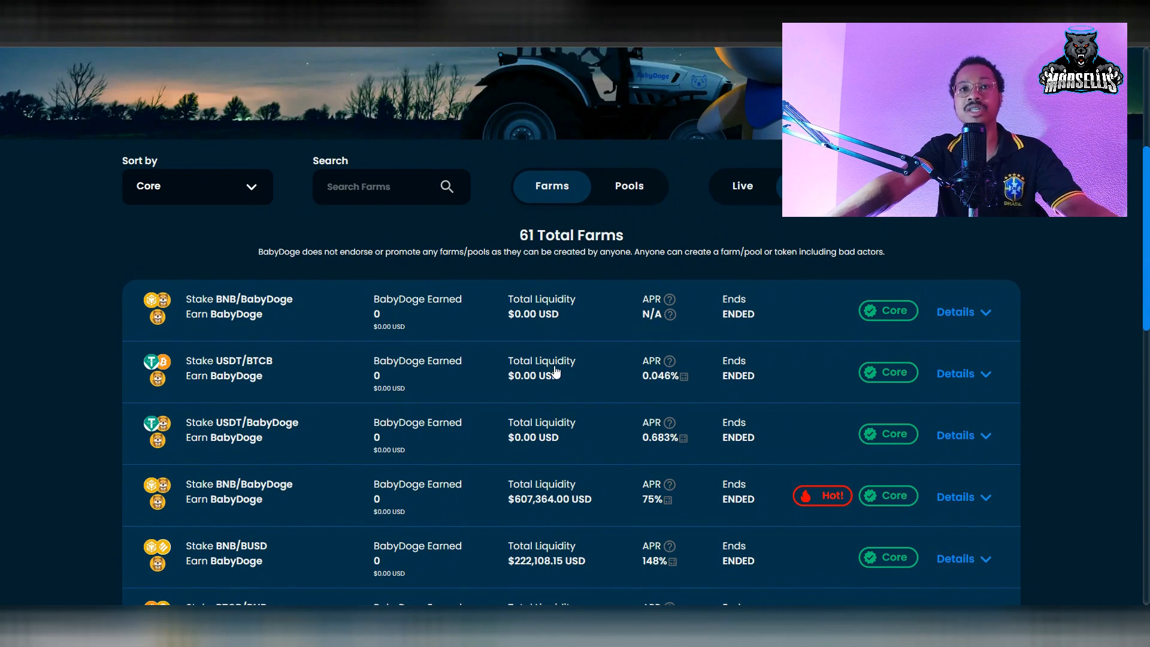
pyautogui.click(955, 373)
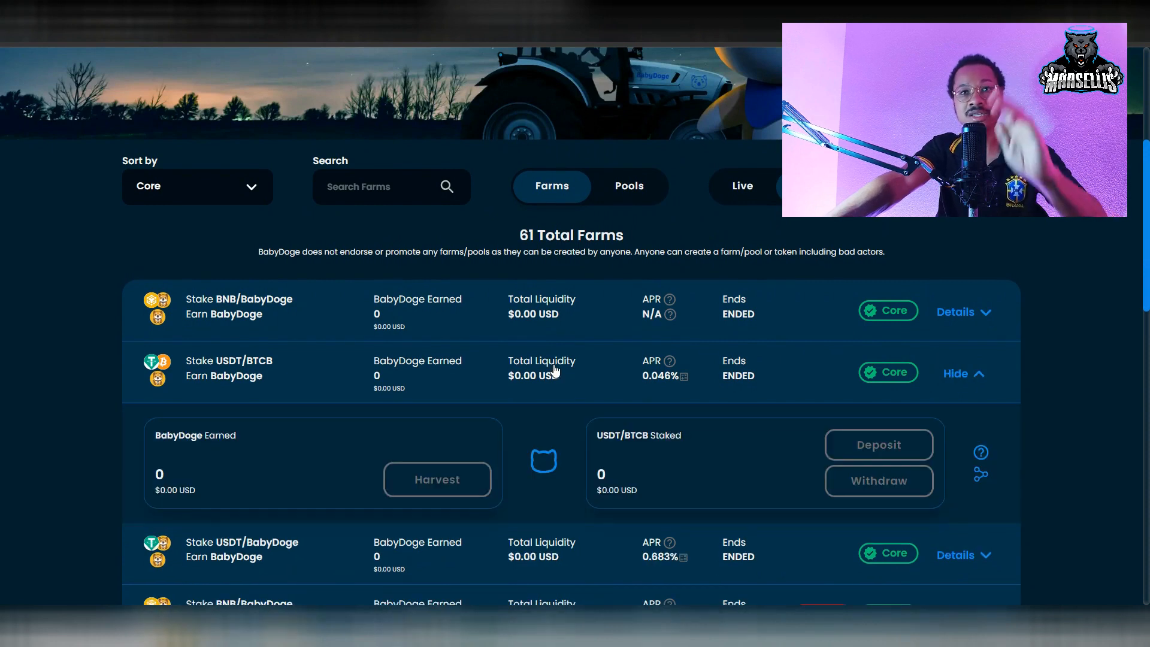
pyautogui.click(954, 374)
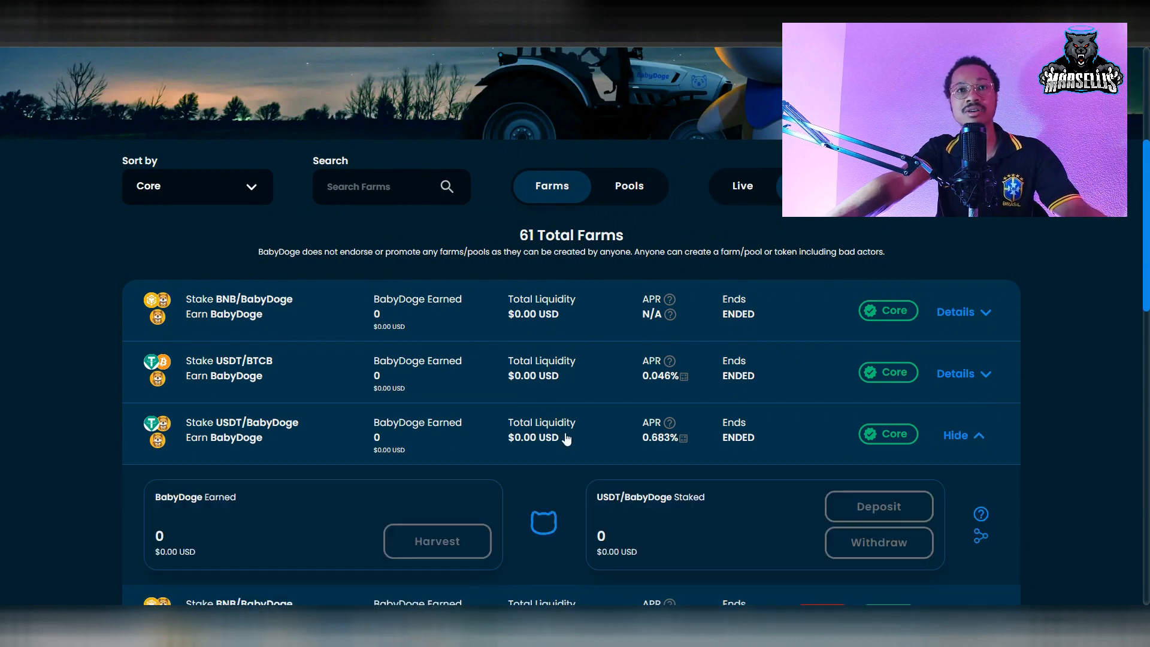
pyautogui.click(955, 434)
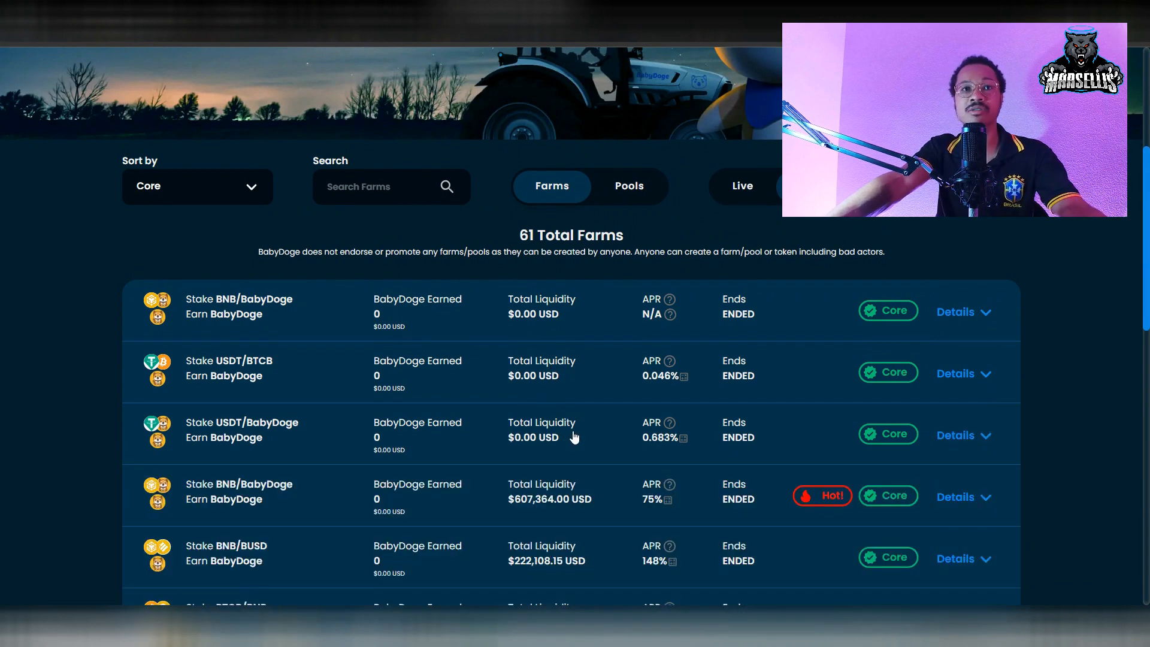
pyautogui.scroll(-3)
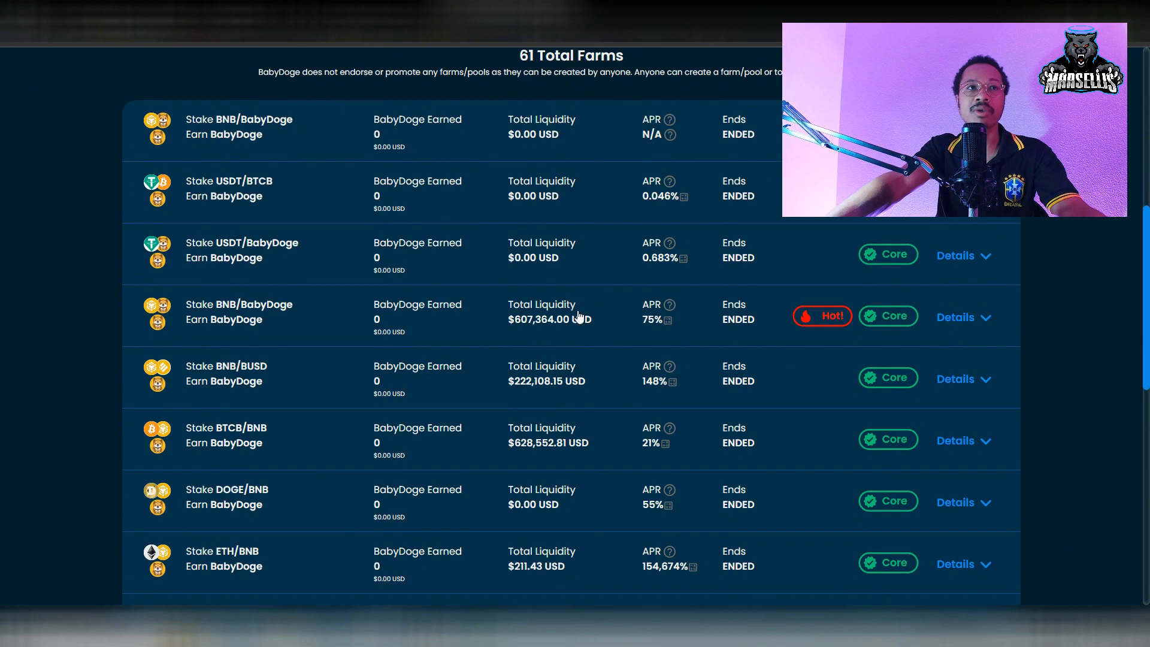
pyautogui.moveTo(509, 330)
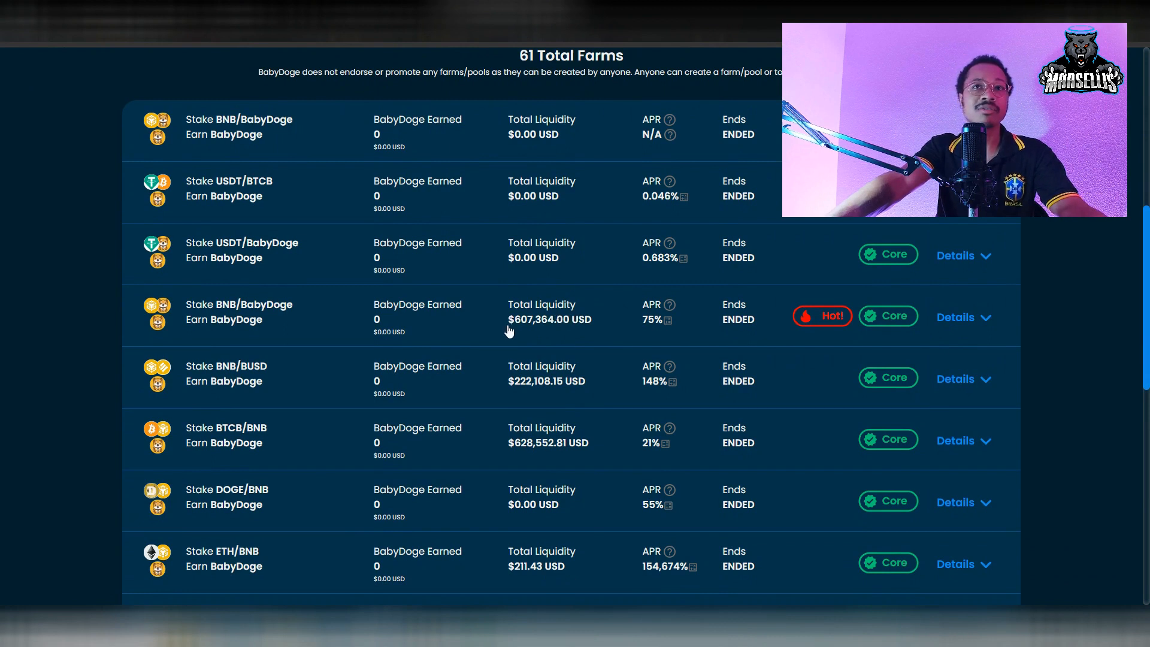
pyautogui.click(962, 317)
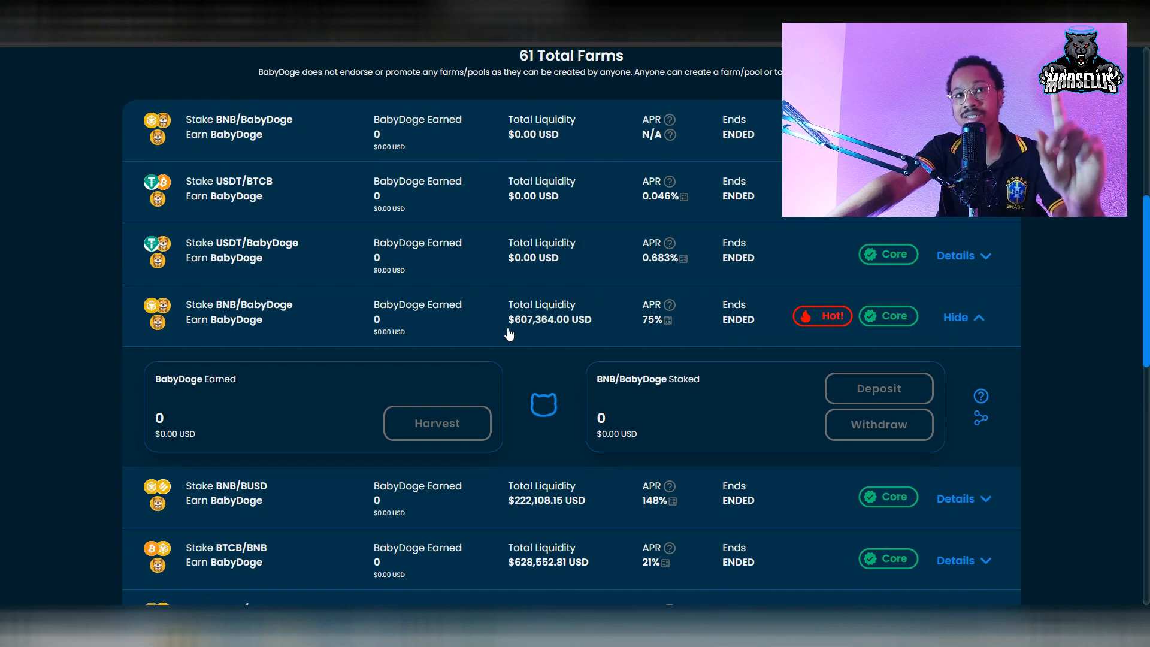
pyautogui.click(963, 316)
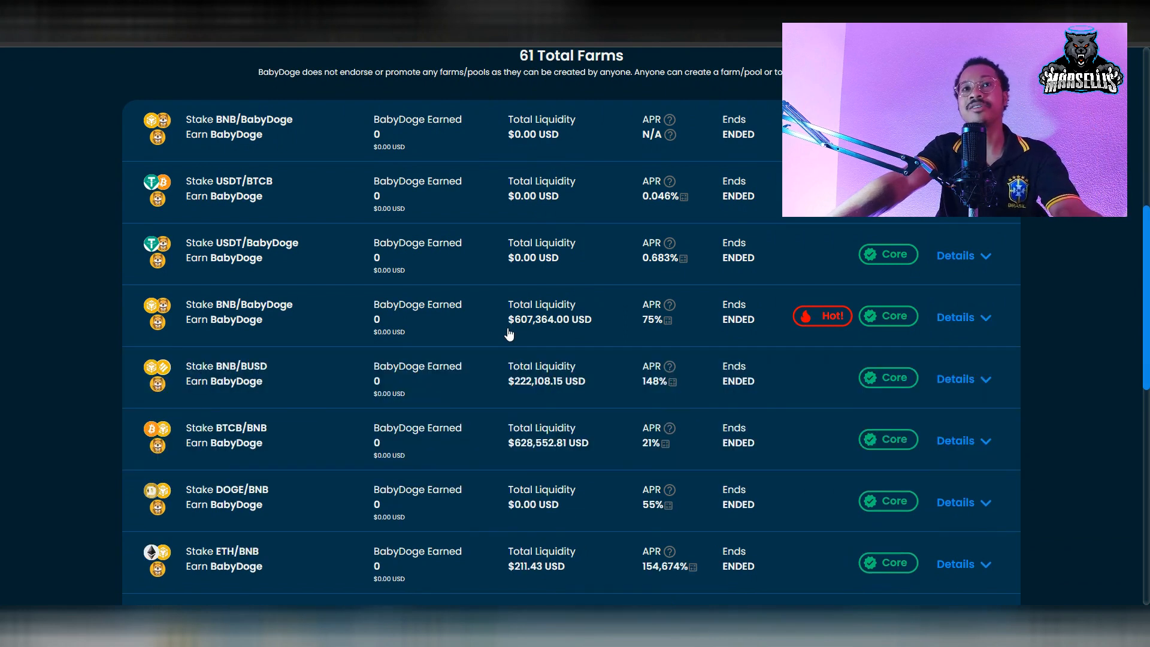
pyautogui.moveTo(555, 369)
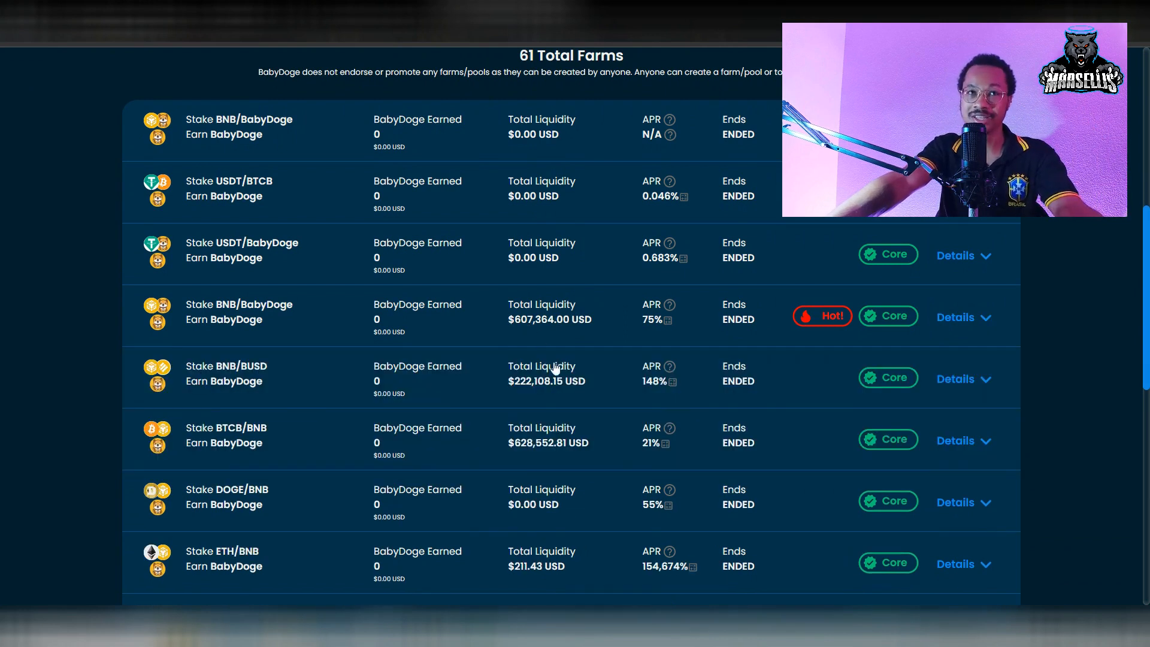
pyautogui.click(956, 378)
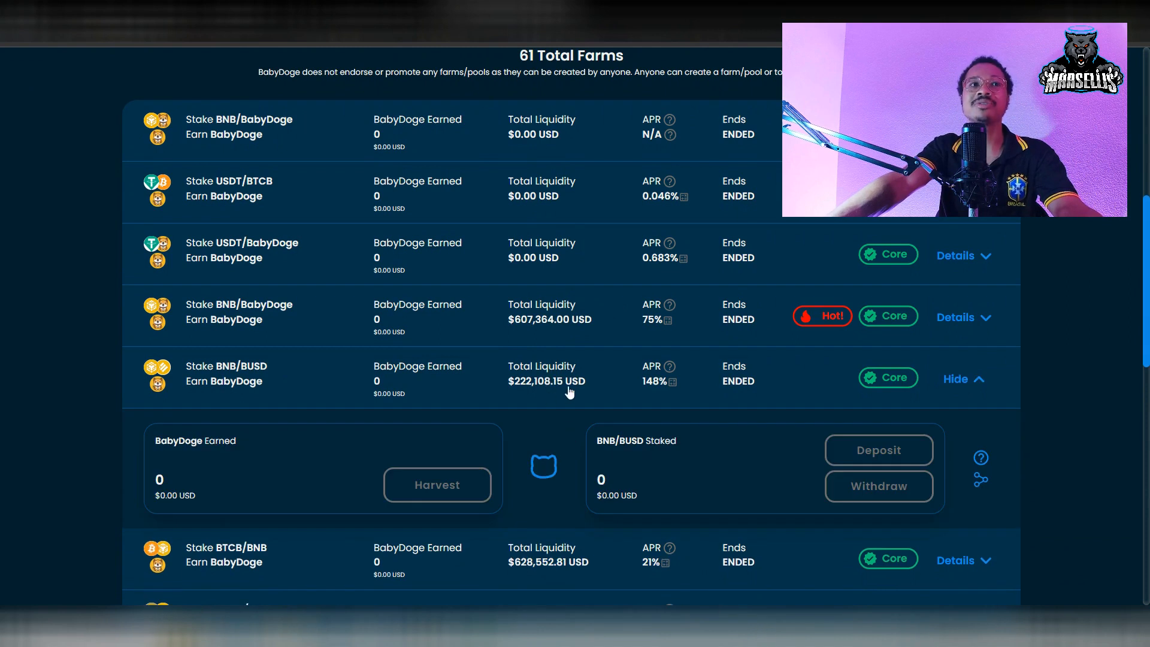
pyautogui.click(963, 380)
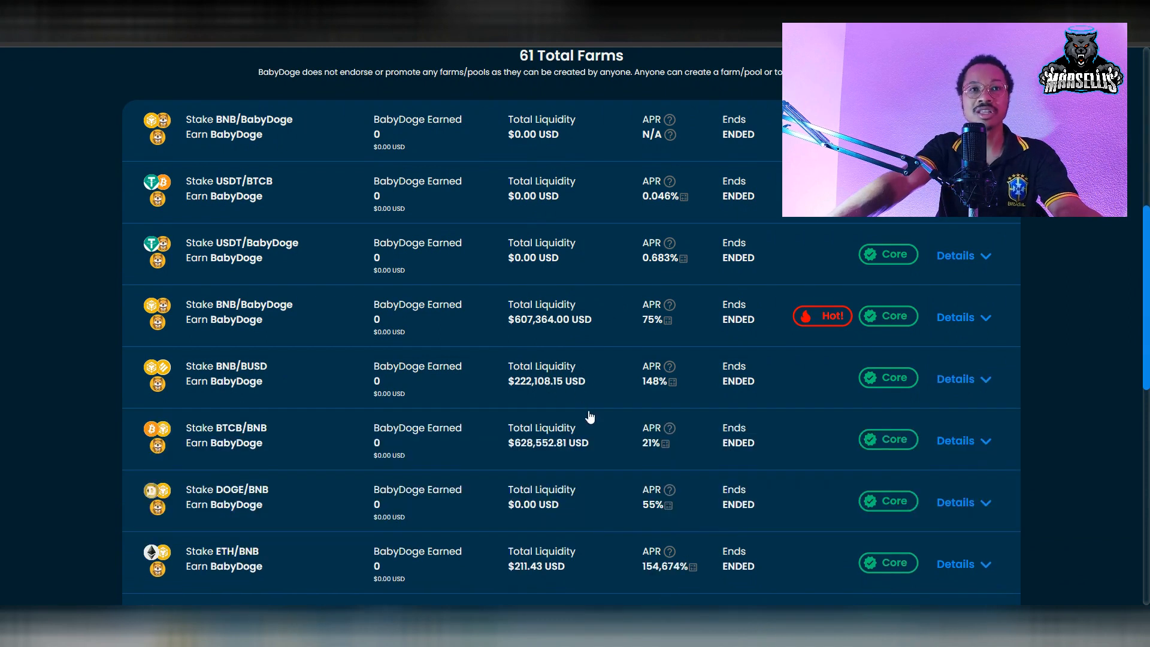
pyautogui.moveTo(598, 438)
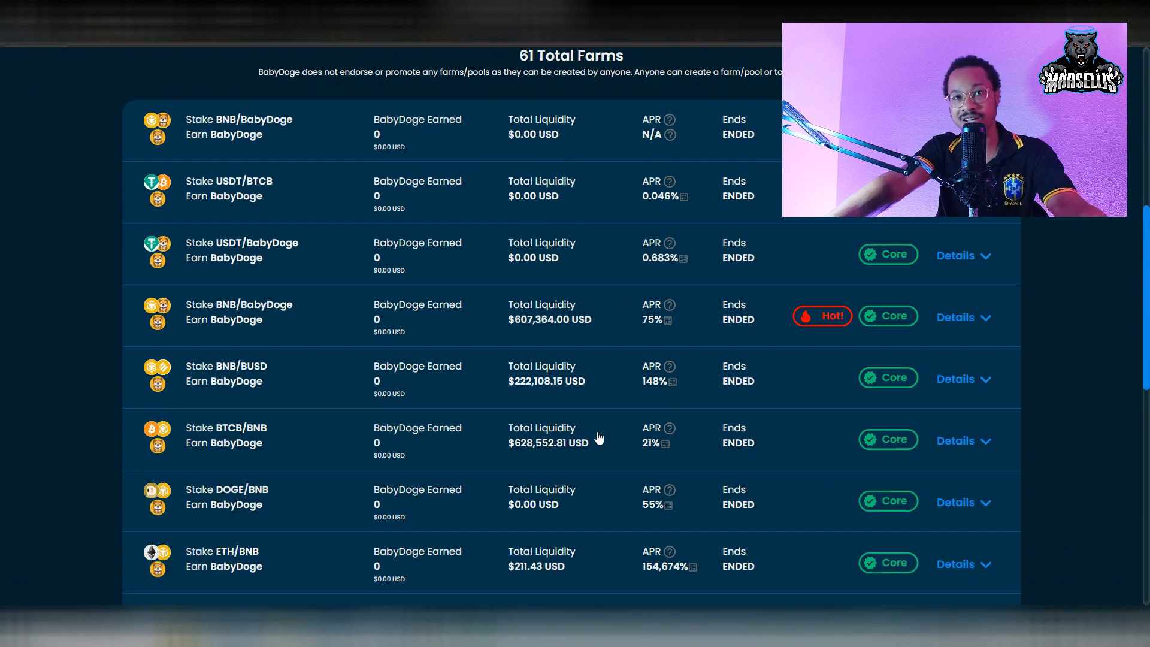
pyautogui.scroll(-3)
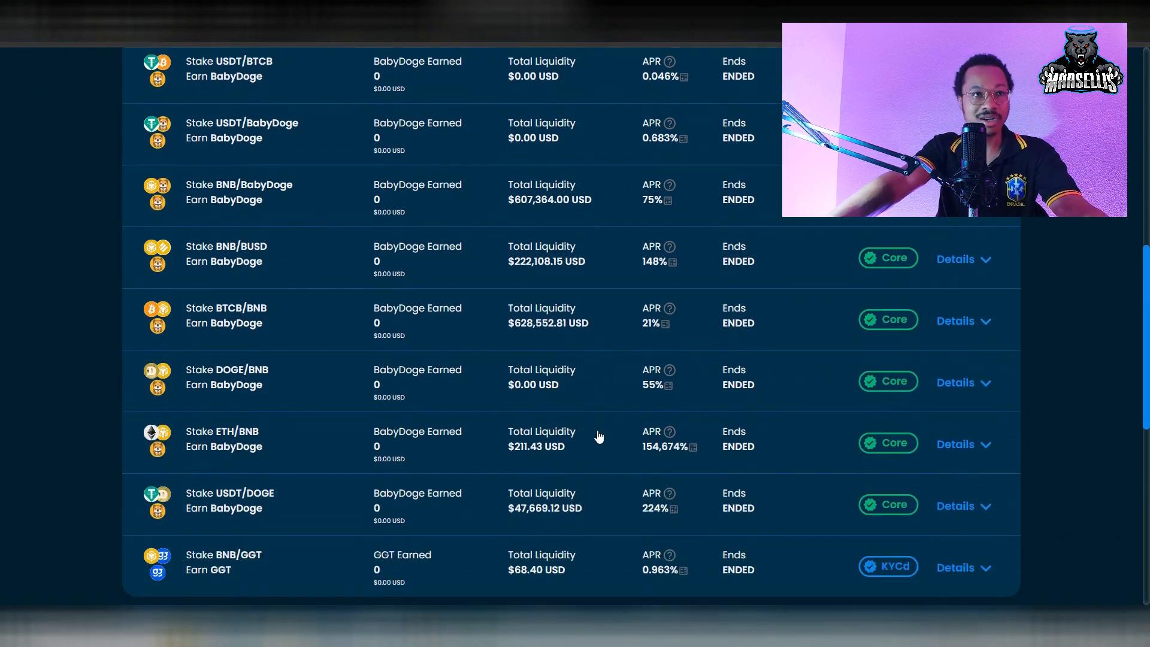
pyautogui.moveTo(504, 483)
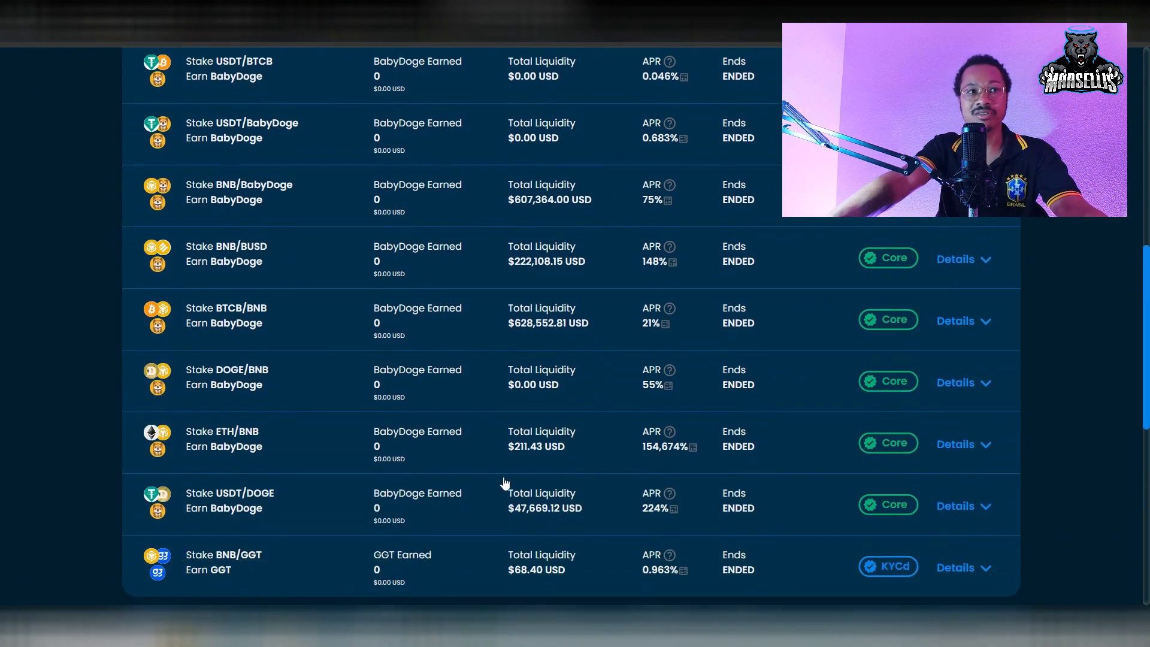
pyautogui.moveTo(535, 510)
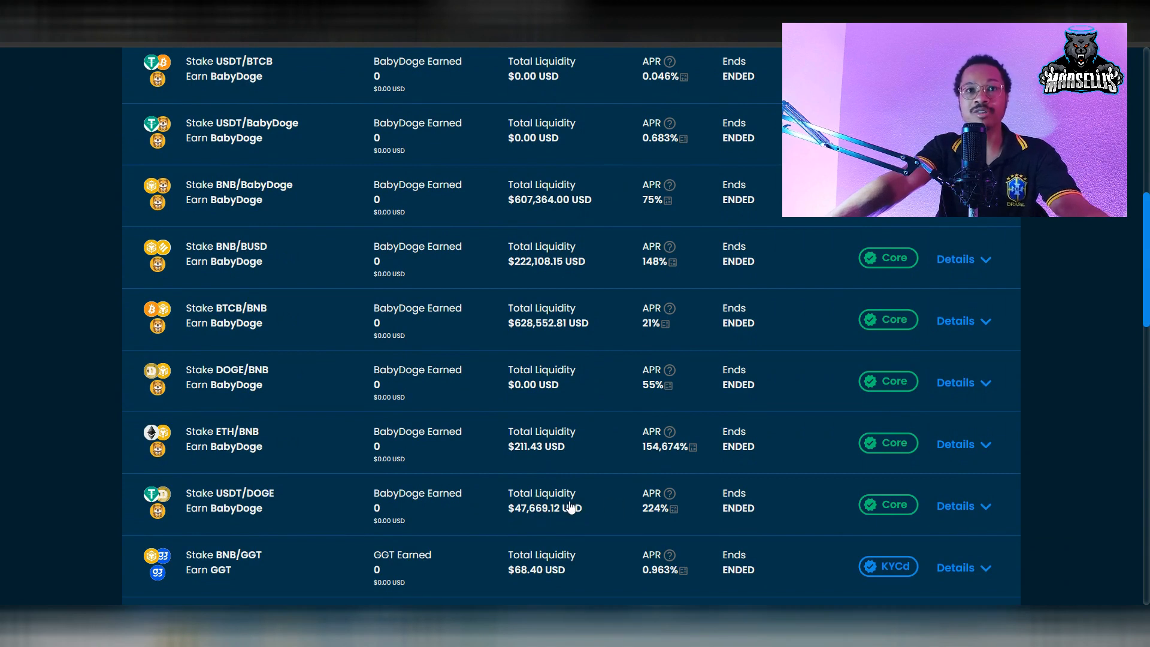
pyautogui.scroll(-3)
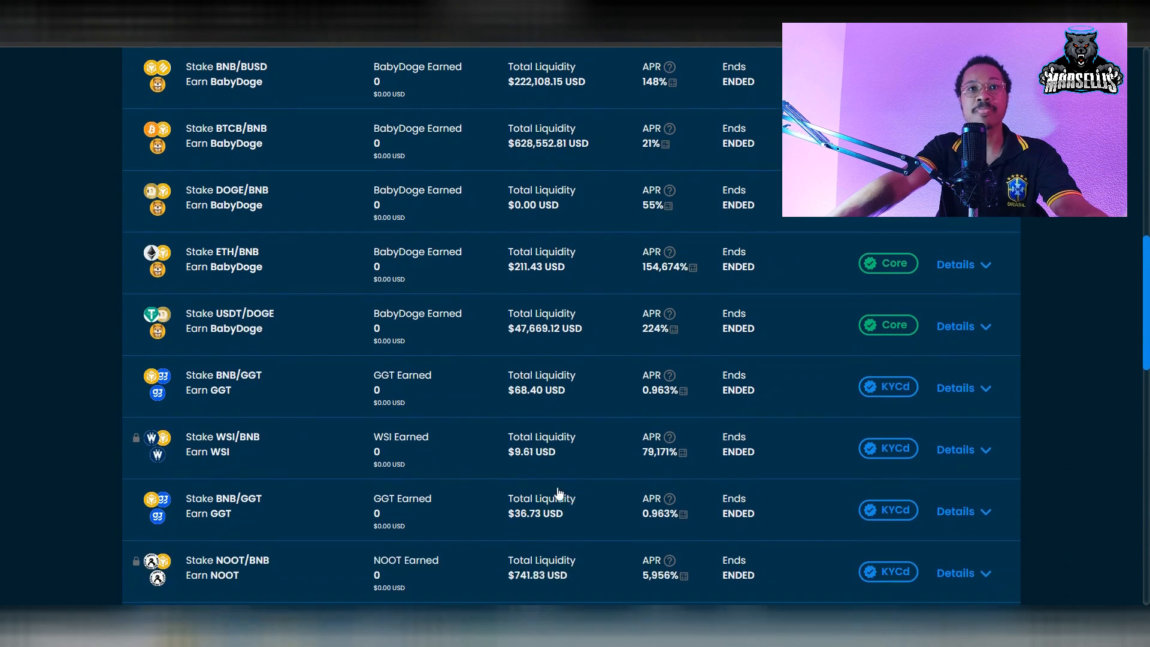
pyautogui.scroll(-3)
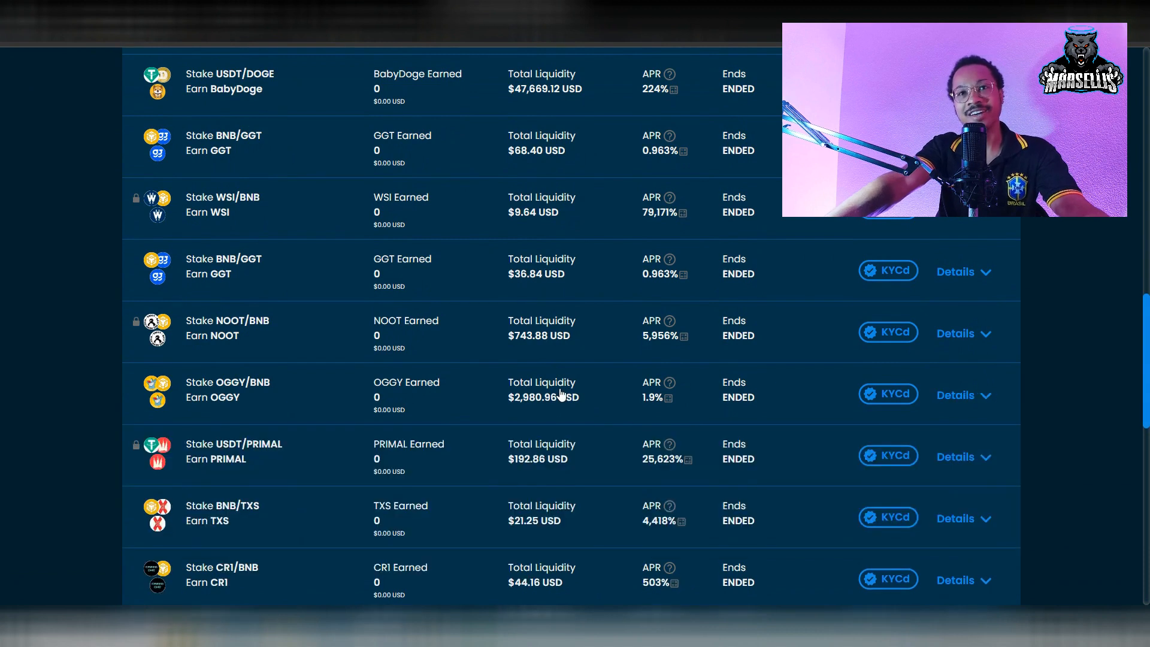
pyautogui.scroll(3)
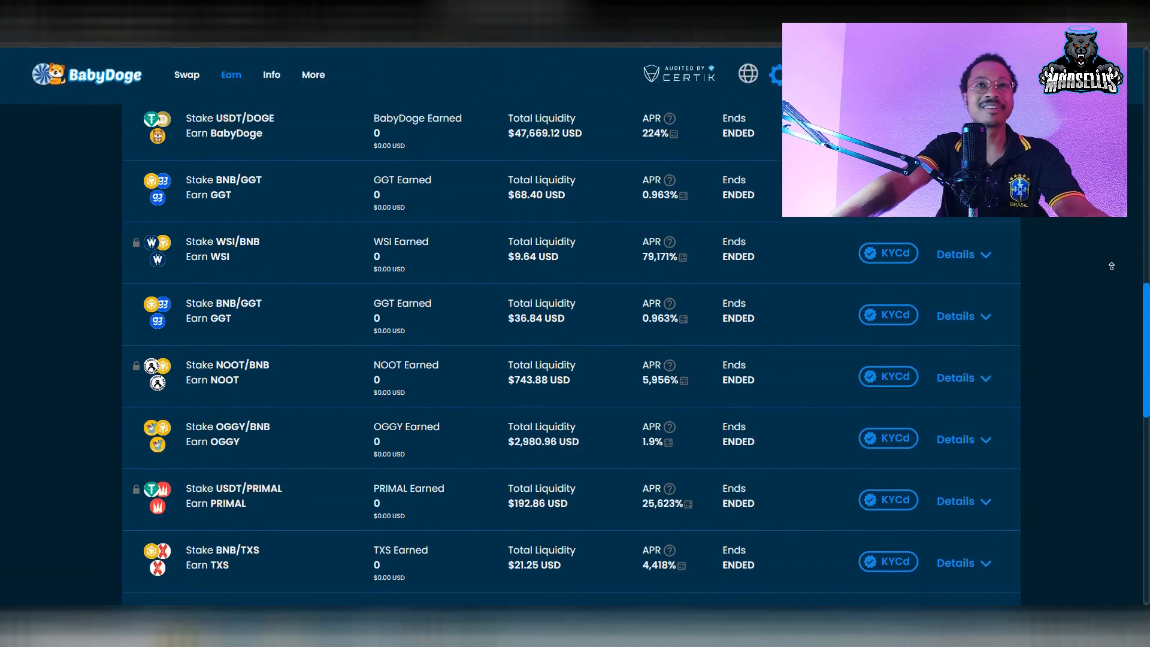
pyautogui.scroll(3)
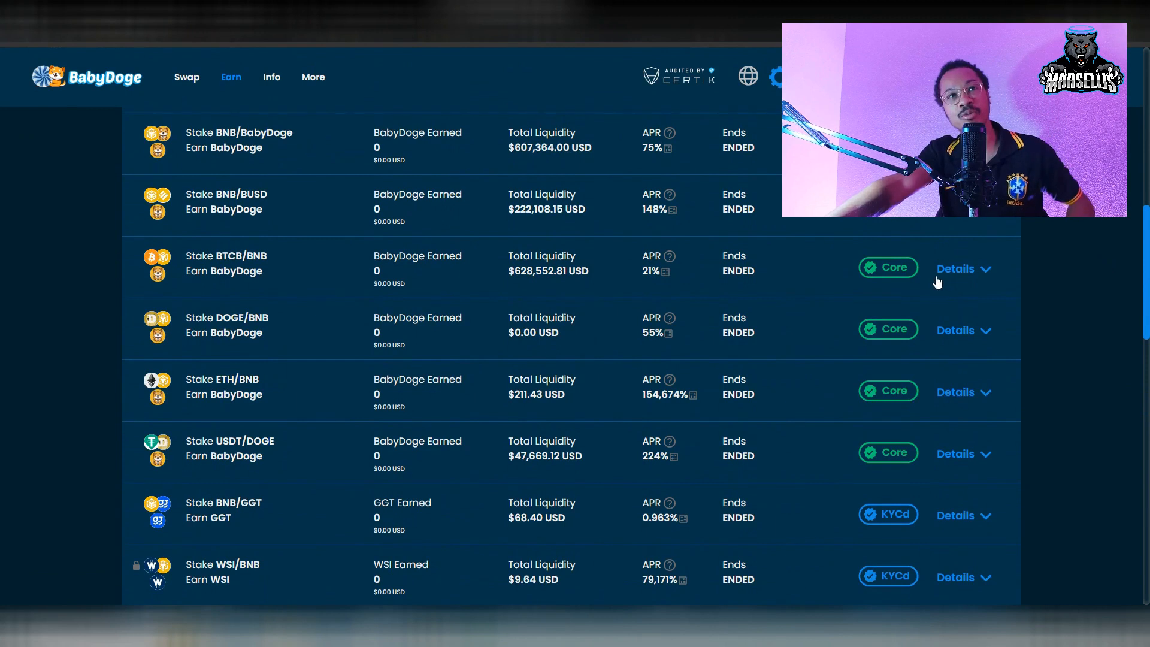
pyautogui.moveTo(891, 319)
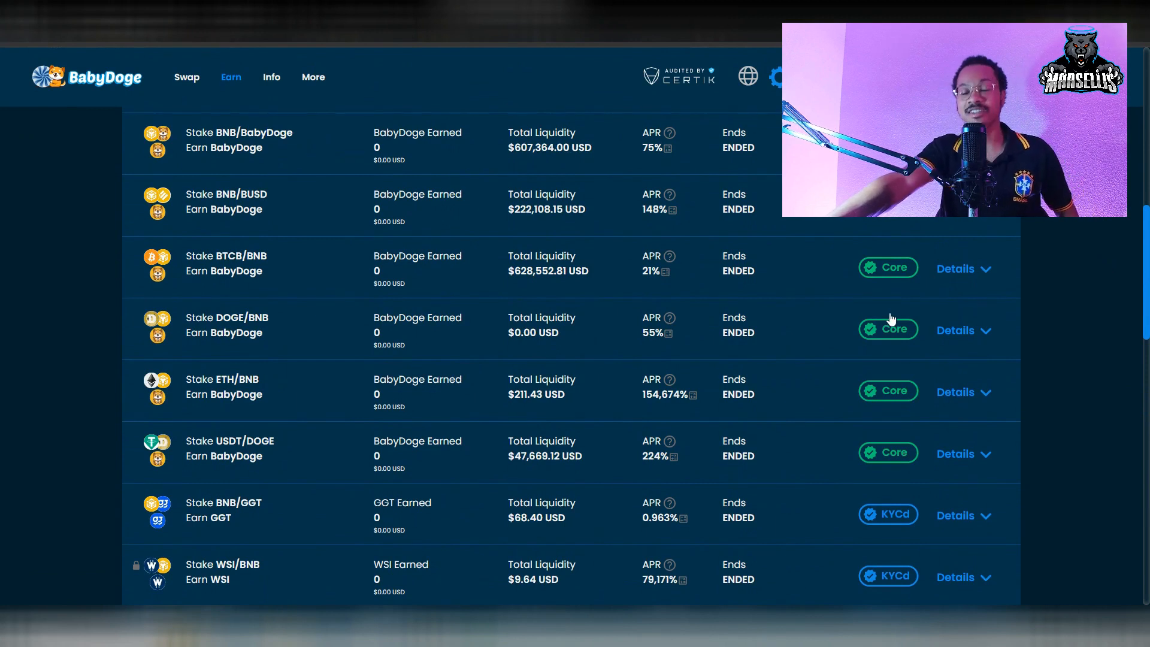
pyautogui.scroll(3)
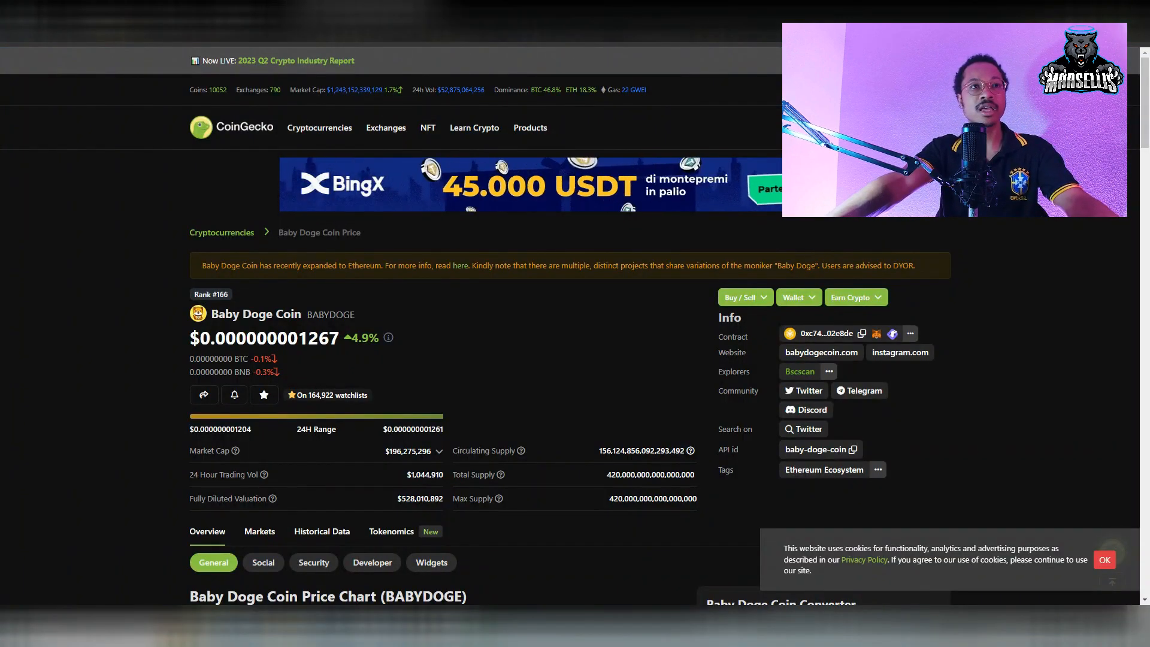
# - Scroll the Baby Doge Coin page down to the 24h price chart and back up
pyautogui.scroll(-3)
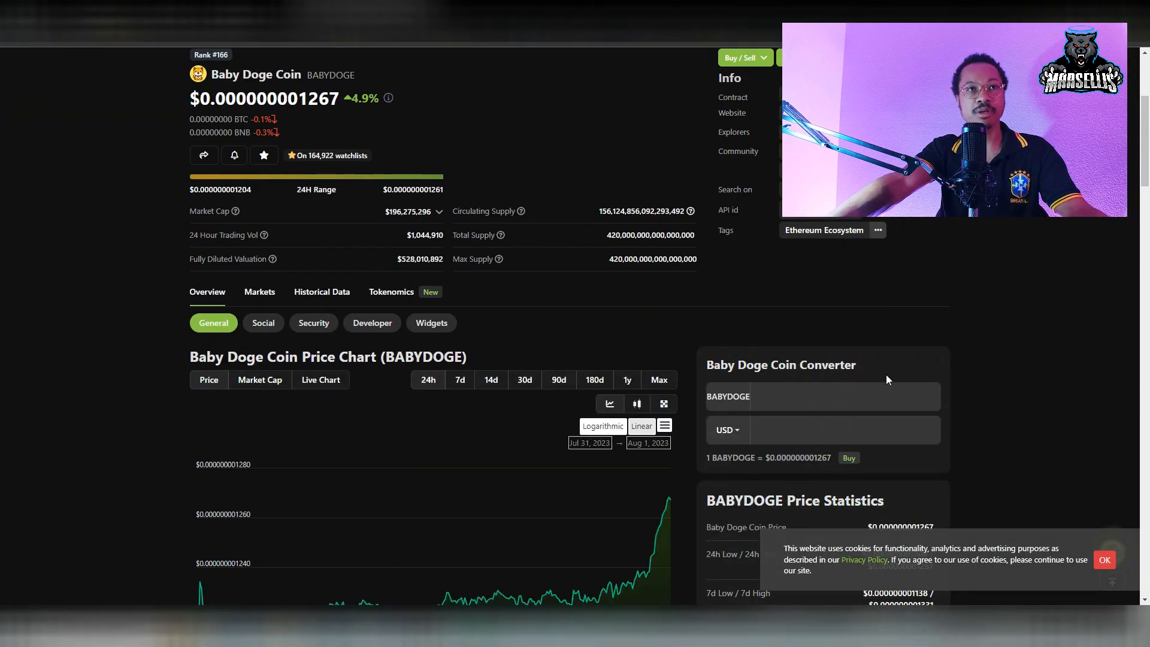
pyautogui.scroll(-3)
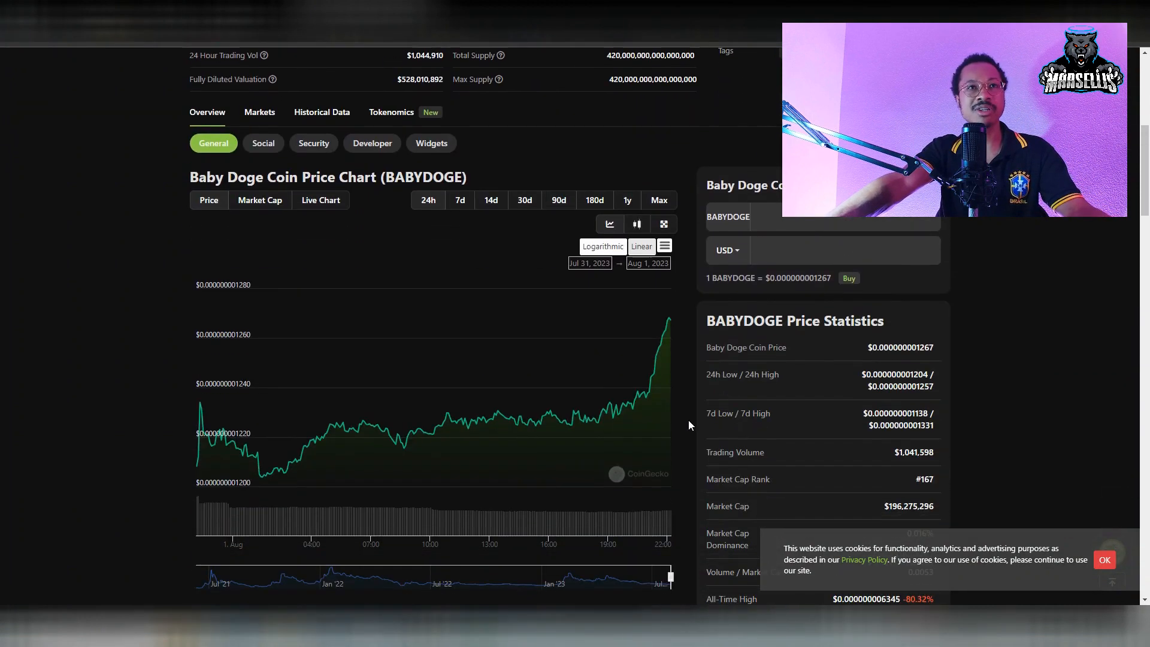
pyautogui.scroll(-3)
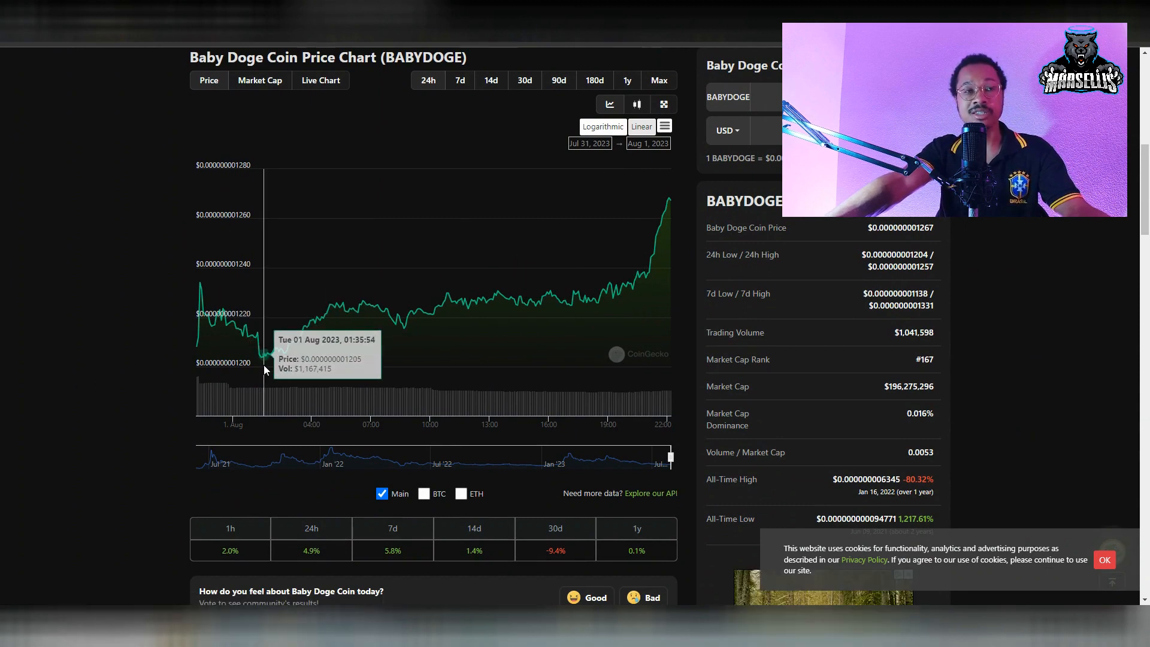
pyautogui.moveTo(670, 213)
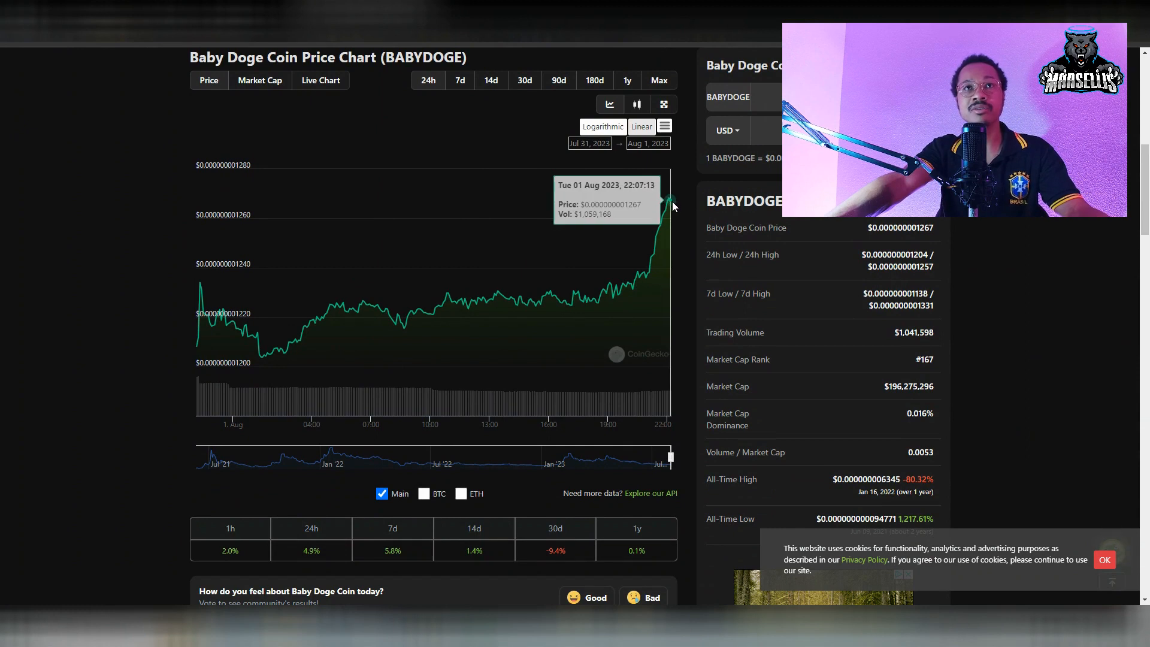
pyautogui.scroll(3)
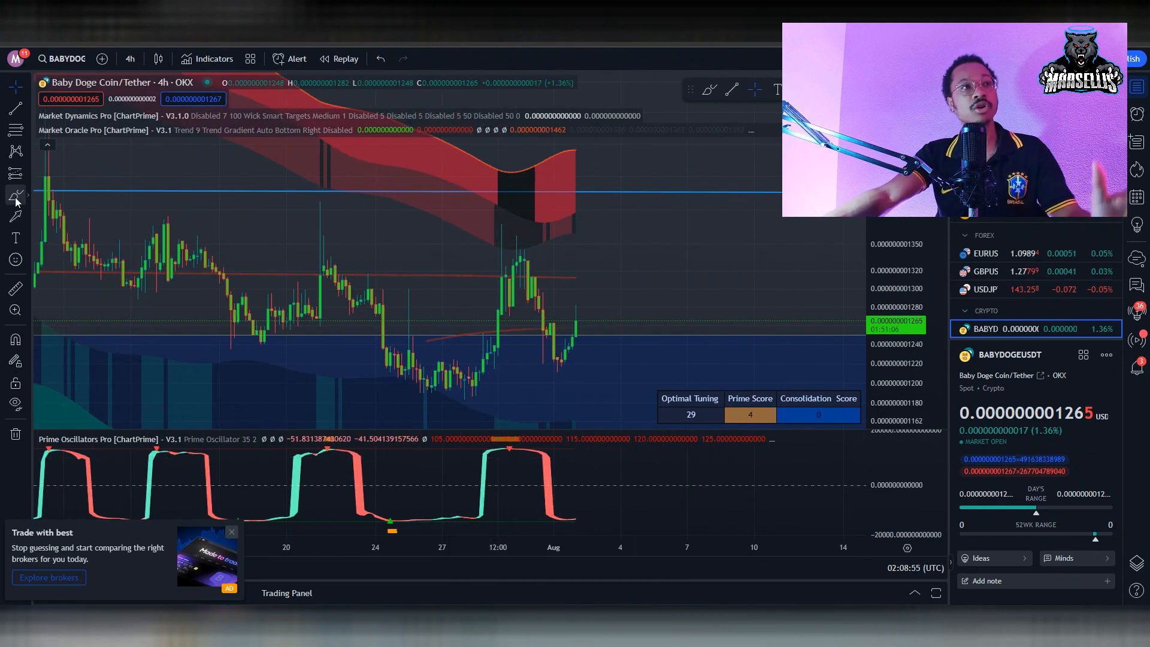
# - Select a drawing tool to mark trendlines and circles on the BabyDoge/USDT 4h chart
pyautogui.click(15, 195)
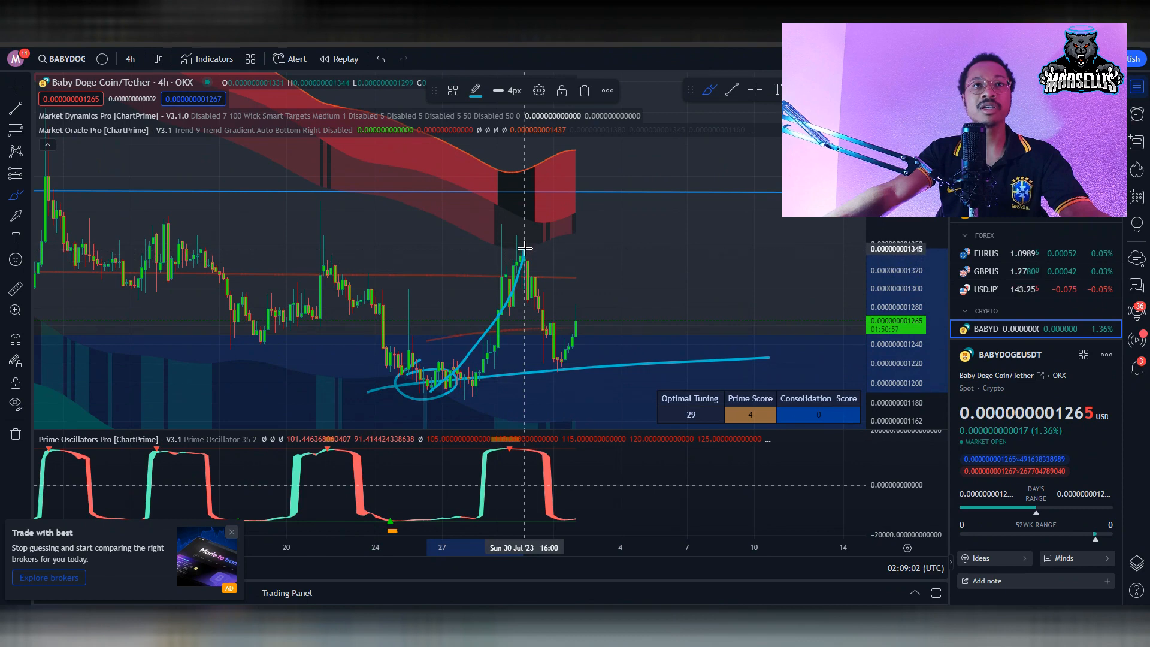
pyautogui.moveTo(430, 253)
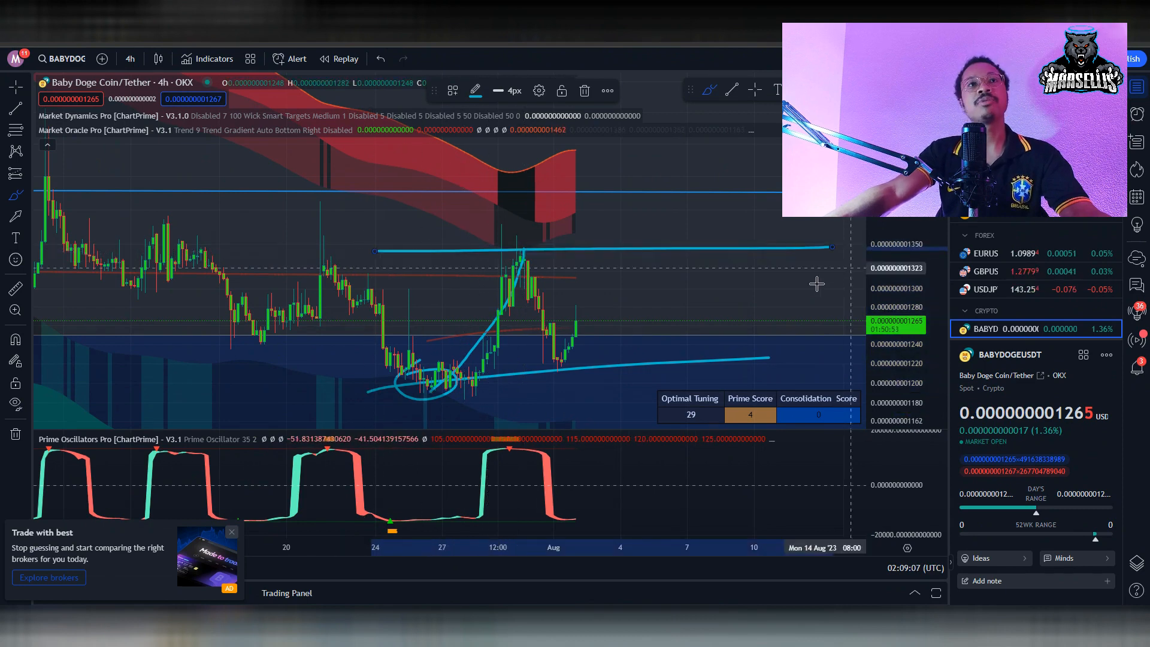
pyautogui.moveTo(514, 243)
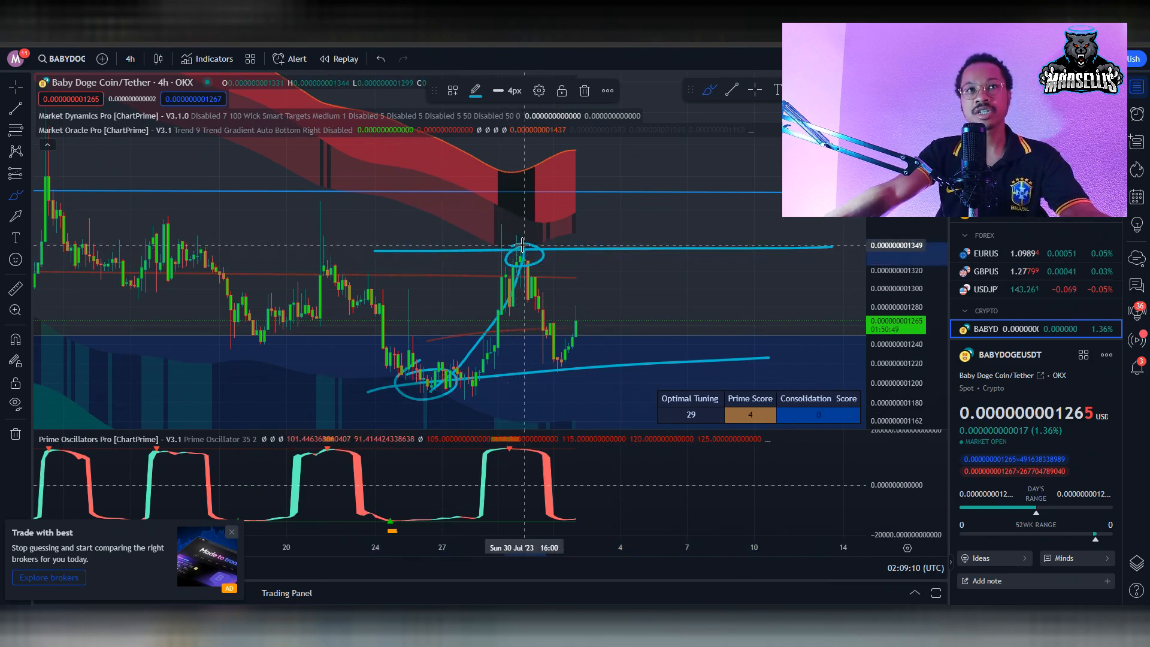
pyautogui.moveTo(534, 275)
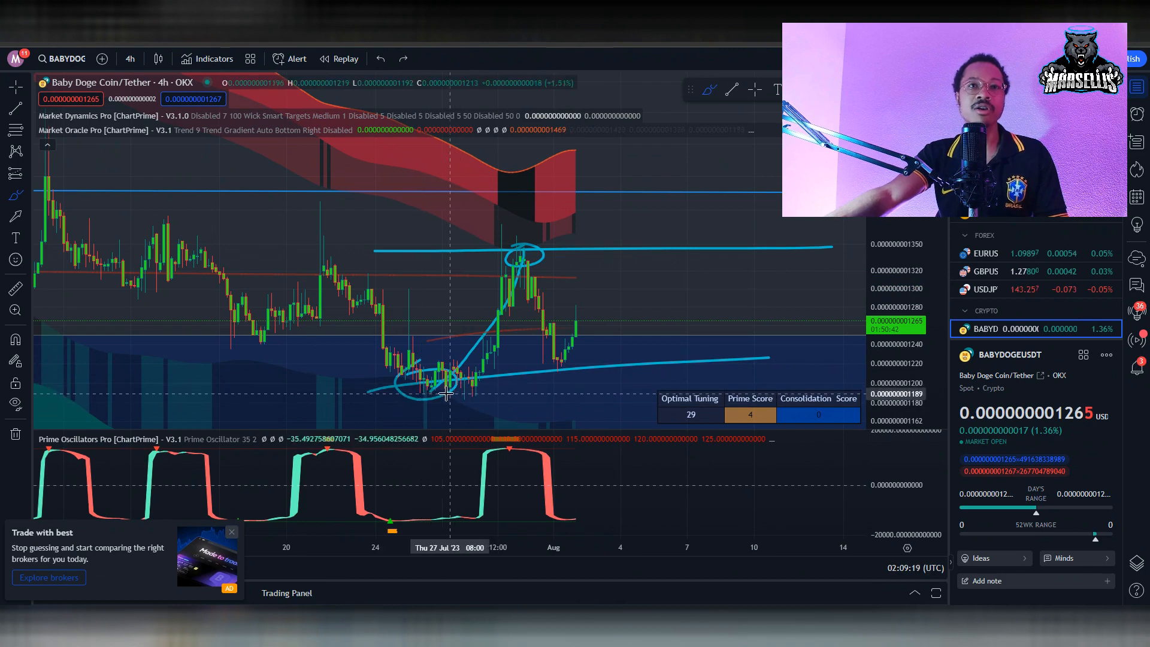
pyautogui.moveTo(544, 362)
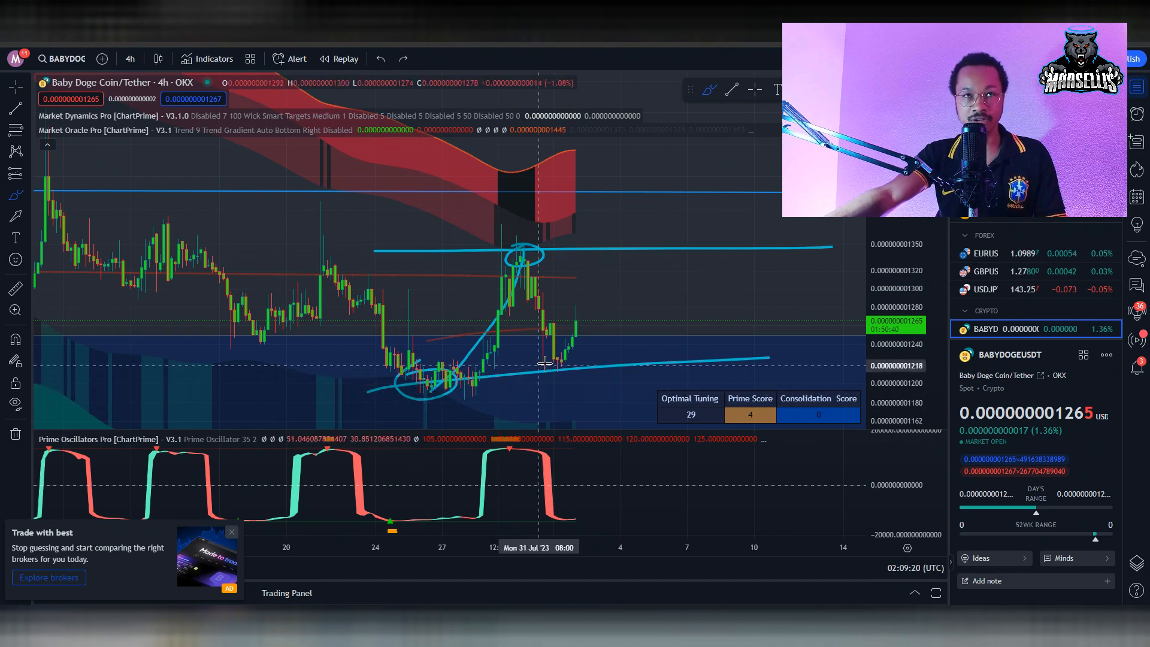
pyautogui.moveTo(761, 312)
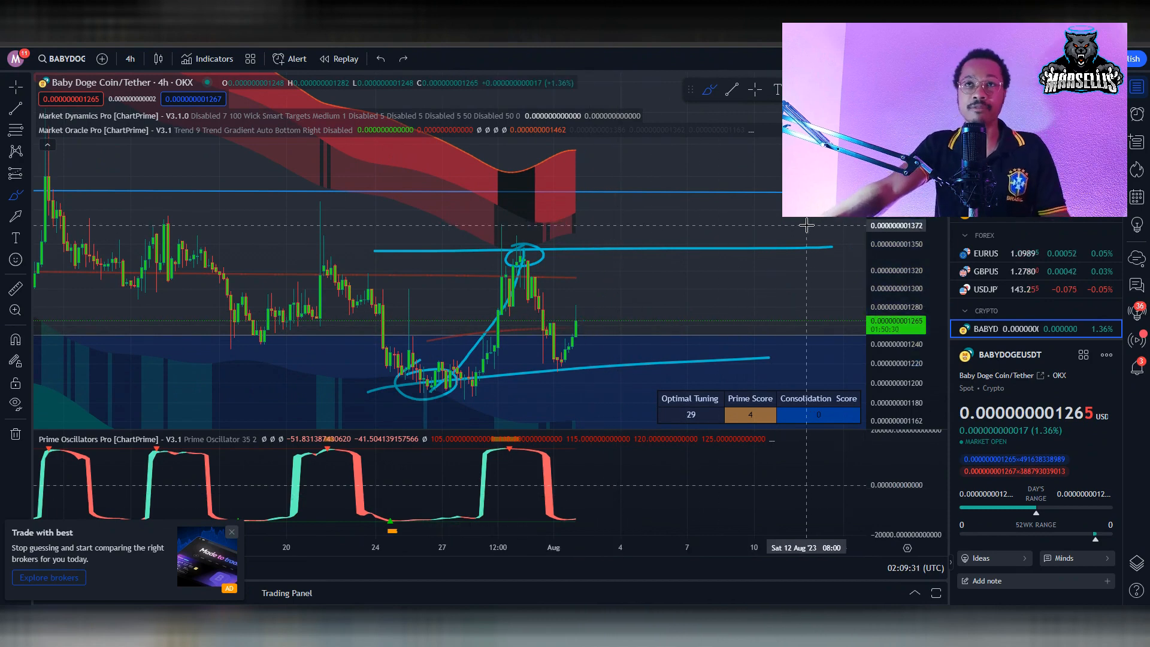
pyautogui.moveTo(783, 254)
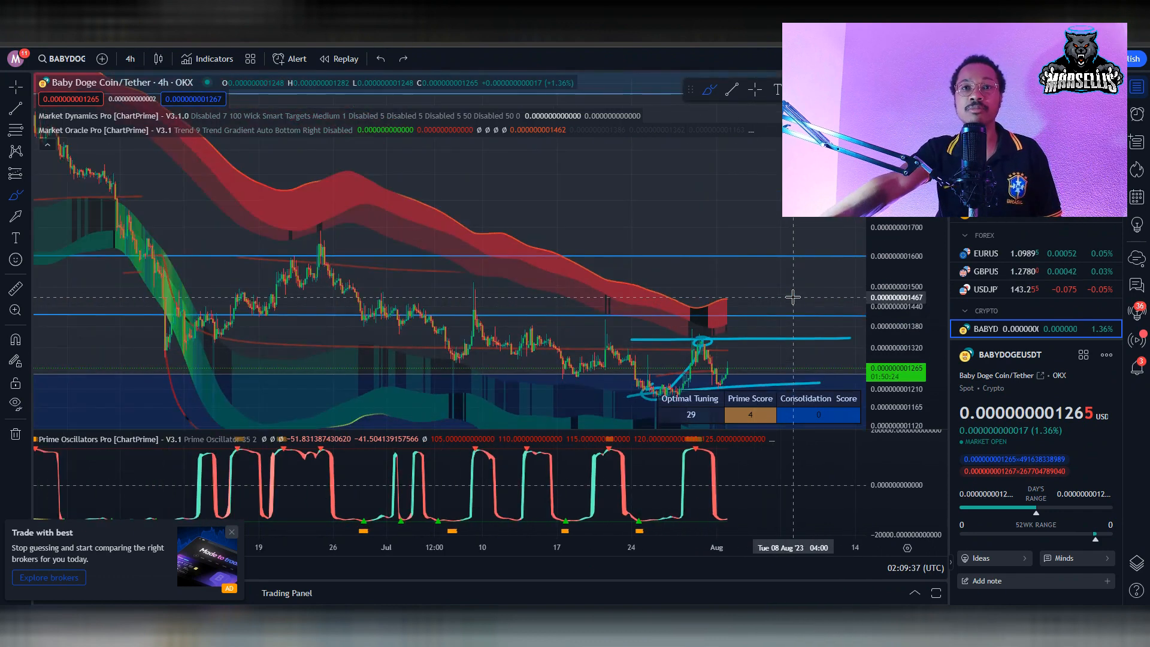
pyautogui.moveTo(791, 318)
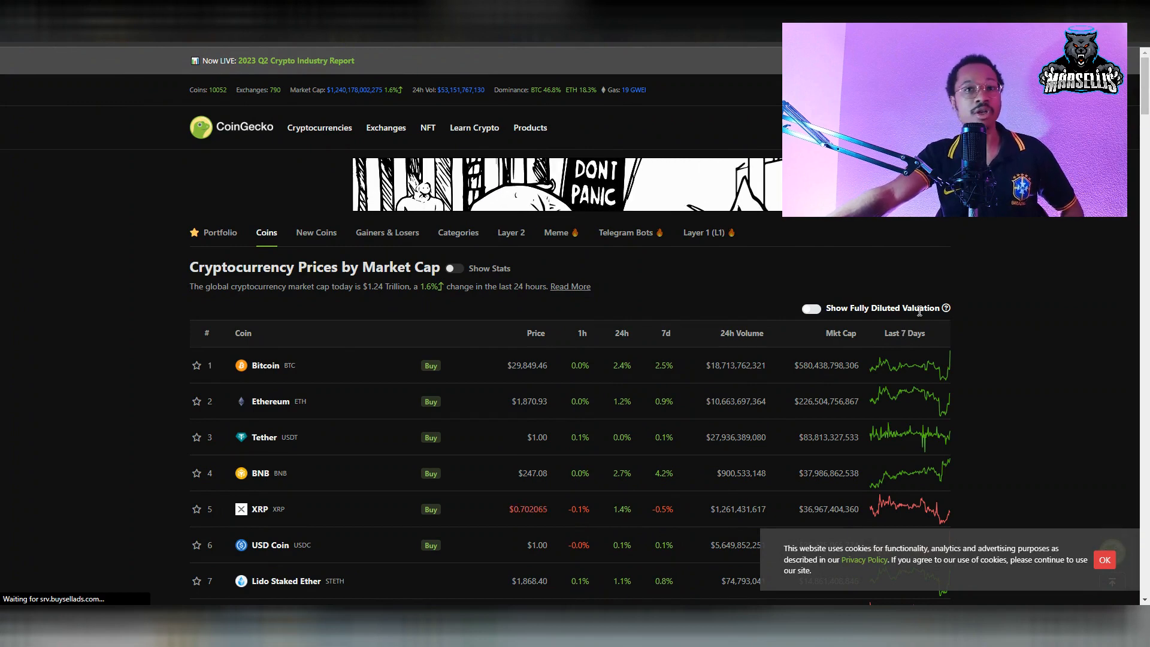
# - Browse CoinGecko's market-cap rankings and open the Bitcoin price page
pyautogui.scroll(-3)
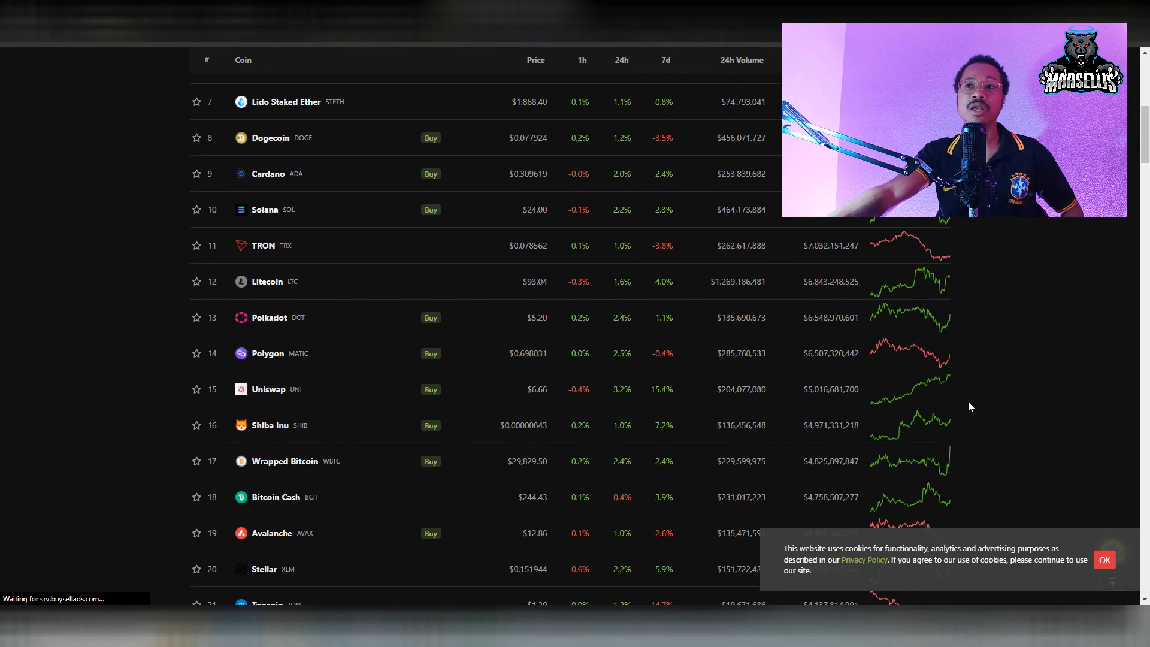
pyautogui.moveTo(880, 393)
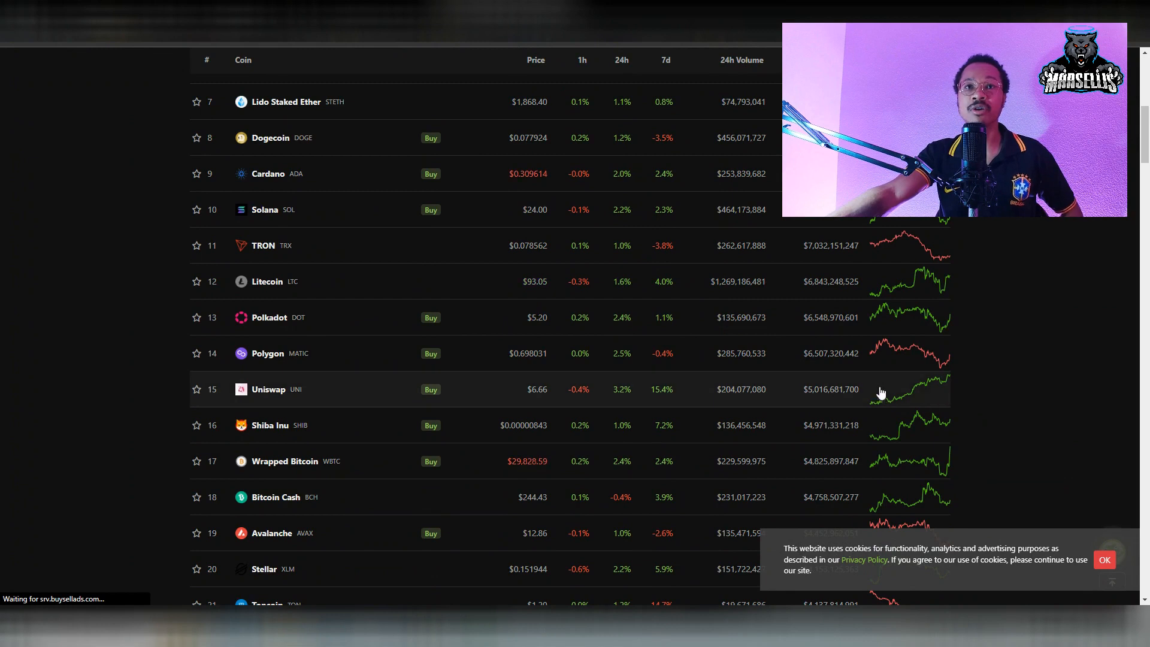
pyautogui.scroll(-3)
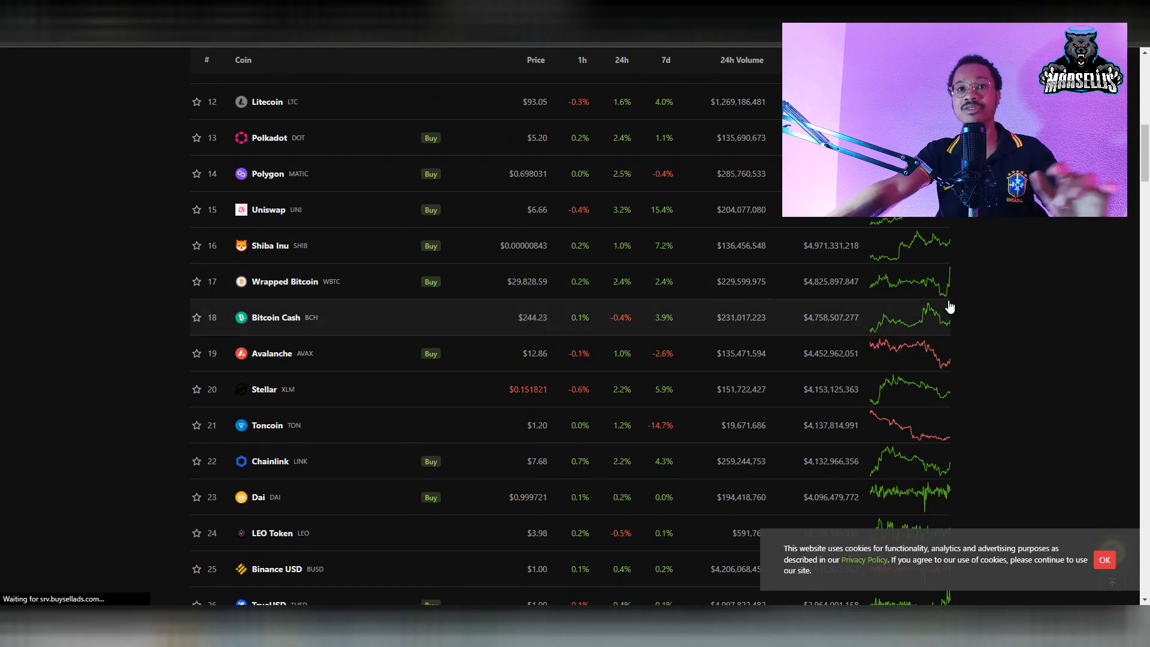
pyautogui.scroll(3)
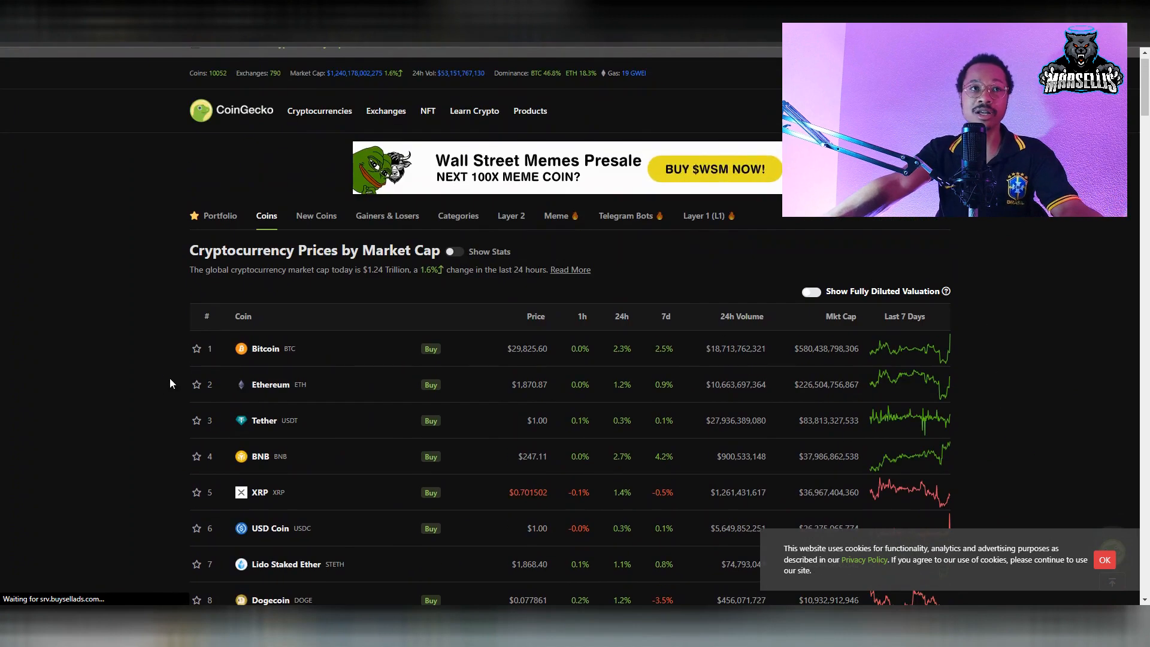
pyautogui.click(264, 349)
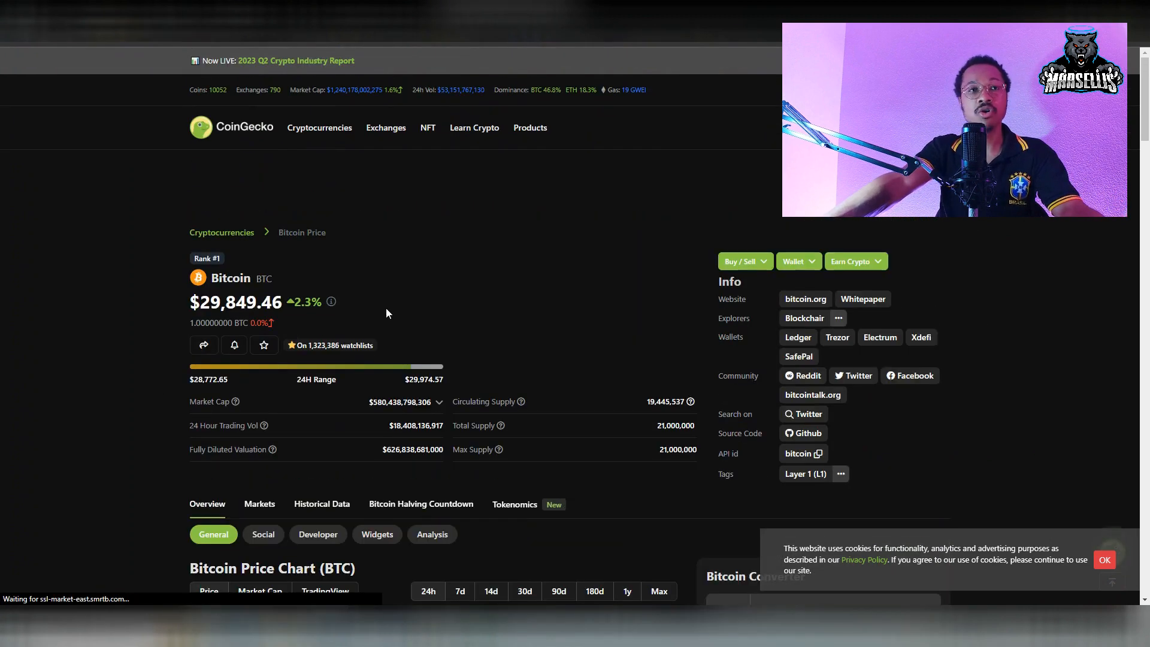
pyautogui.scroll(-3)
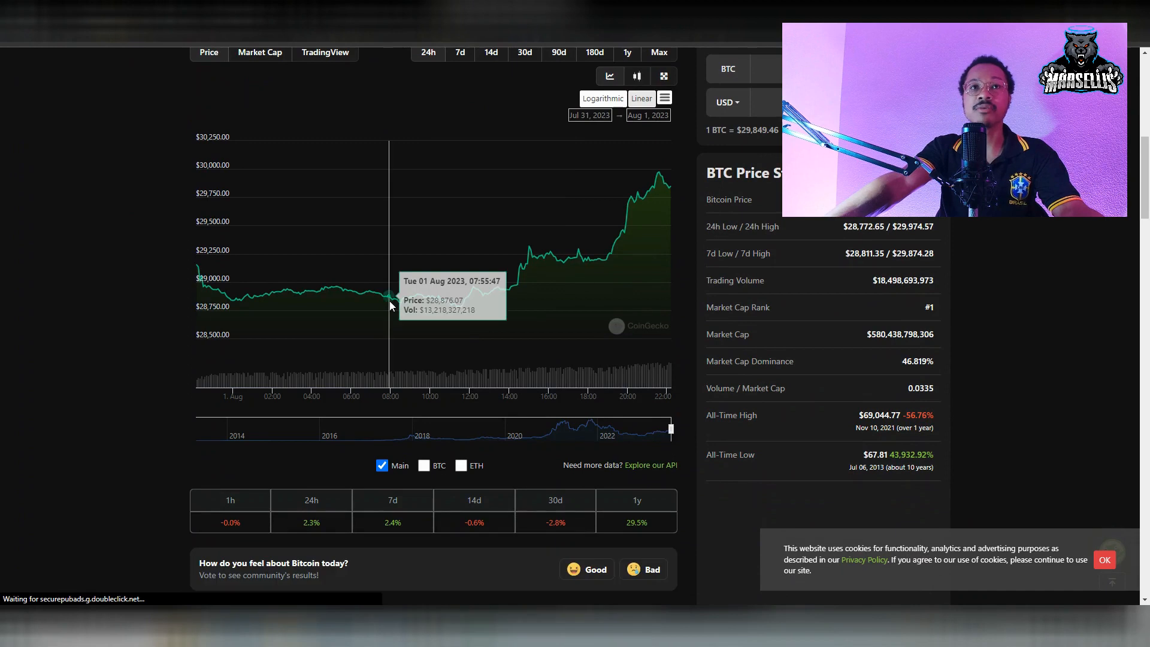
pyautogui.scroll(3)
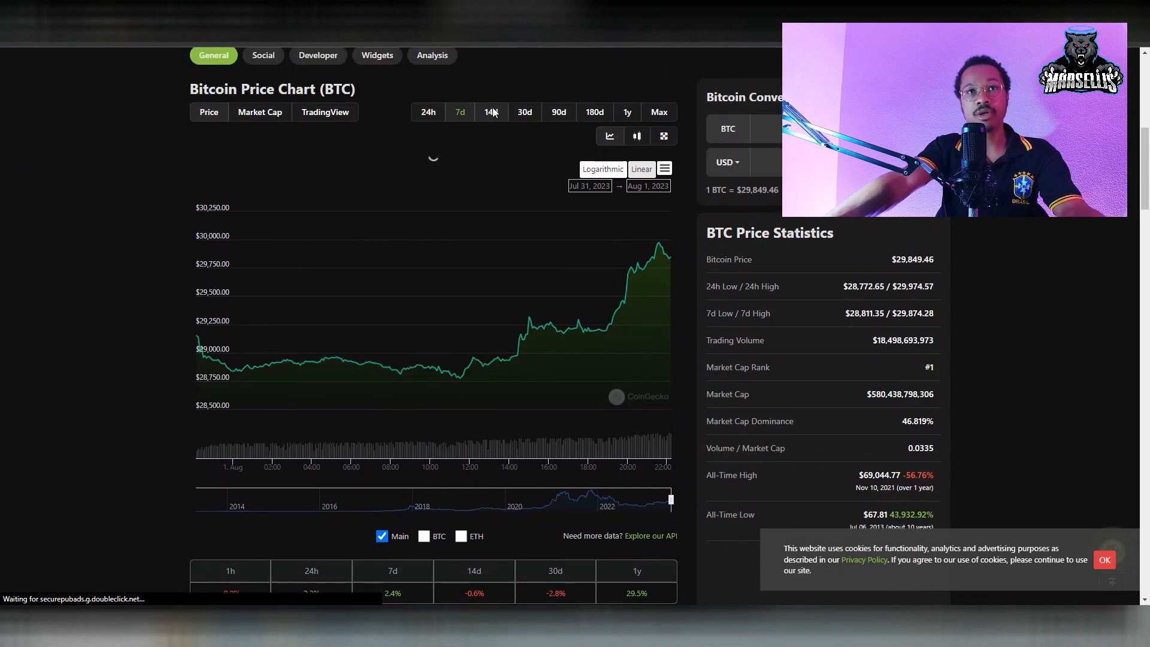
pyautogui.click(490, 112)
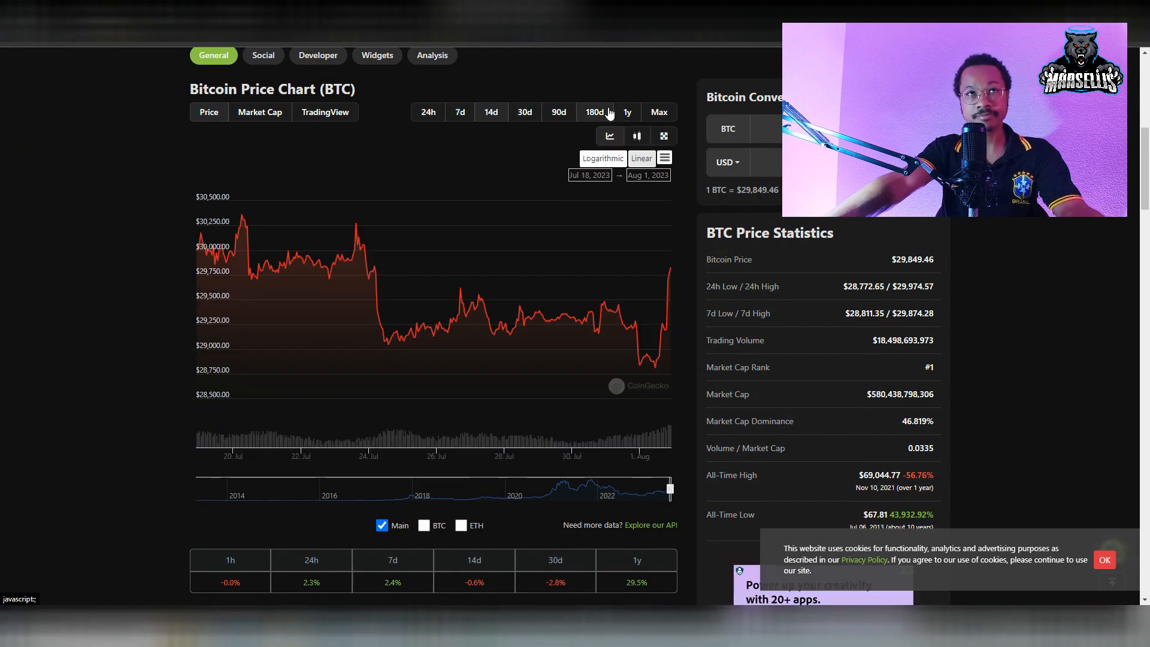
pyautogui.click(657, 111)
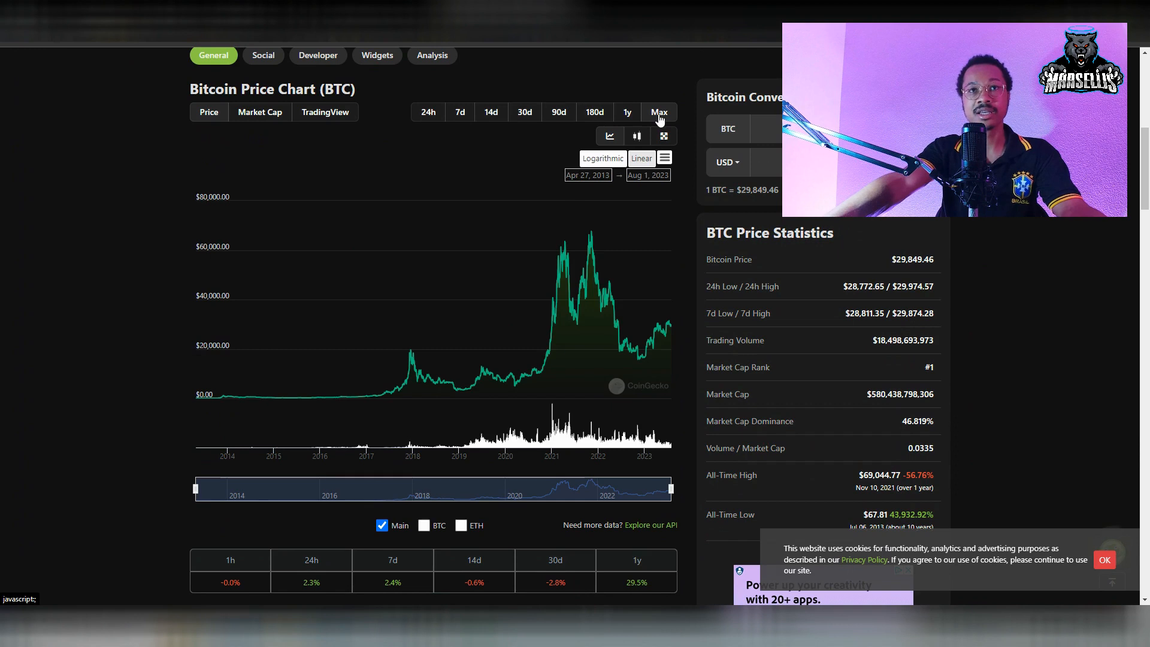
pyautogui.moveTo(646, 361)
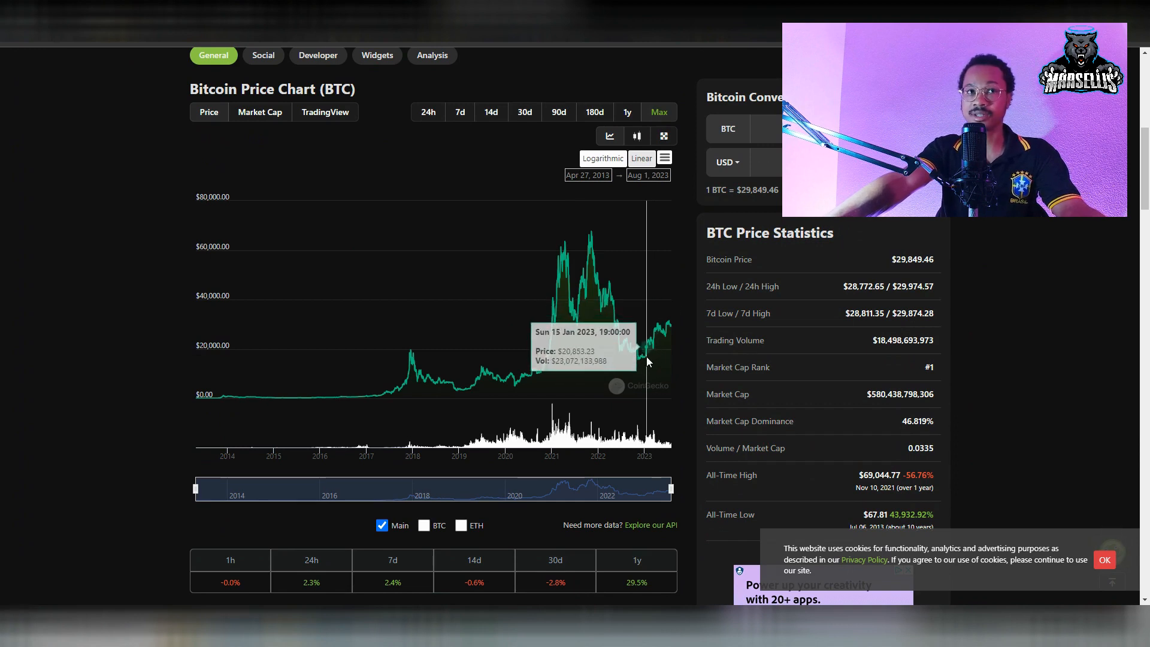
pyautogui.moveTo(682, 322)
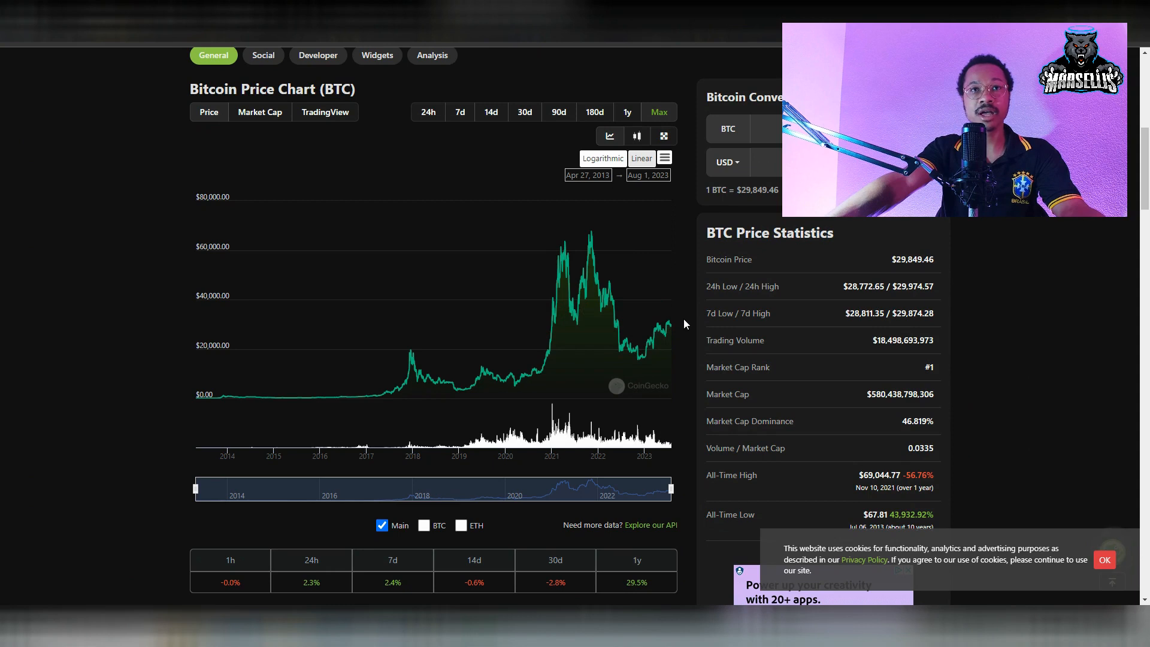
pyautogui.moveTo(531, 410)
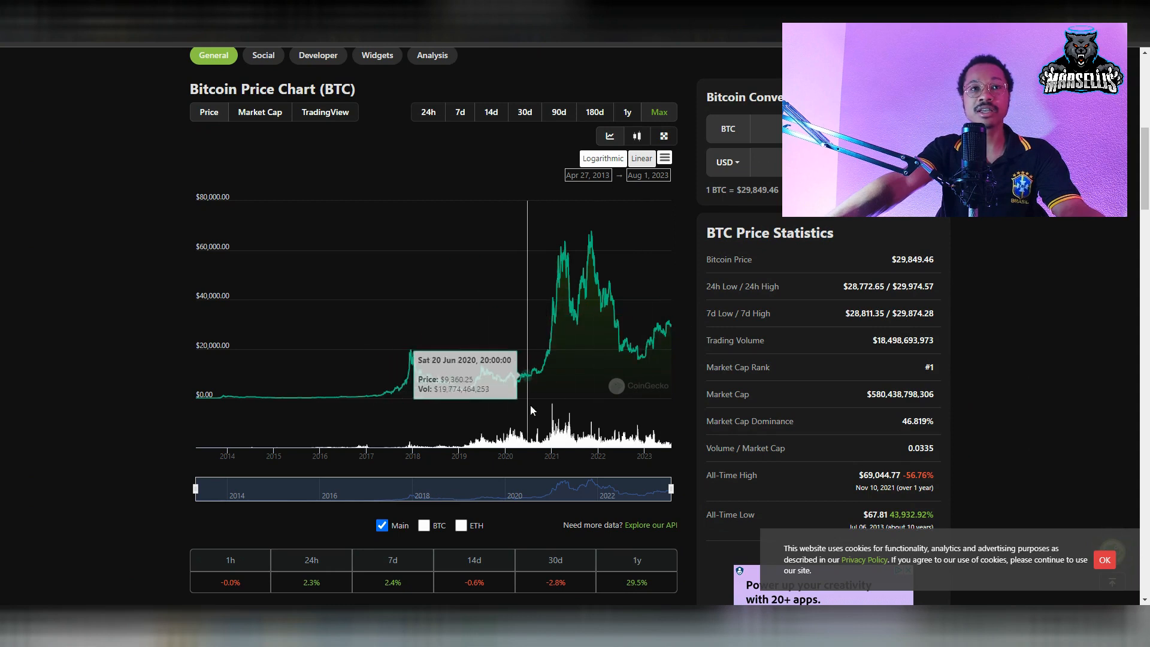
pyautogui.moveTo(477, 363)
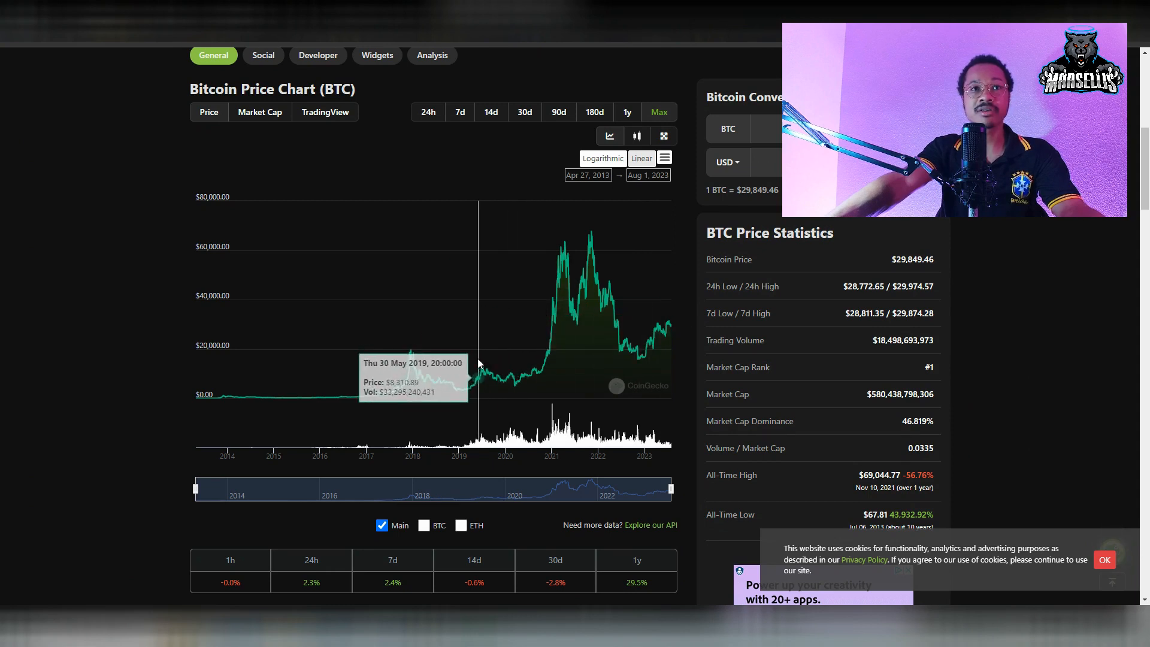
pyautogui.moveTo(458, 394)
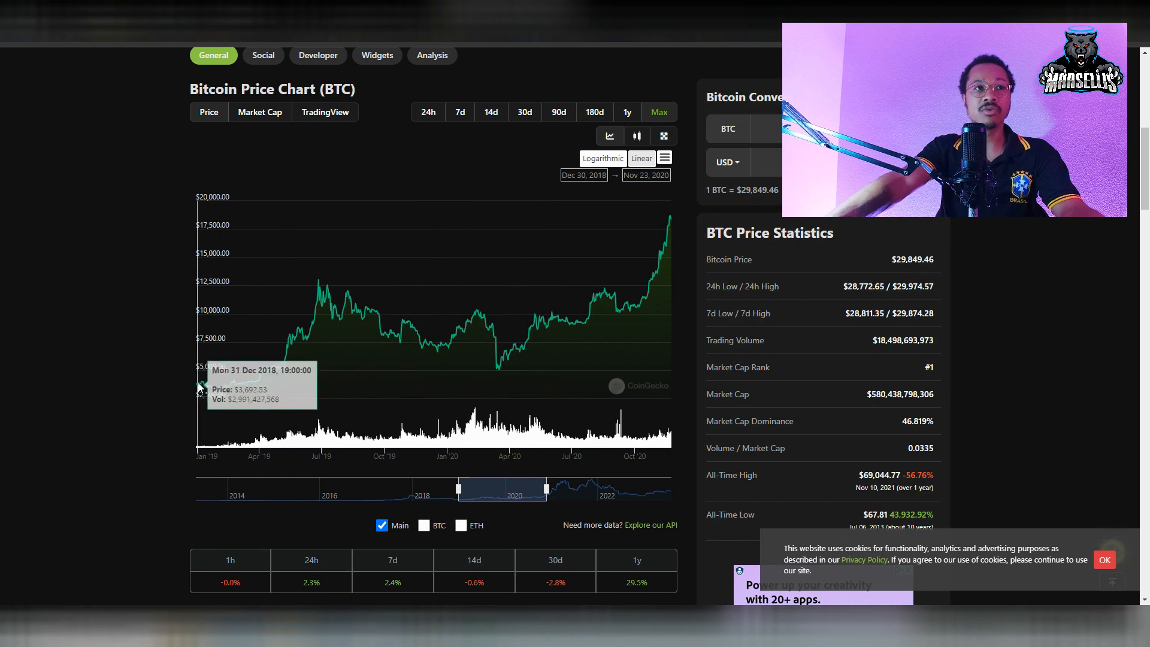
pyautogui.moveTo(194, 384)
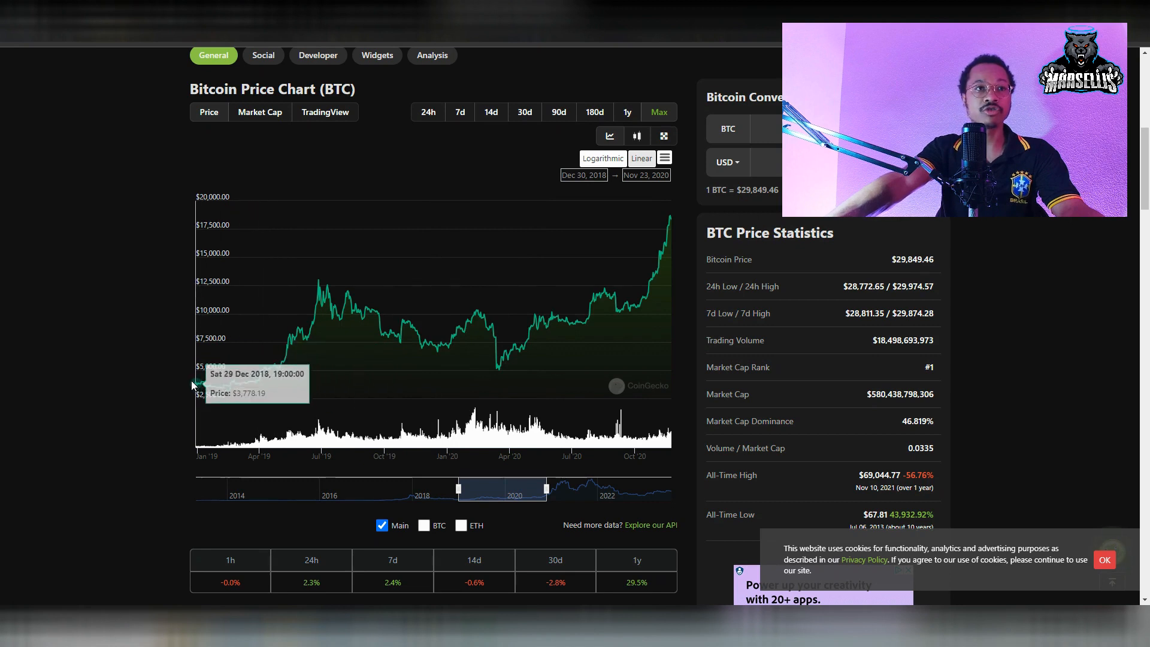
pyautogui.moveTo(319, 286)
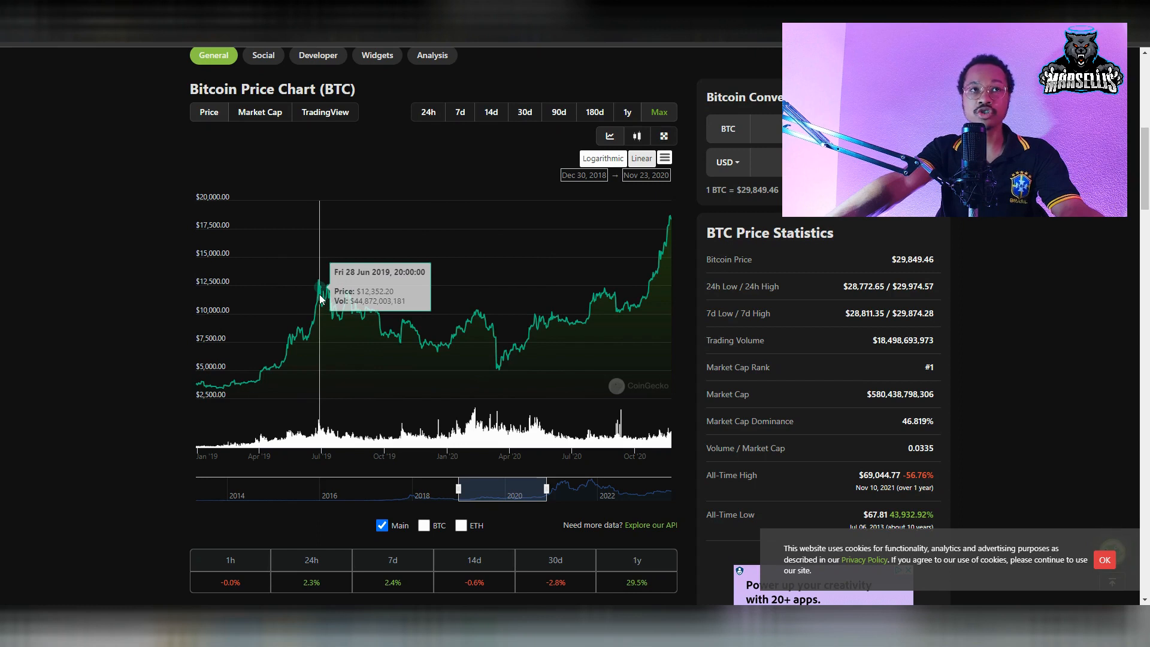
pyautogui.moveTo(194, 384)
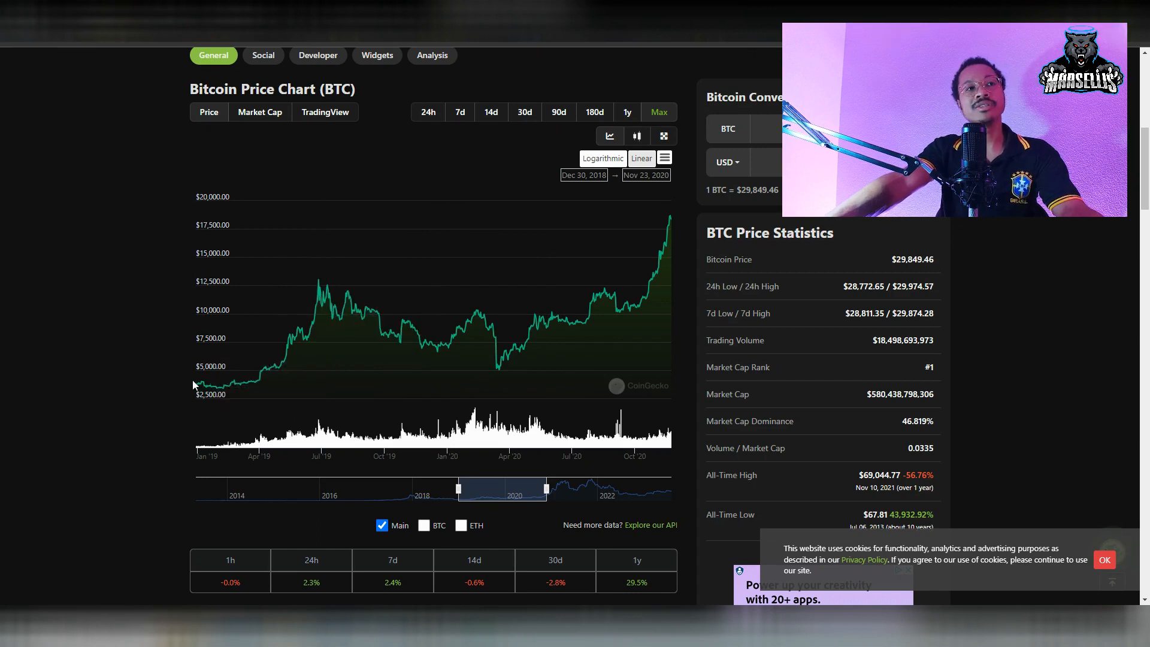
pyautogui.moveTo(294, 330)
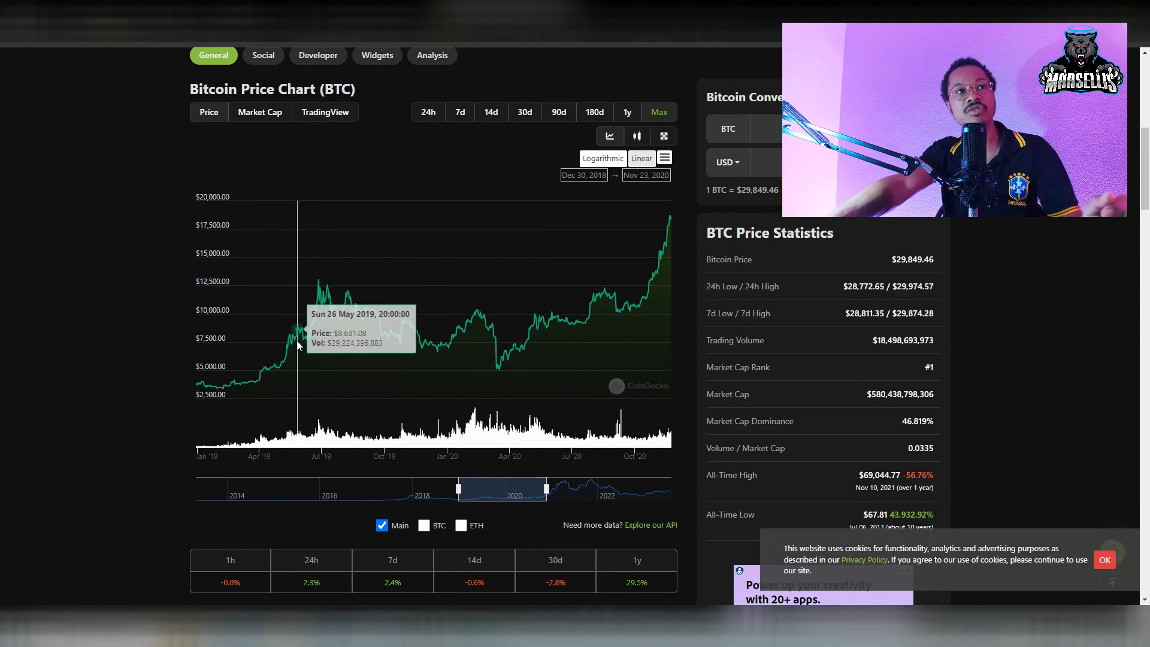
pyautogui.moveTo(315, 350)
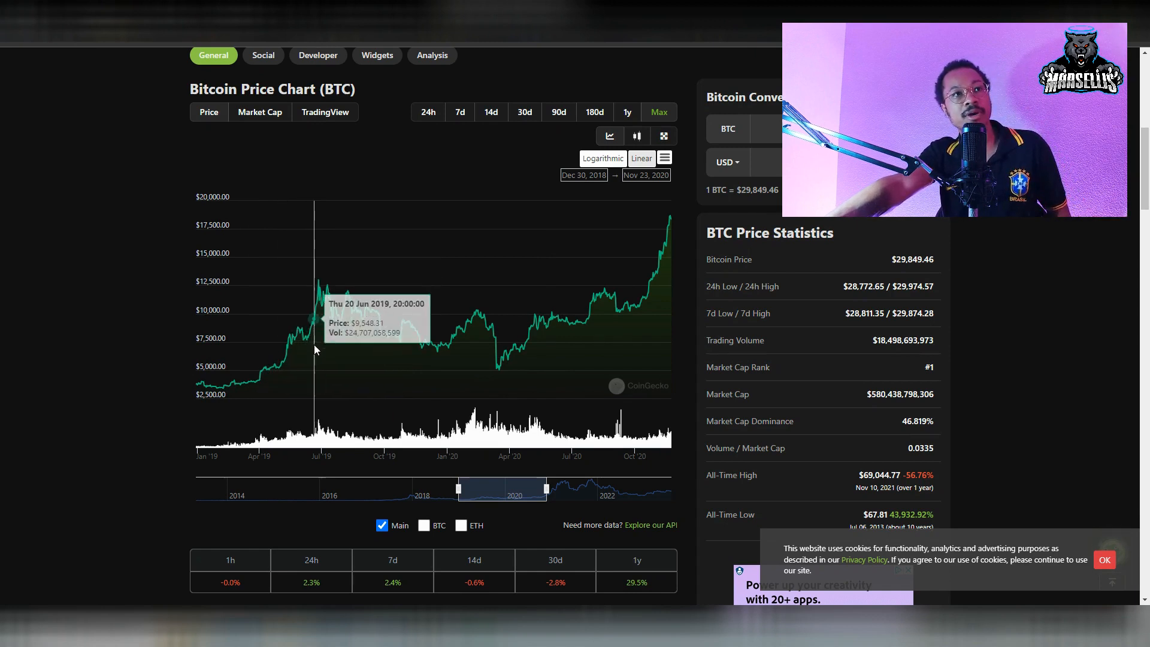
pyautogui.moveTo(316, 304)
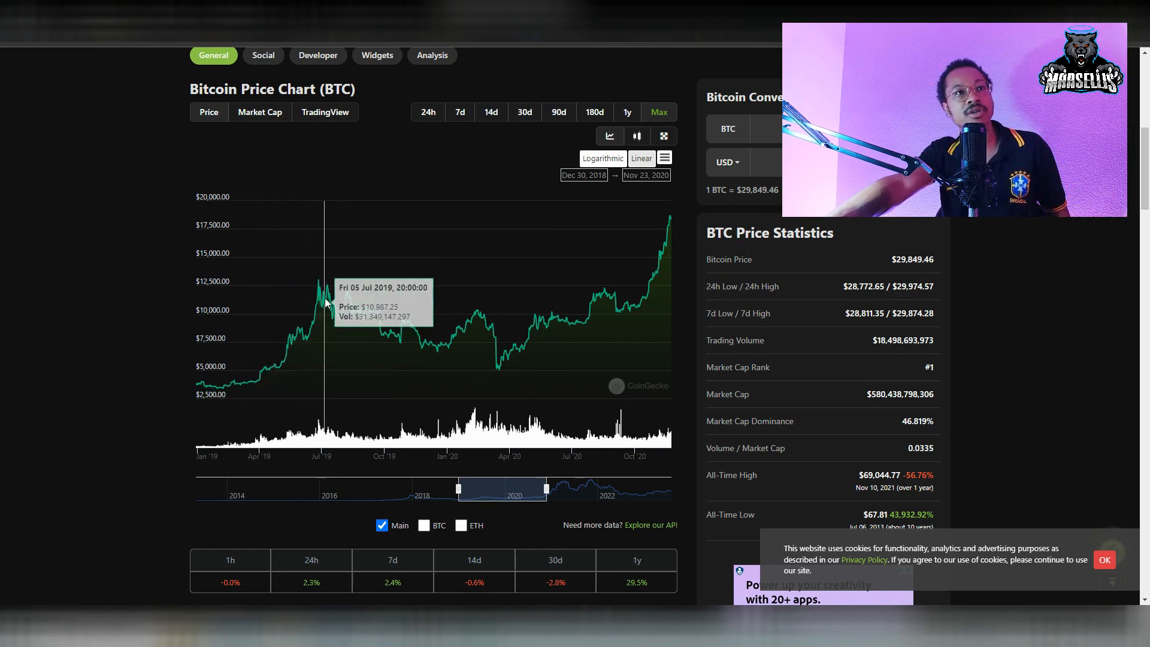
pyautogui.moveTo(411, 331)
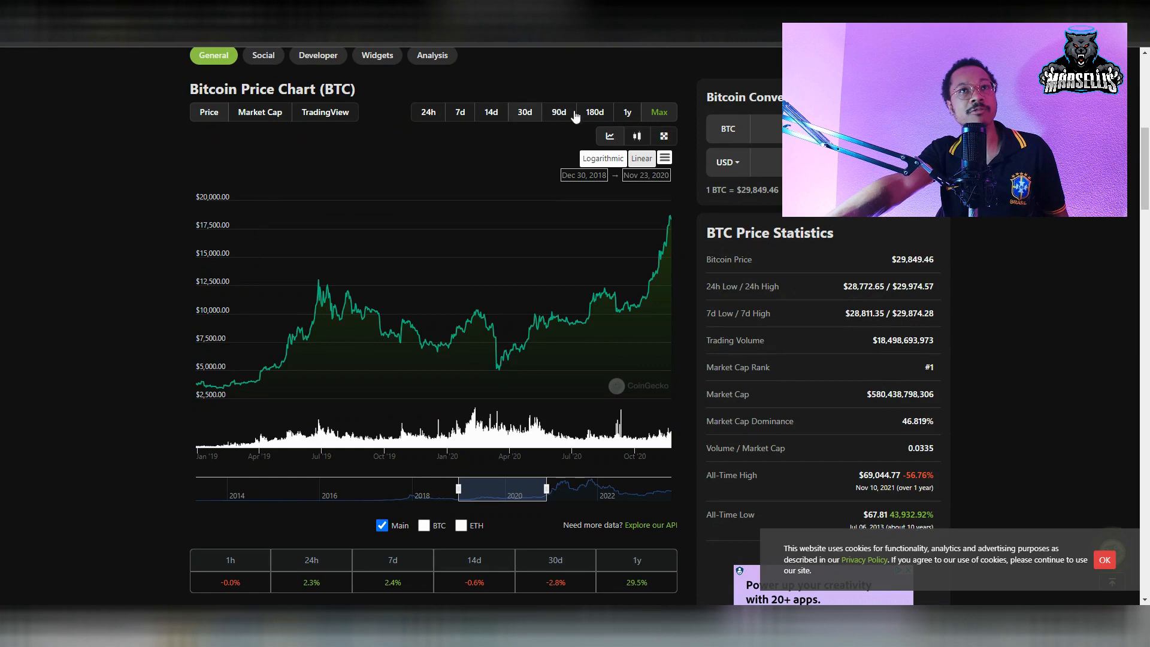
# - Show Bitcoin's price chart over the past year, August 2022 to August 2023
pyautogui.click(626, 112)
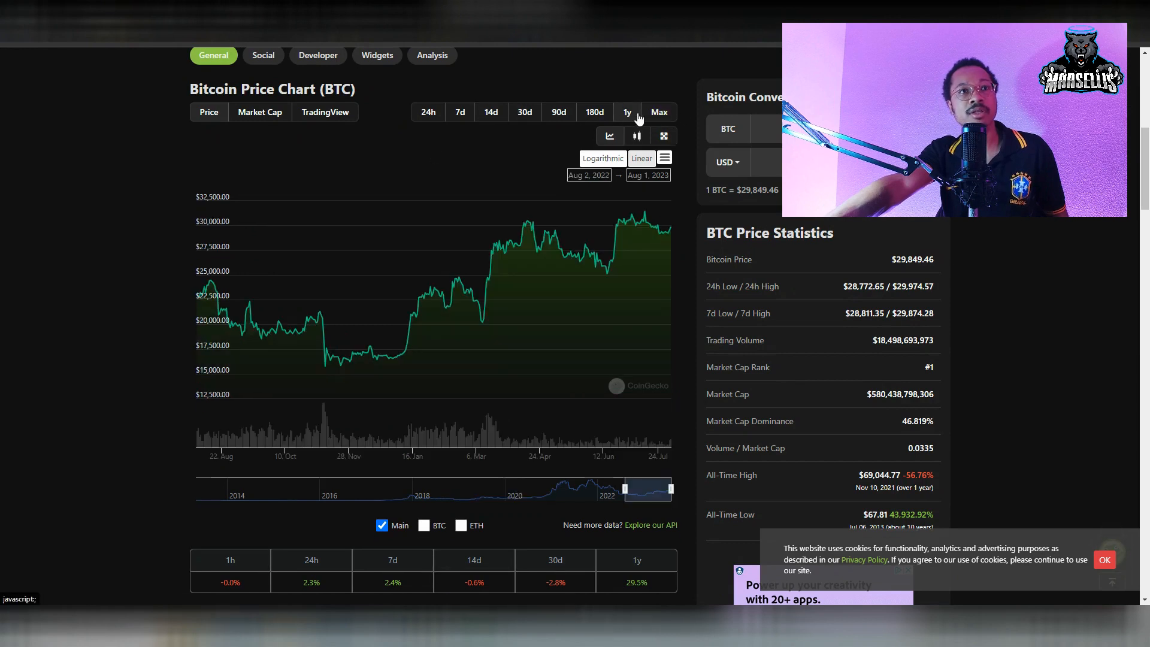
pyautogui.moveTo(355, 362)
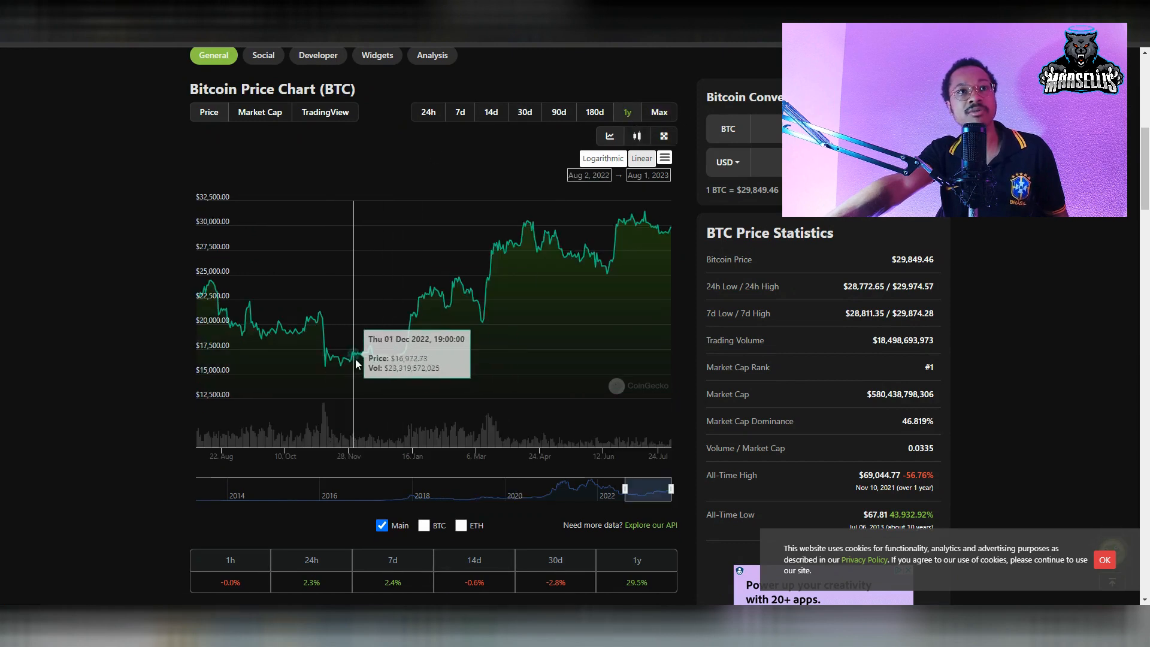
pyautogui.moveTo(592, 225)
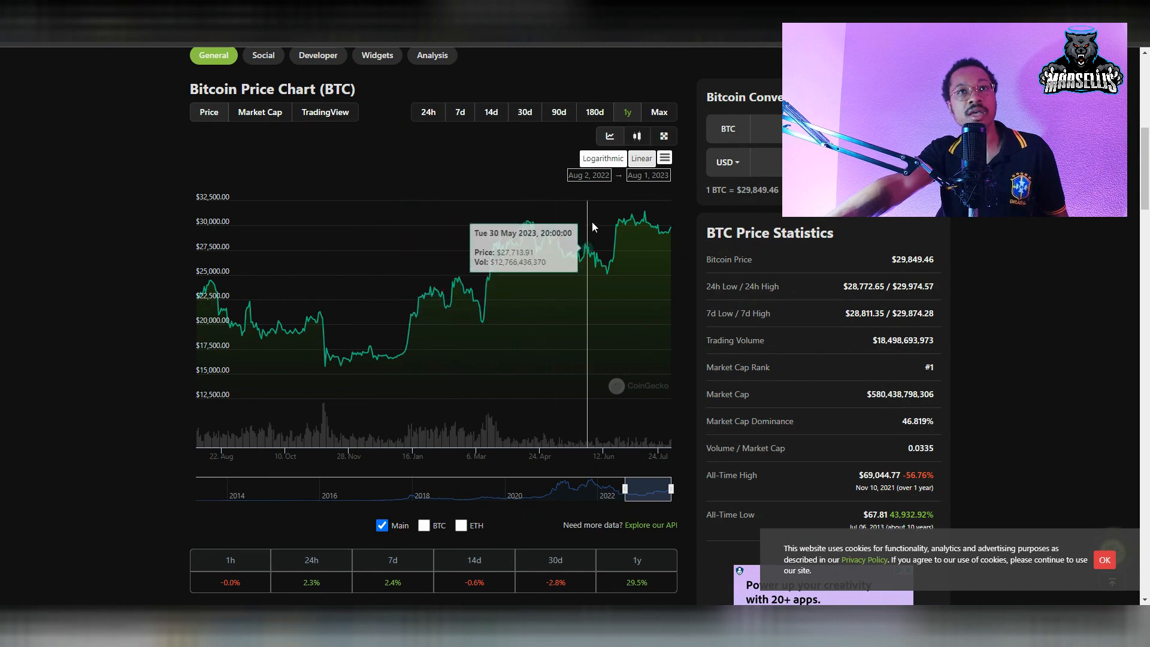
pyautogui.moveTo(648, 223)
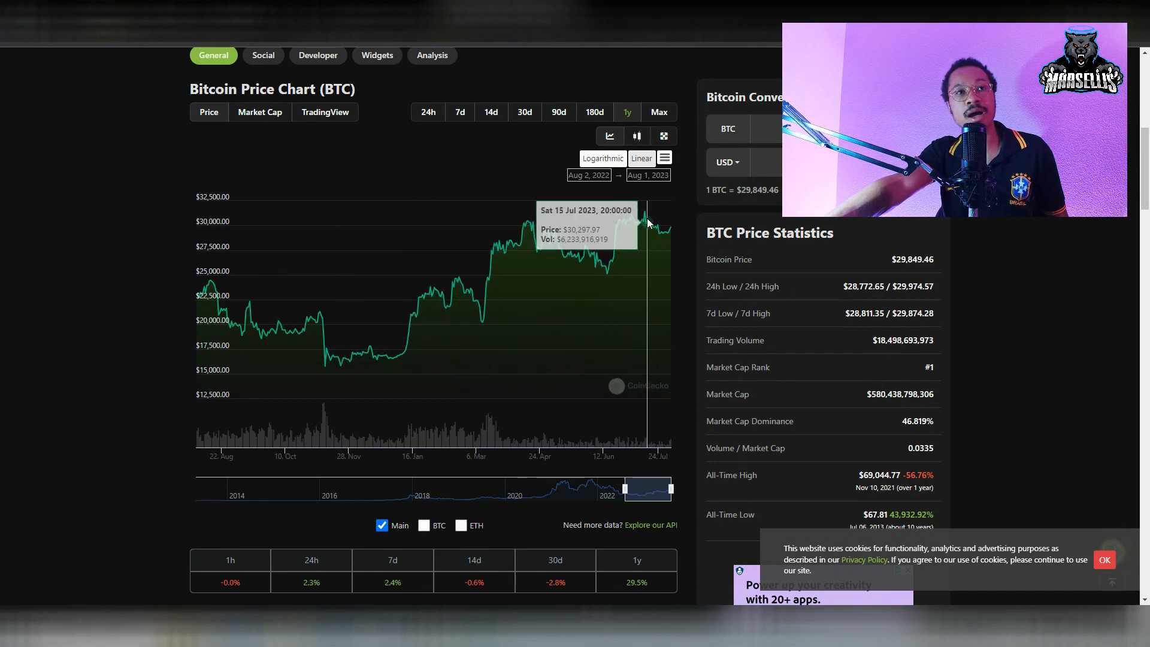
pyautogui.moveTo(608, 238)
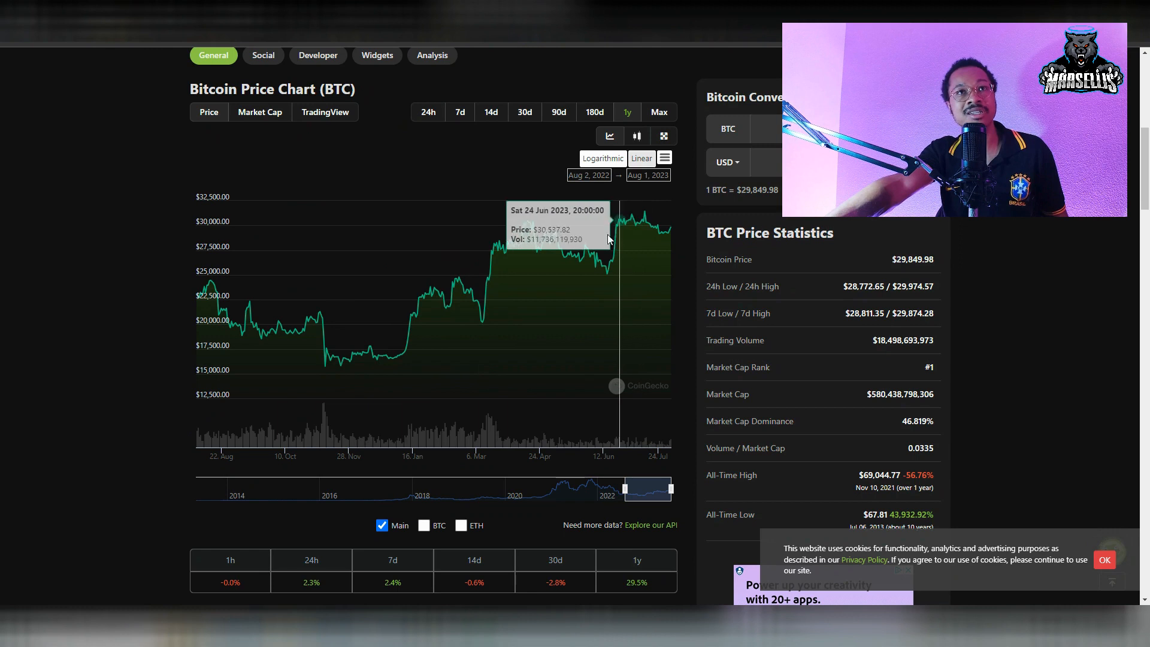
pyautogui.moveTo(597, 258)
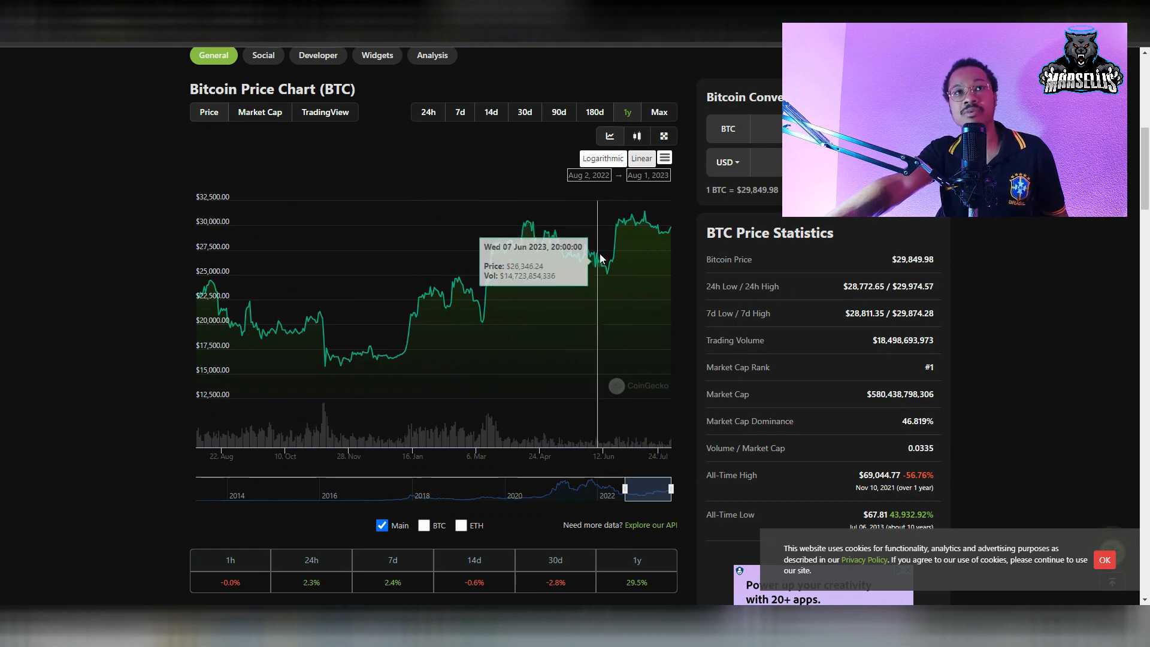
pyautogui.moveTo(604, 269)
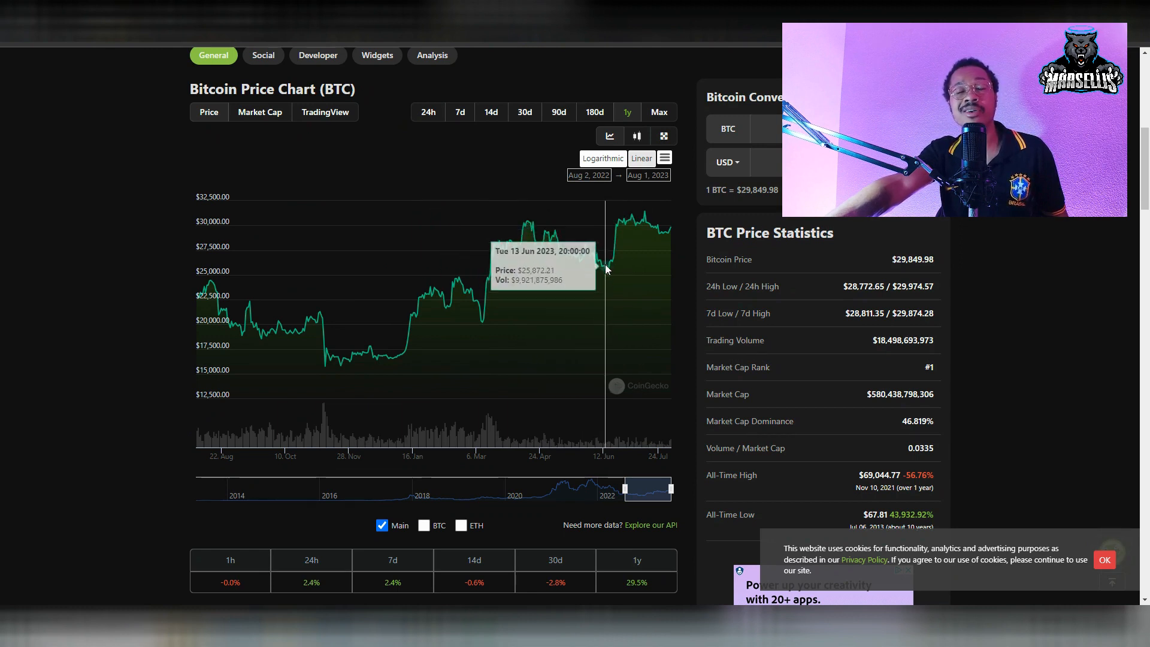
pyautogui.moveTo(391, 263)
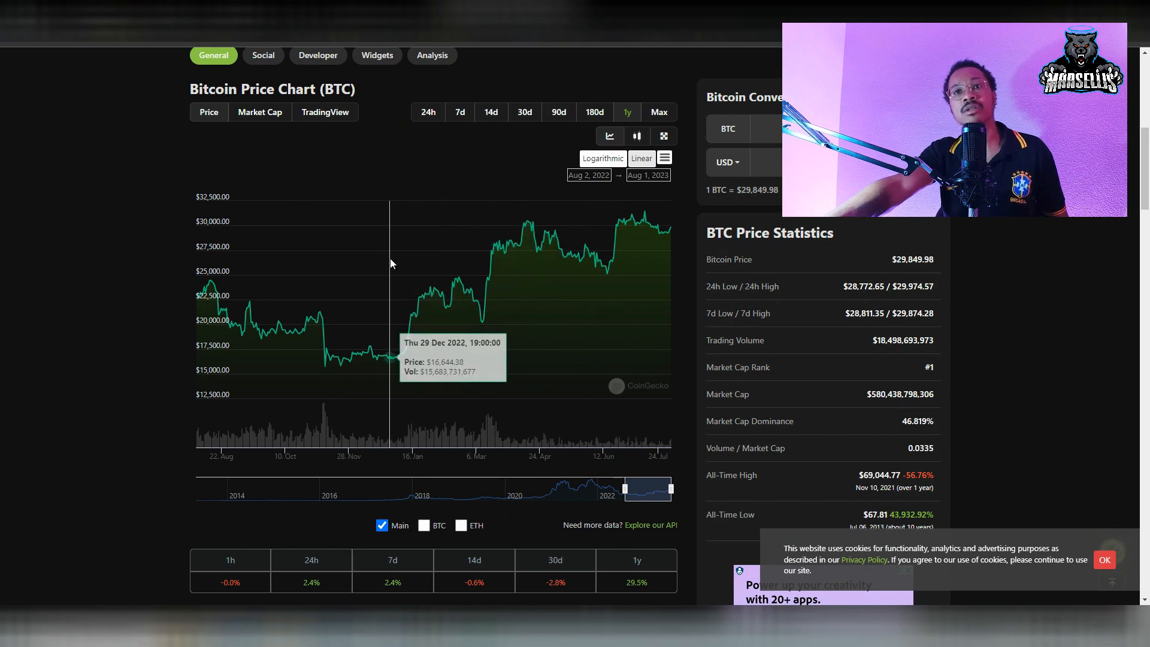
pyautogui.moveTo(358, 246)
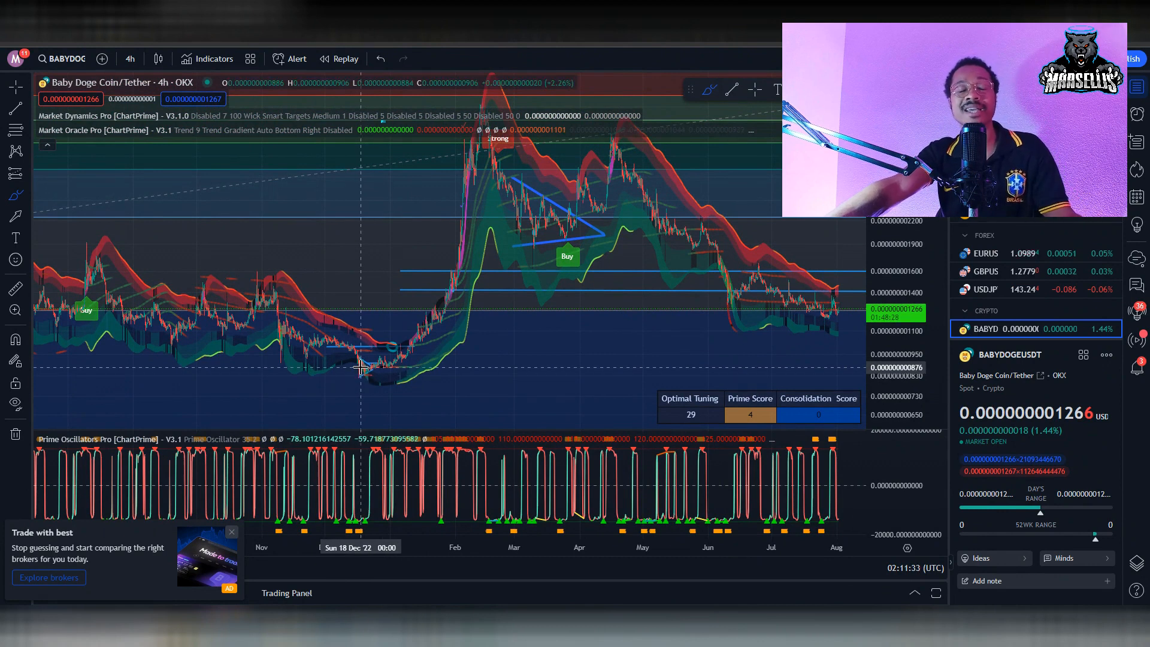
pyautogui.moveTo(364, 381)
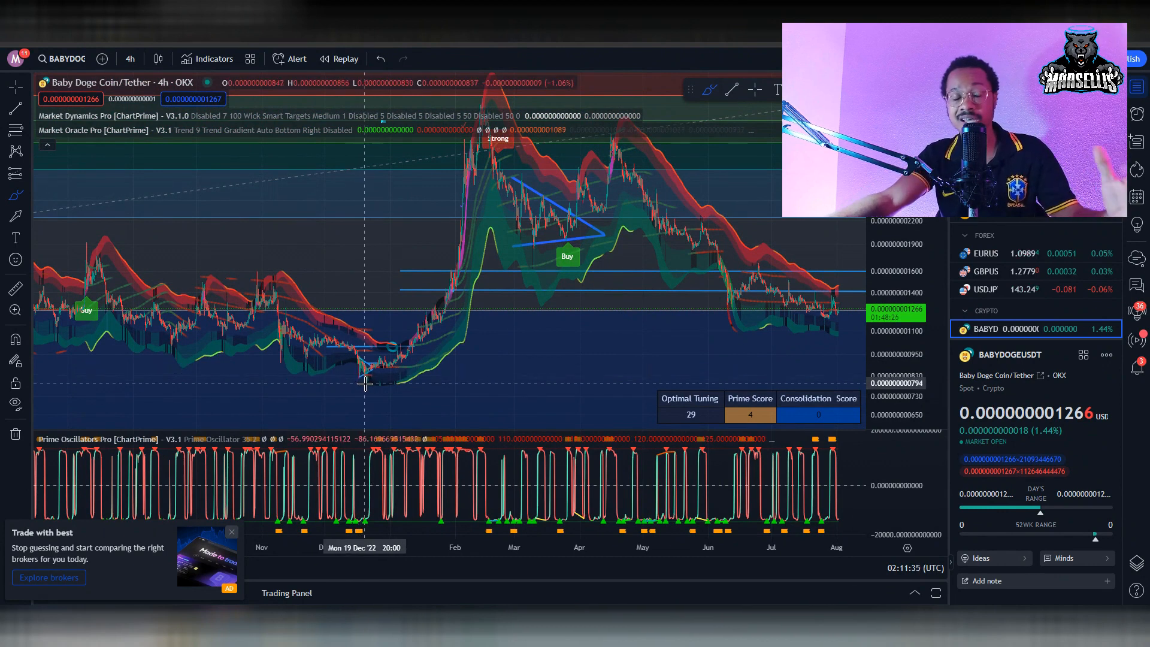
# - Hover over the December 2022 low on the BABYDOGEUSDT 4h chart
pyautogui.click(232, 532)
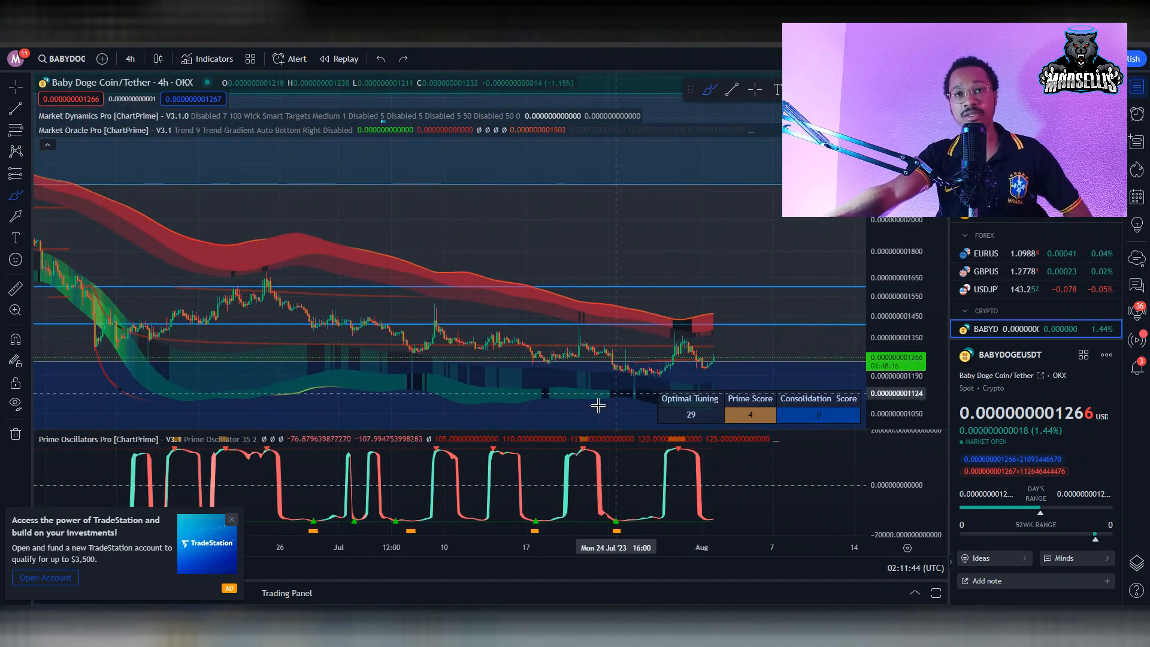
pyautogui.moveTo(592, 404)
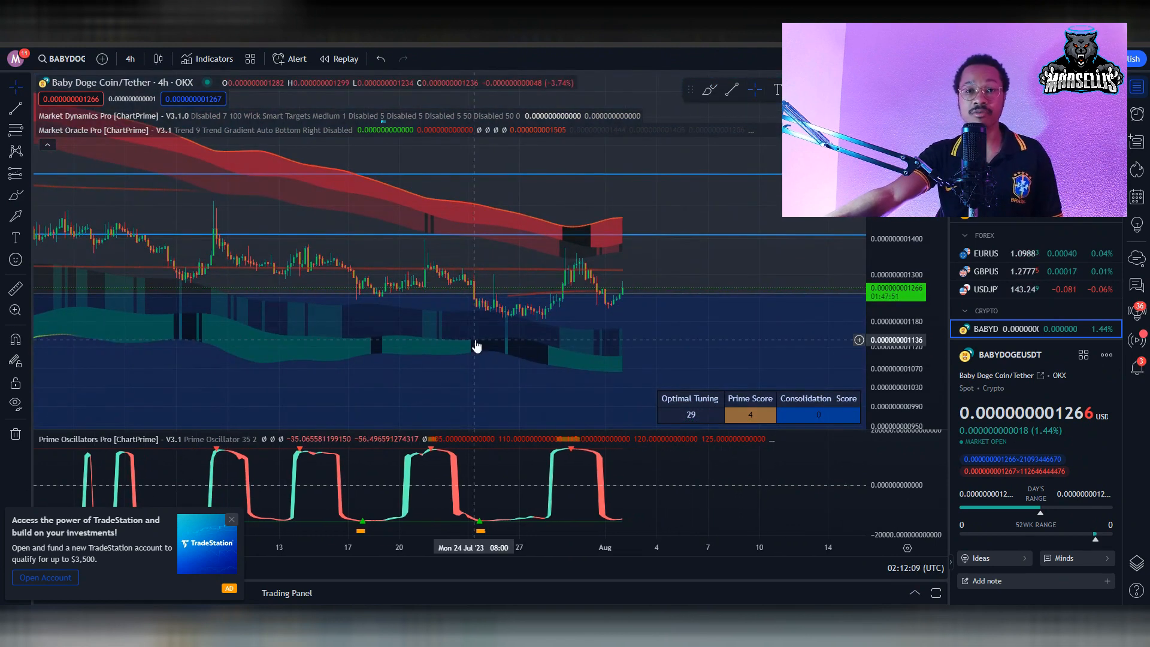
pyautogui.moveTo(447, 327)
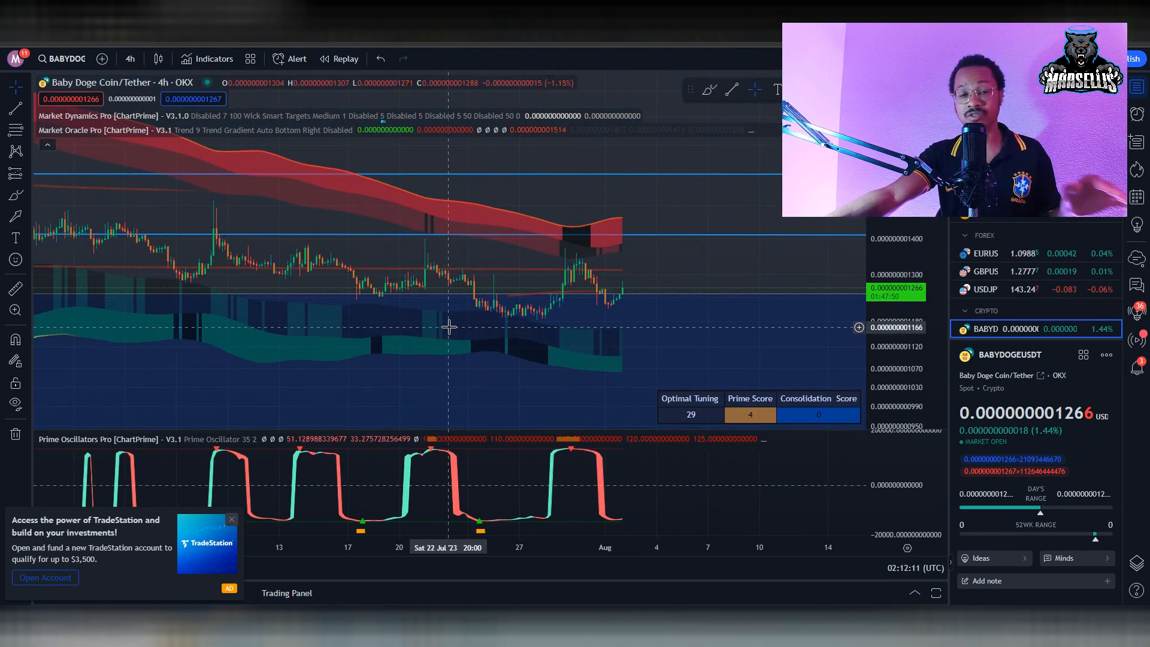
pyautogui.moveTo(400, 363)
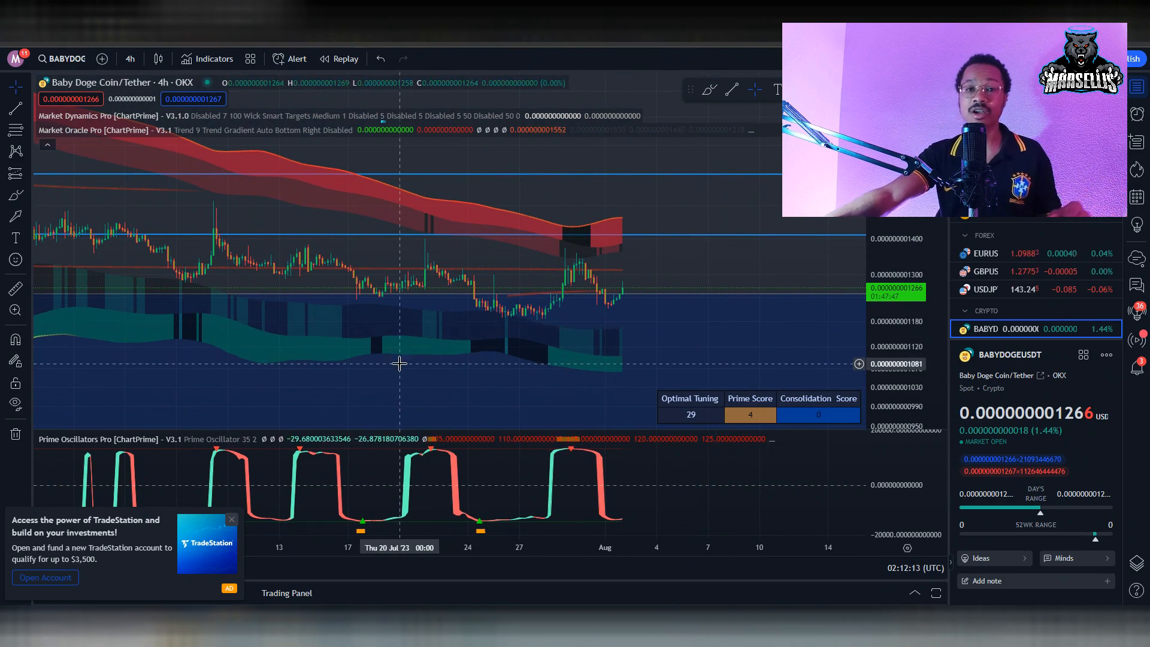